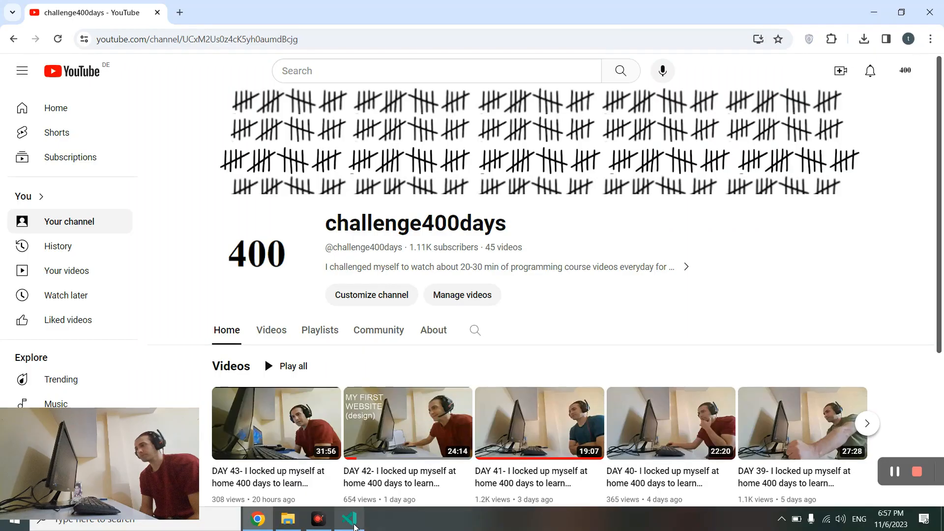
Step: Glance at the menu words in the editor preview, then go to the YouTube channel page
left_click(348, 518)
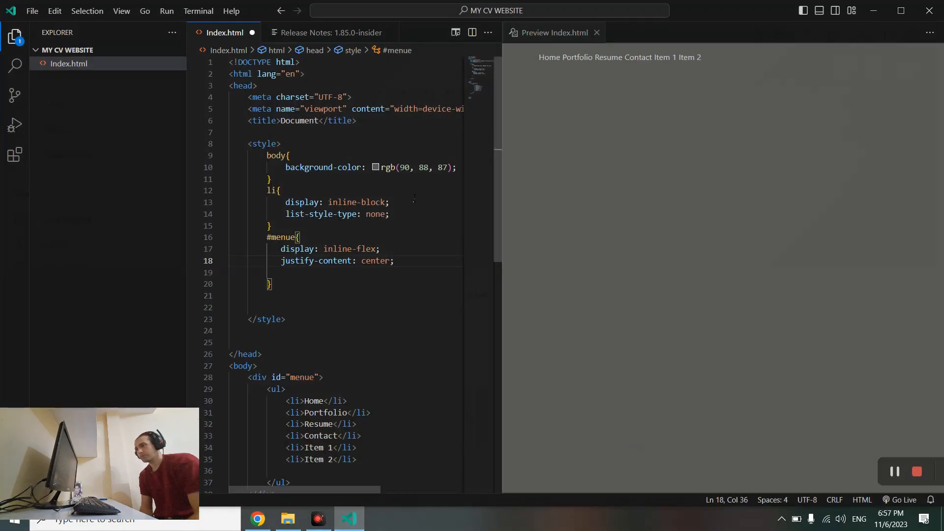
double_click(547, 57)
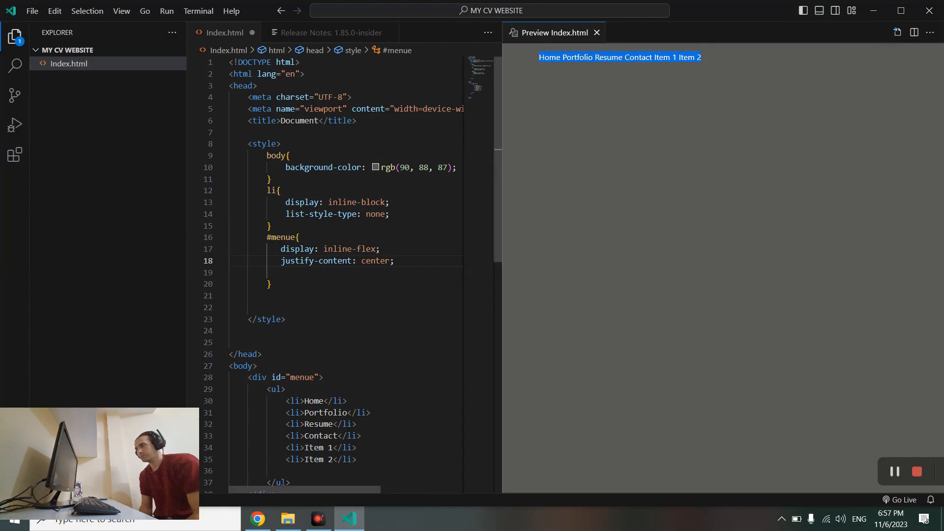
left_click(257, 518)
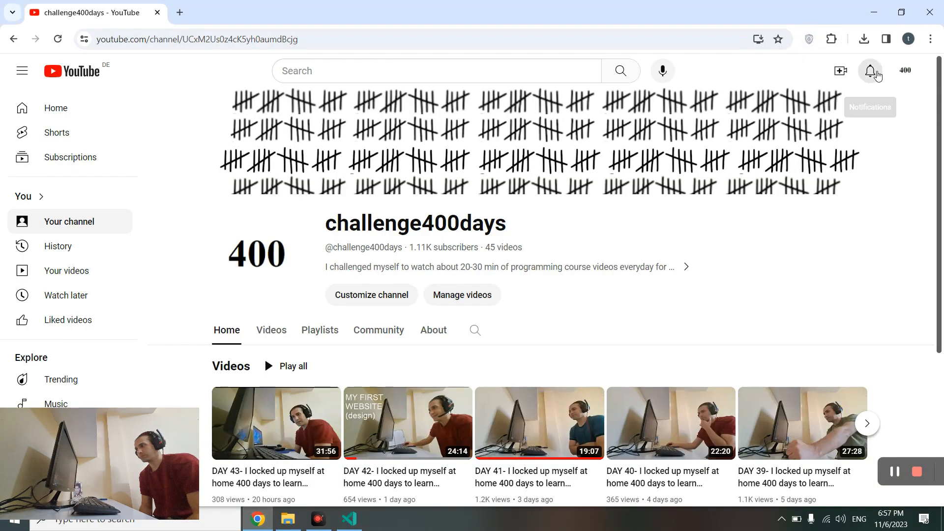
mouse_move(869, 71)
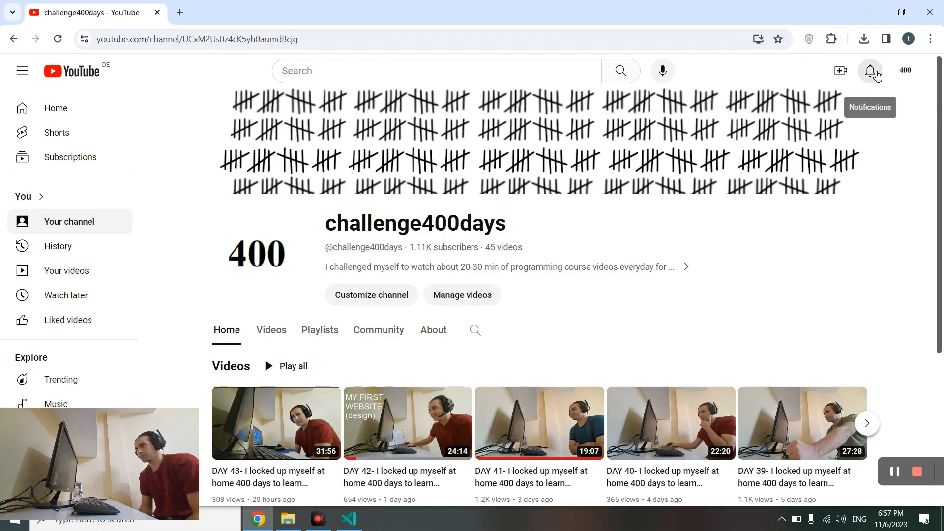
Step: Read the newest-video comment fully expanded with its suggested flex menu CSS, then return to the editor
left_click(870, 71)
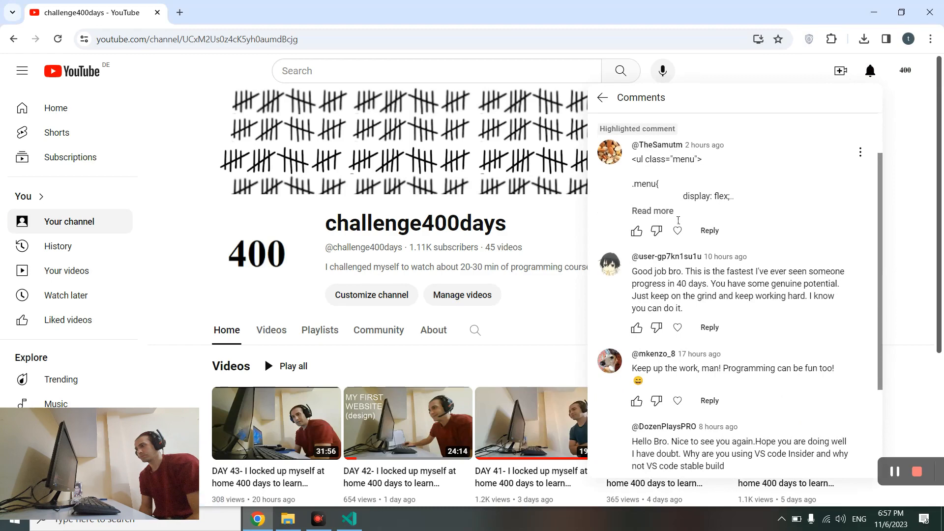
left_click(652, 211)
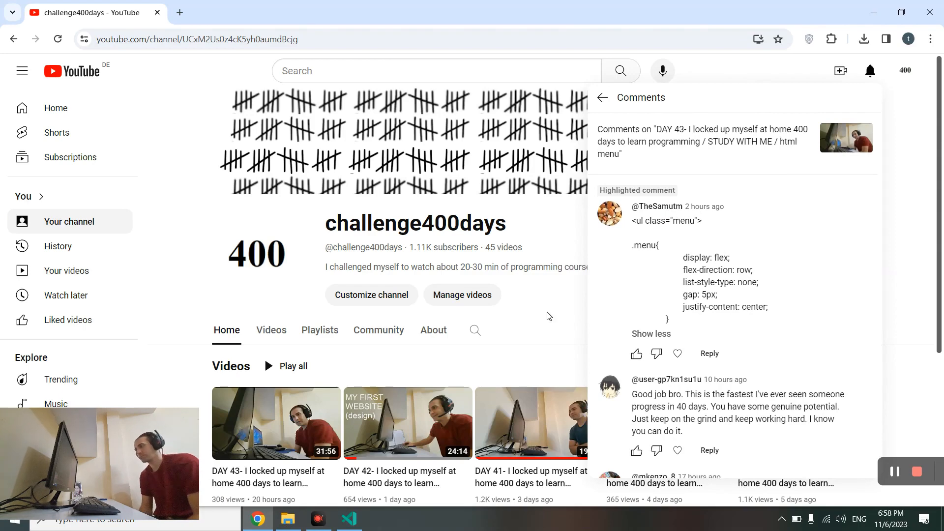
left_click(349, 518)
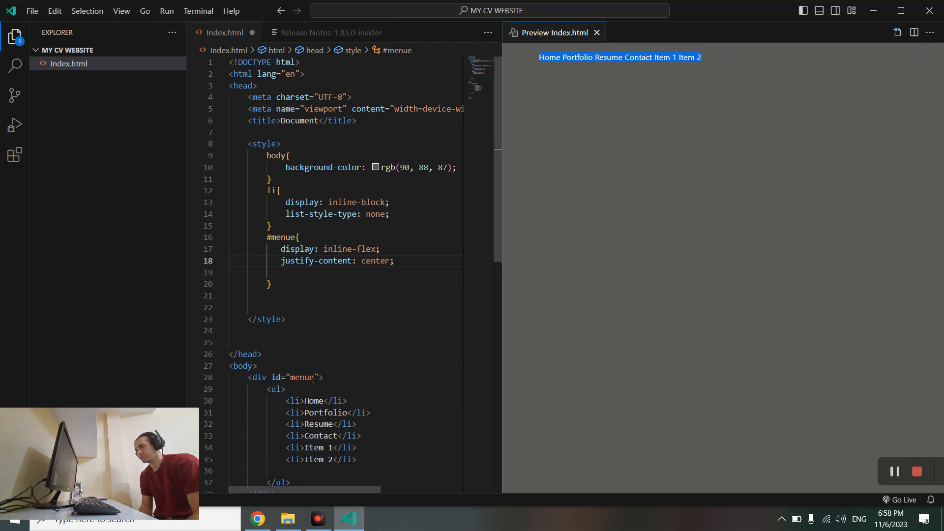
Step: Correct the misspelled menue id to menu, checking the YouTube comment once more
left_click(310, 378)
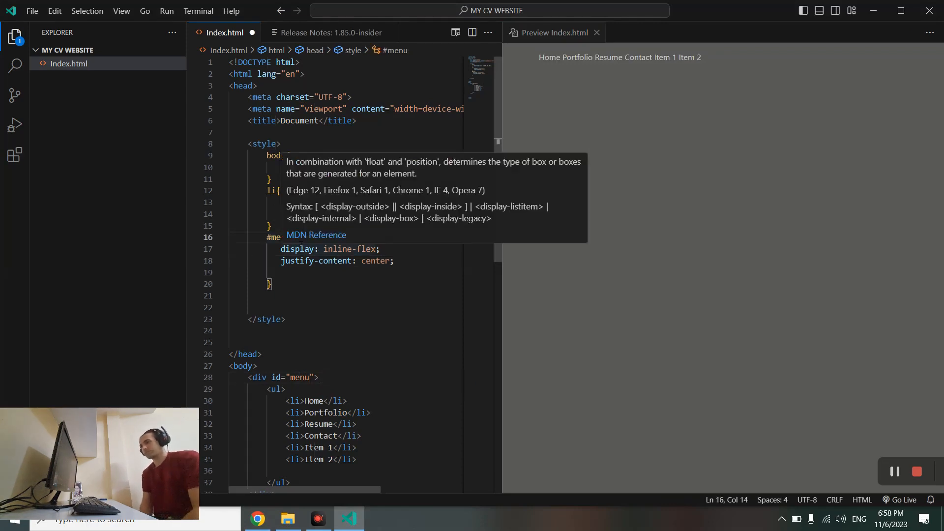
left_click(257, 518)
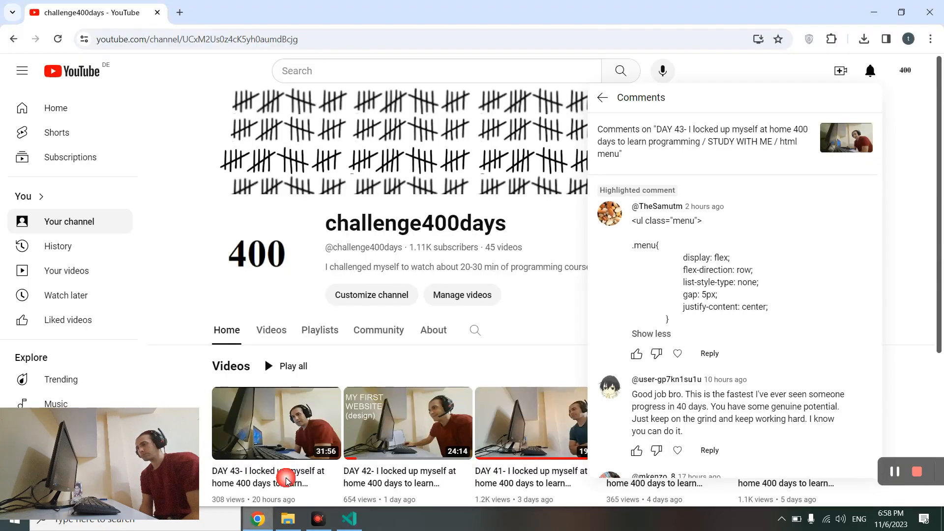
mouse_move(682, 230)
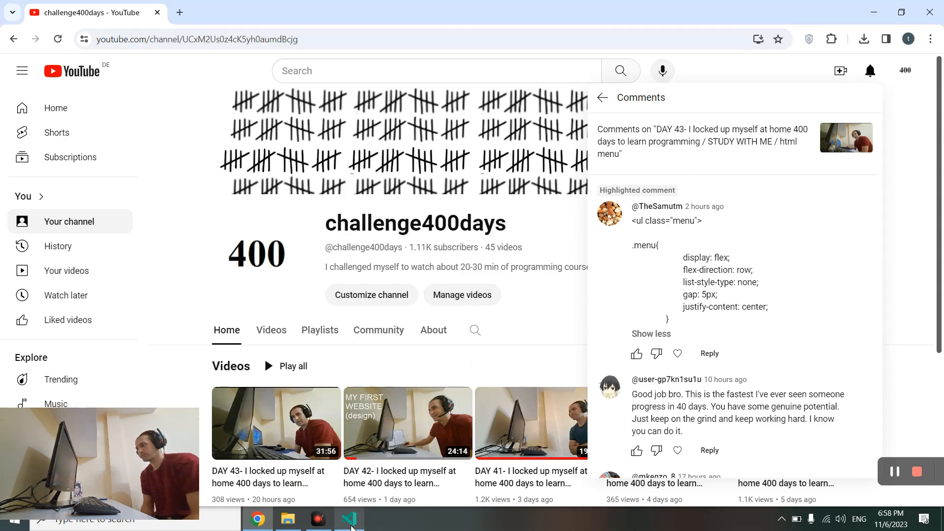
left_click(348, 518)
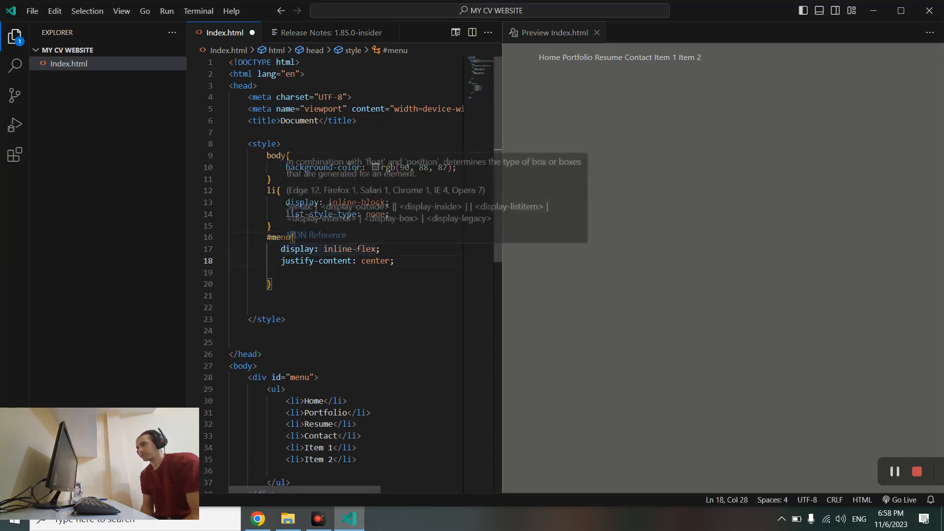
Step: Change the #menu display from inline-flex to flex so the menu centers in the preview
double_click(349, 249)
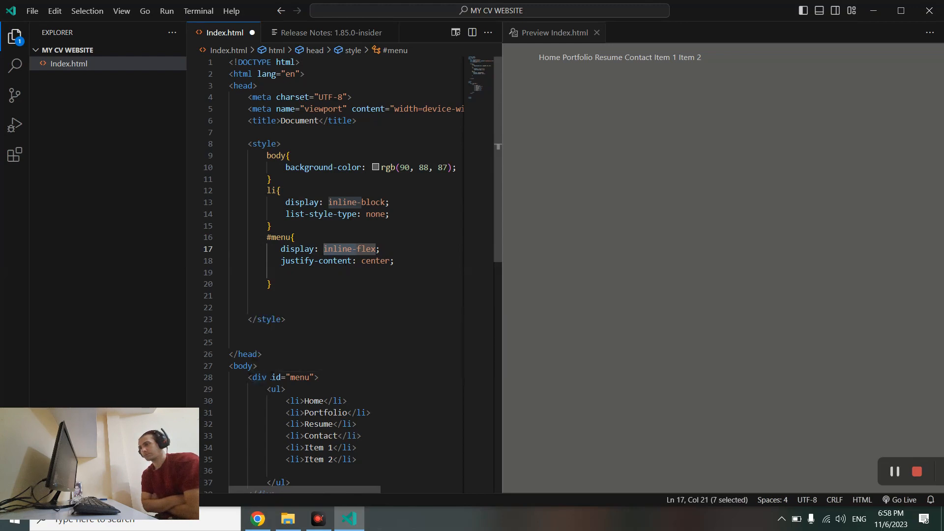
mouse_move(258, 377)
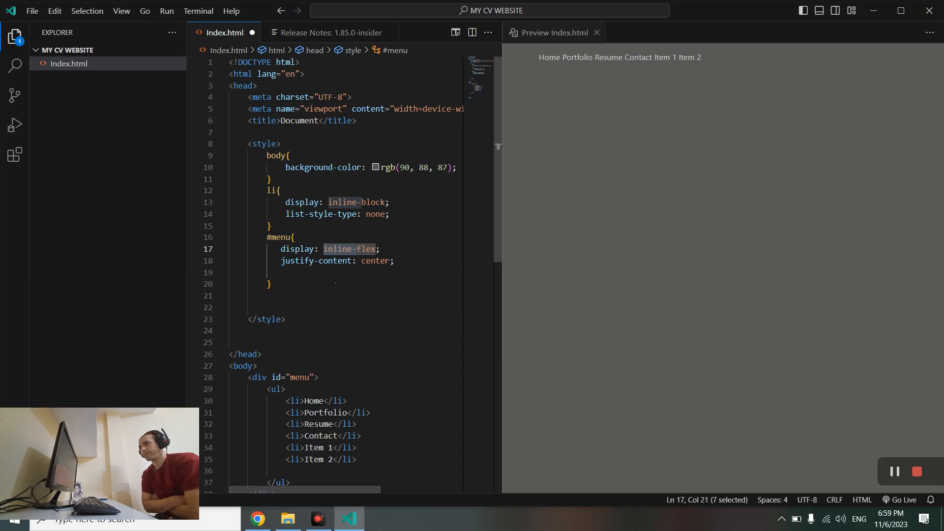
left_click(330, 260)
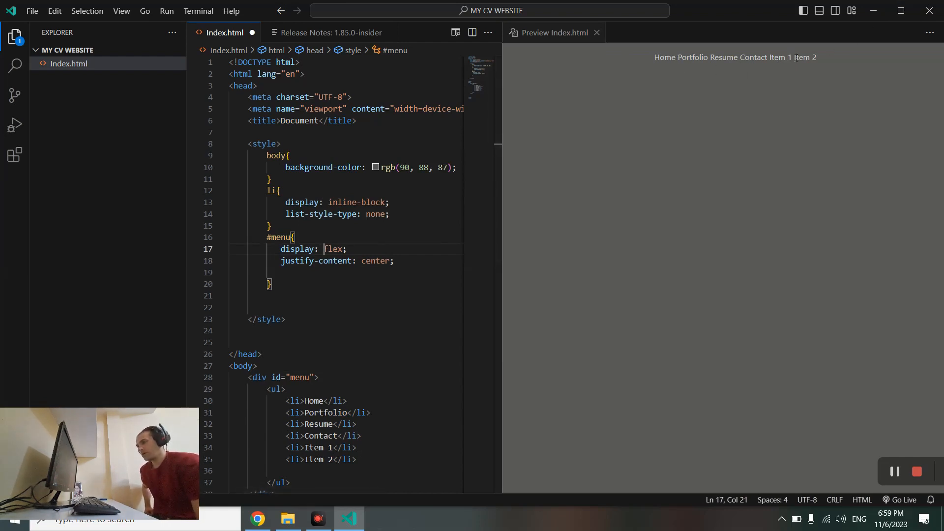
mouse_move(796, 68)
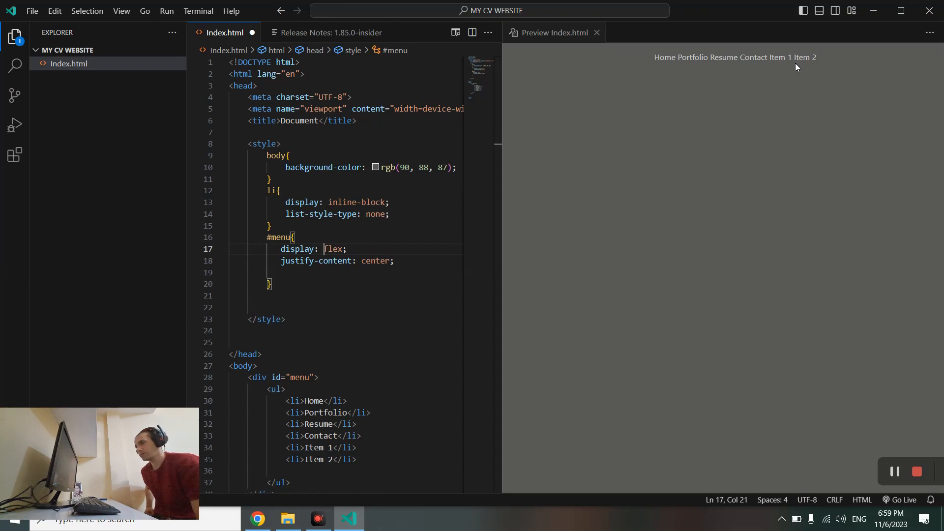
left_click(411, 259)
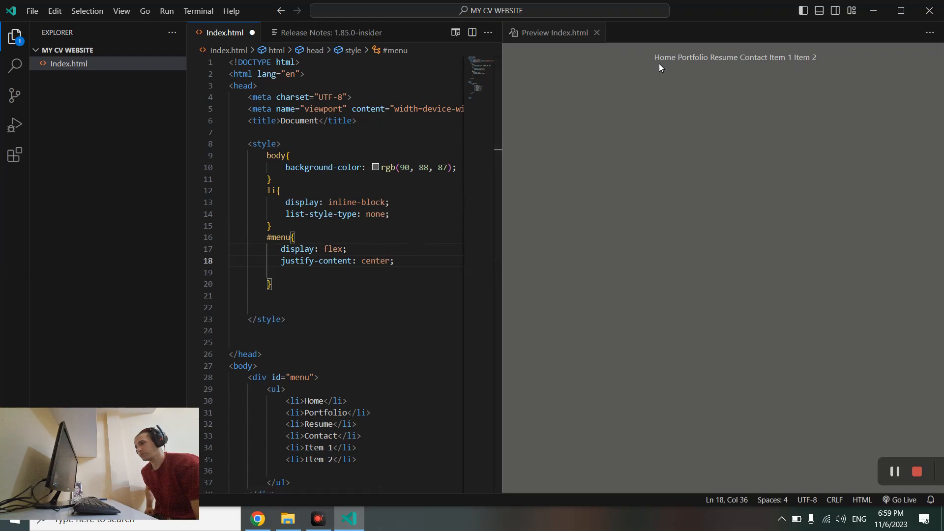
left_click(256, 519)
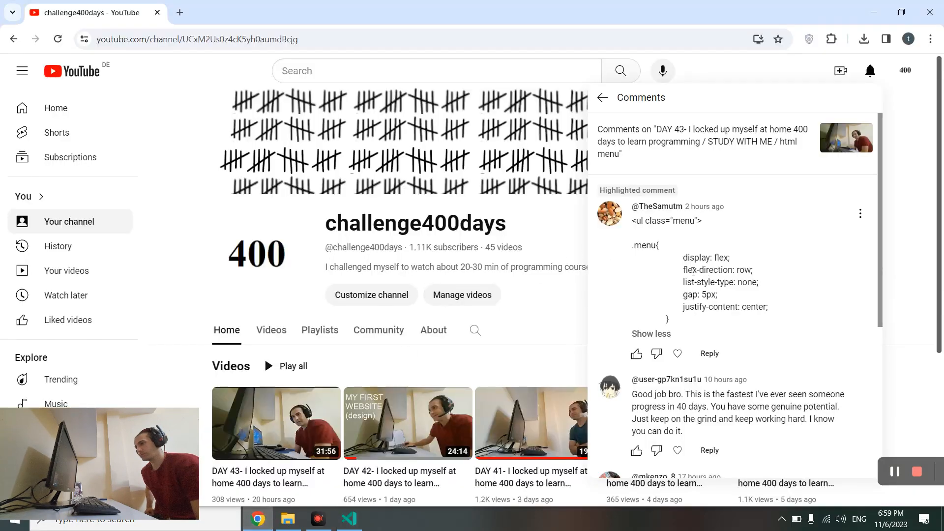
double_click(701, 269)
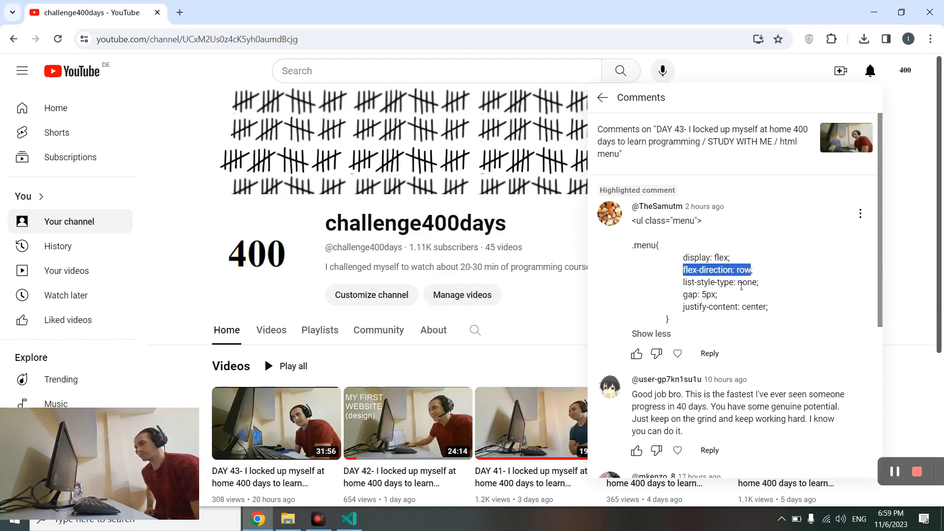
mouse_move(470, 378)
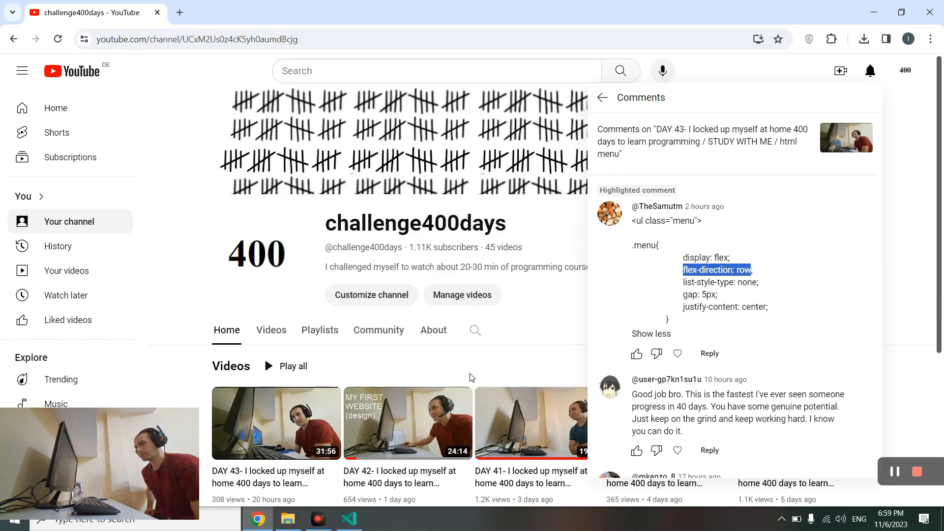
left_click(348, 518)
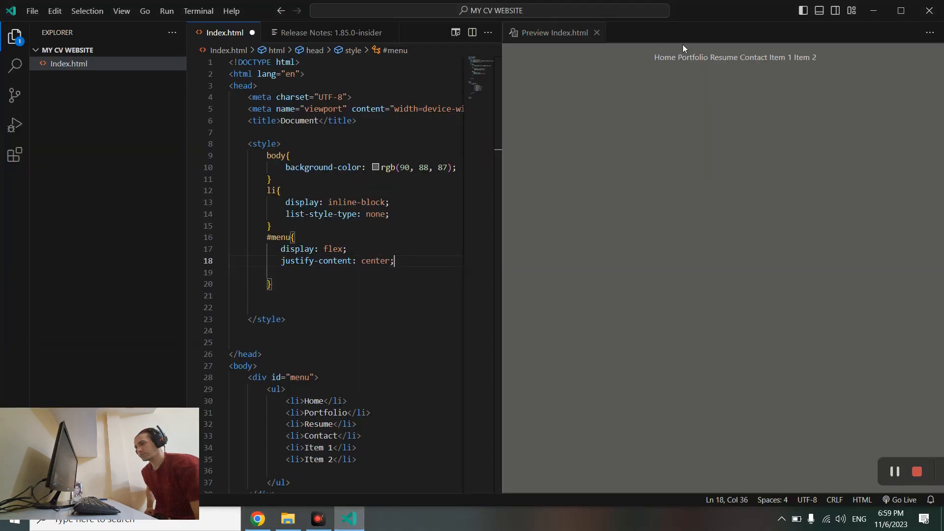
mouse_move(886, 69)
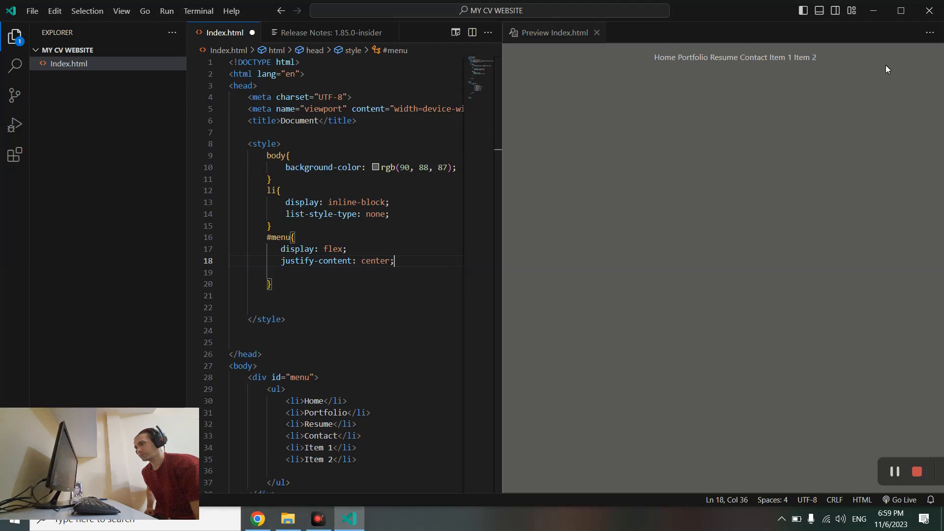
left_click(257, 518)
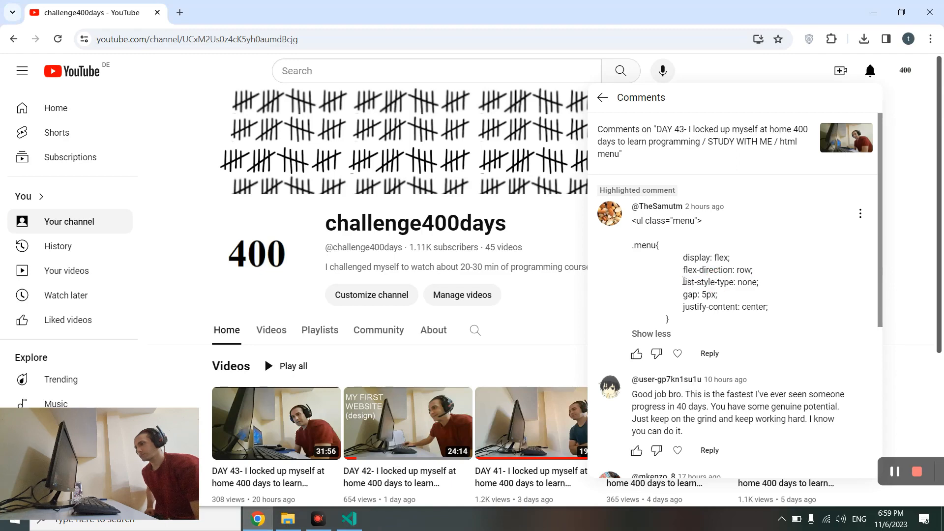
double_click(720, 282)
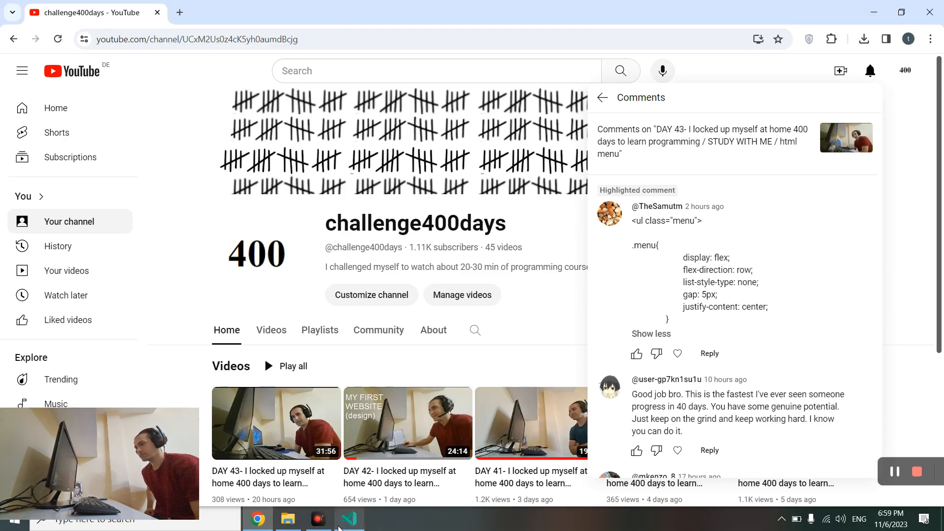
mouse_move(318, 519)
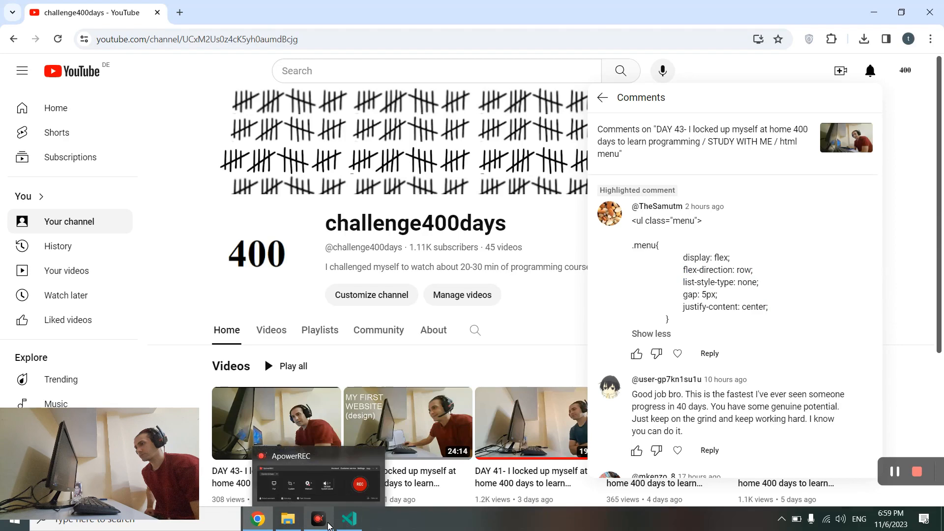
left_click(348, 518)
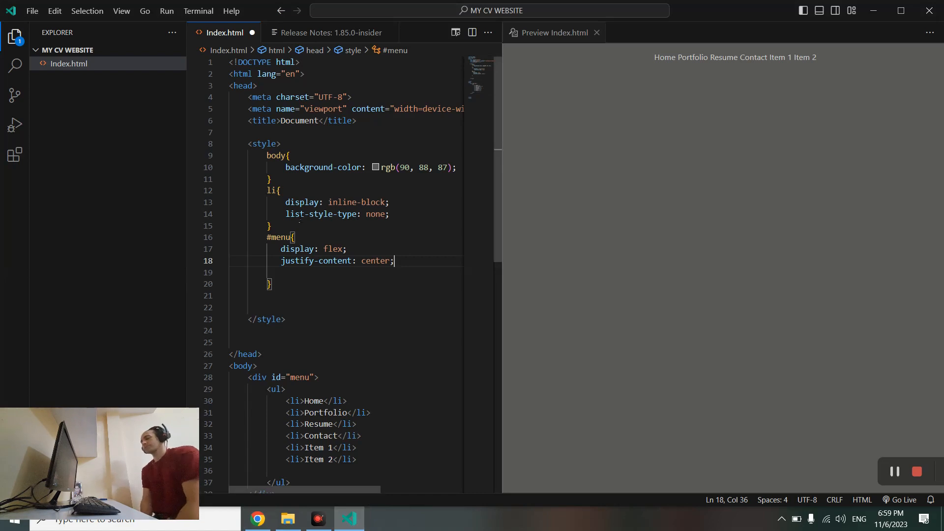
Step: After rechecking the comment, begin a gap of 5px inside the #menu rule
double_click(321, 213)
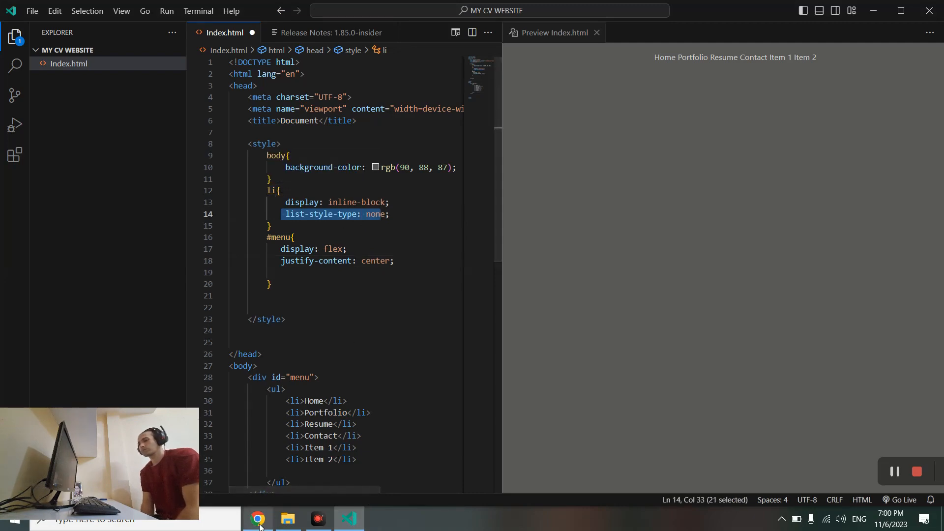
left_click(258, 518)
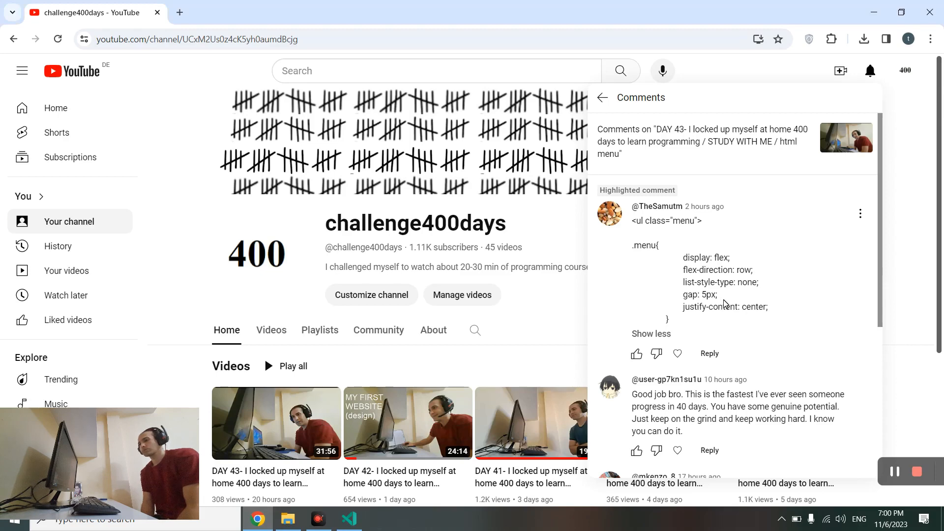
left_click(348, 518)
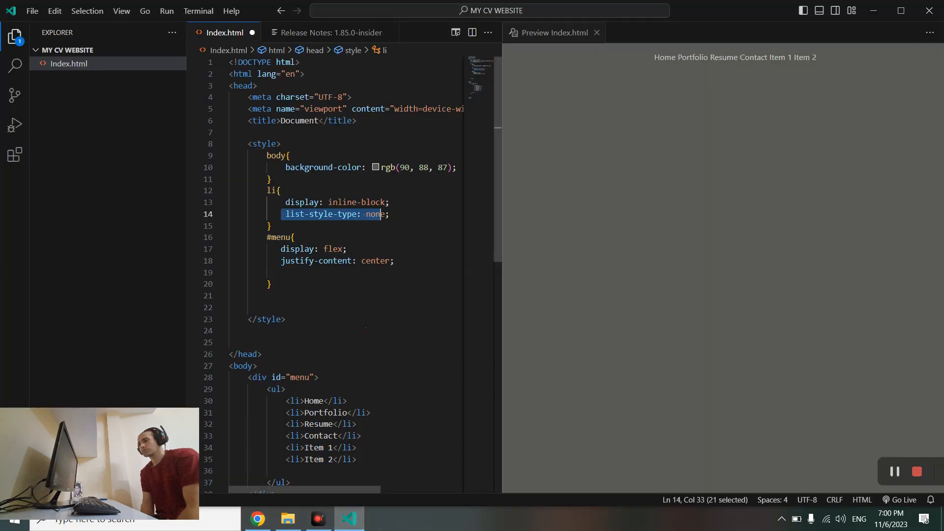
left_click(286, 272)
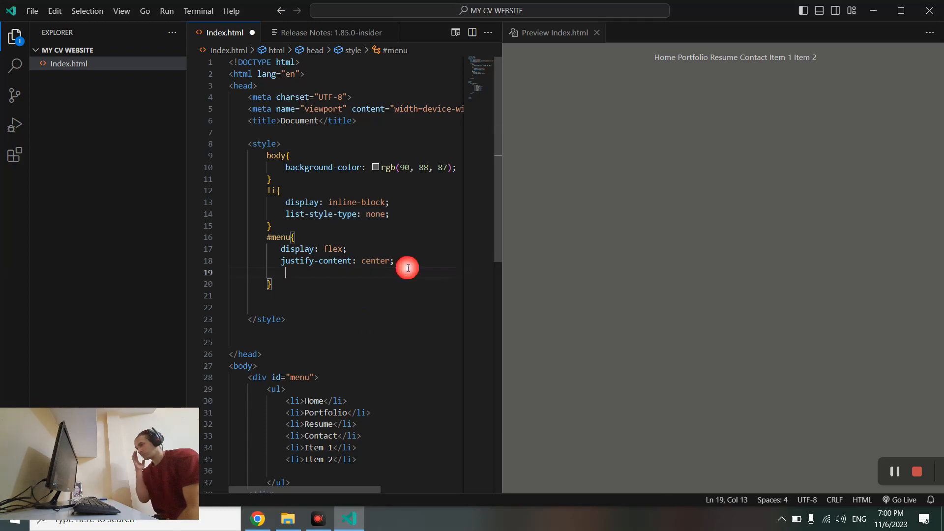
type("gap: ;")
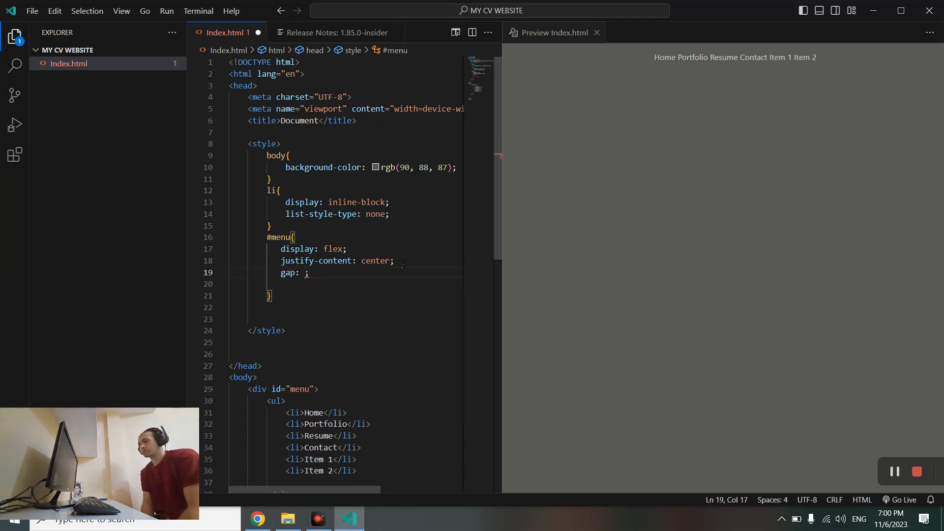
type("5px")
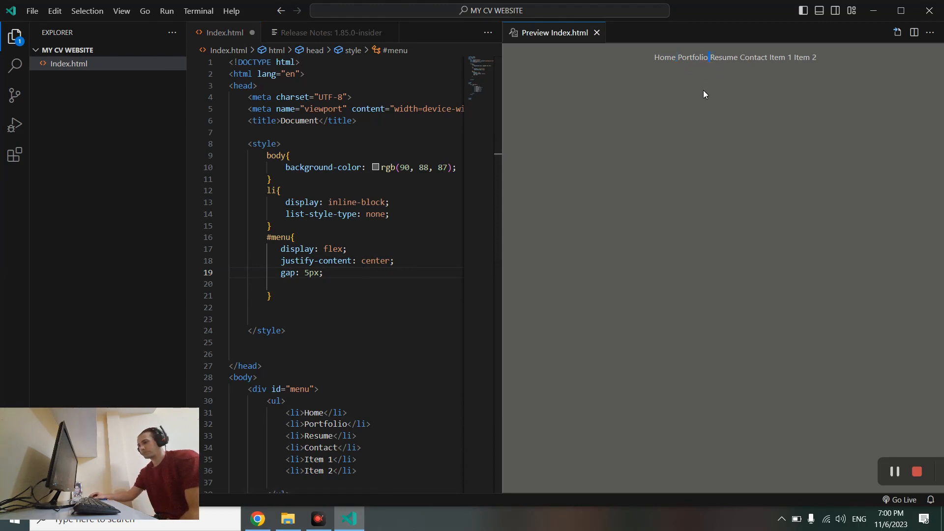
Step: Finish the gap: 5px; declaration in #menu, then switch to the YouTube comment
double_click(312, 273)
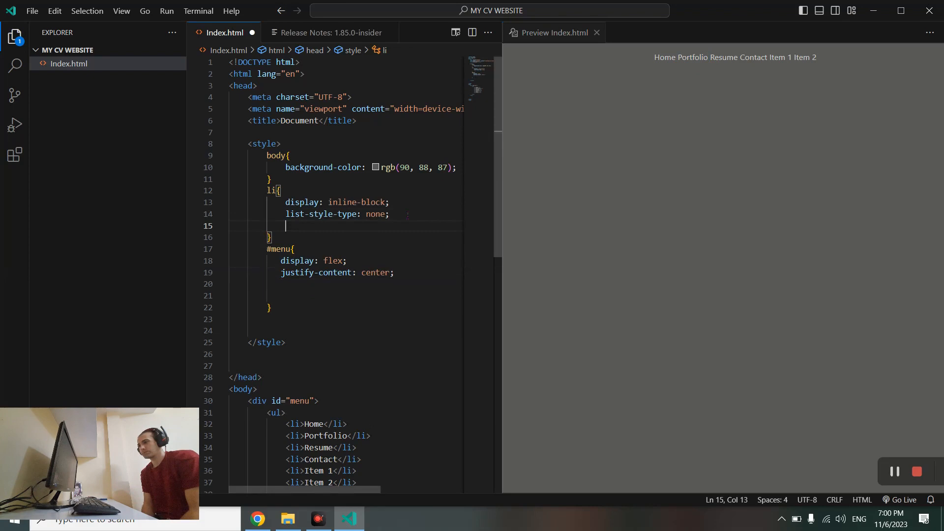
type("gap: 5px;")
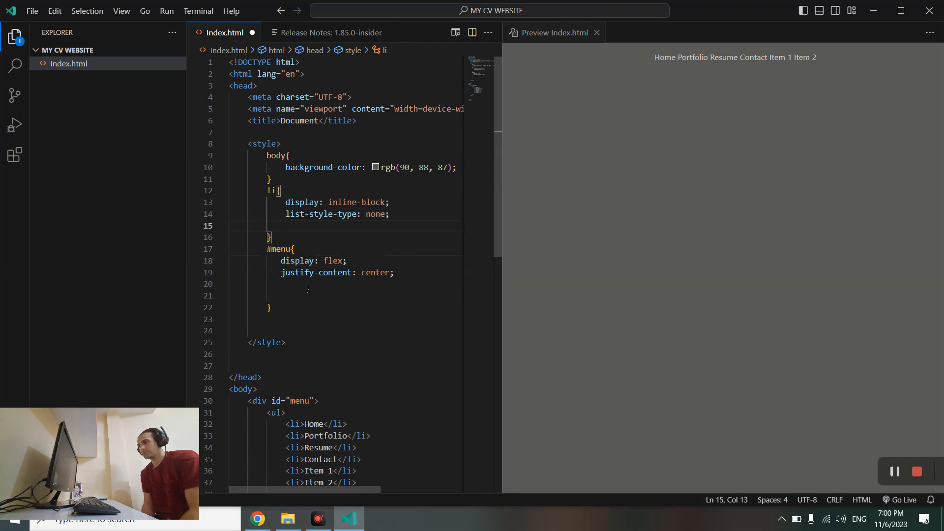
type("gap: 5px;")
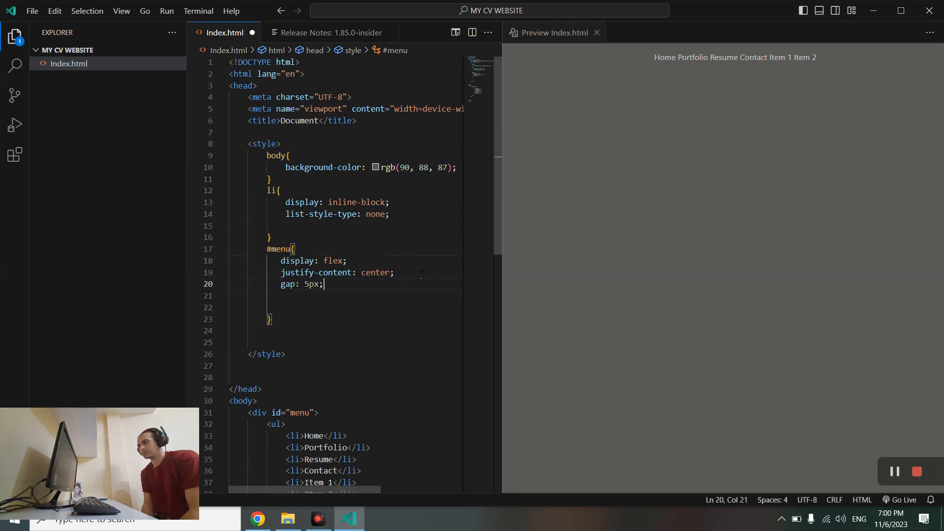
mouse_move(329, 503)
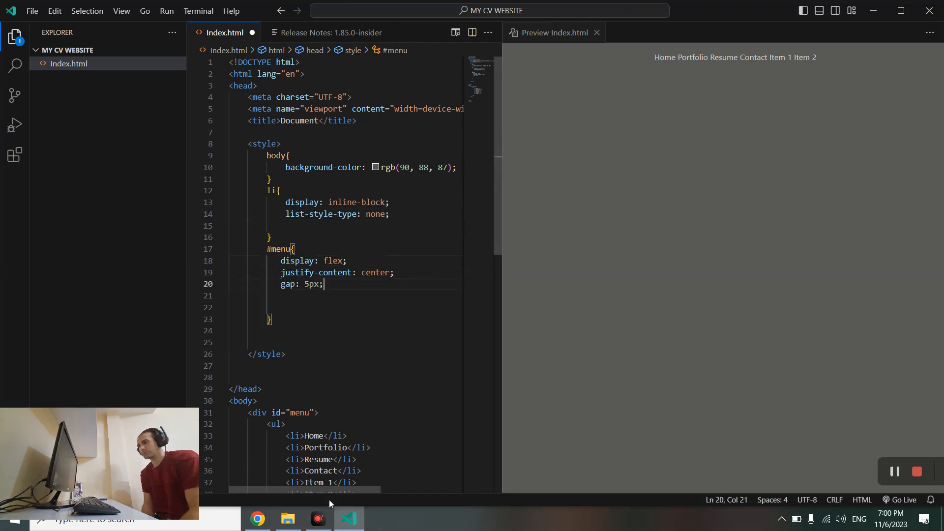
left_click(256, 518)
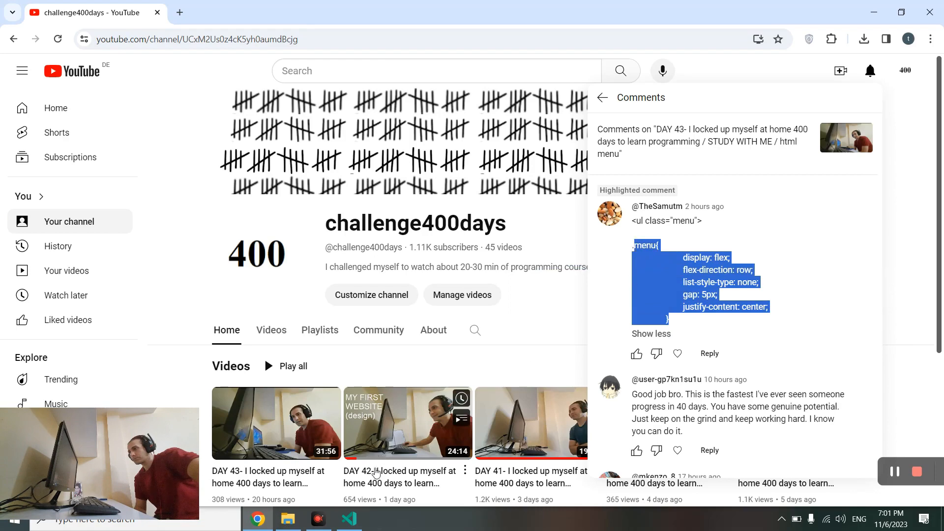
Step: Paste the suggested menu rule, delete the old #menu block and widen the editor pane
left_click(348, 518)
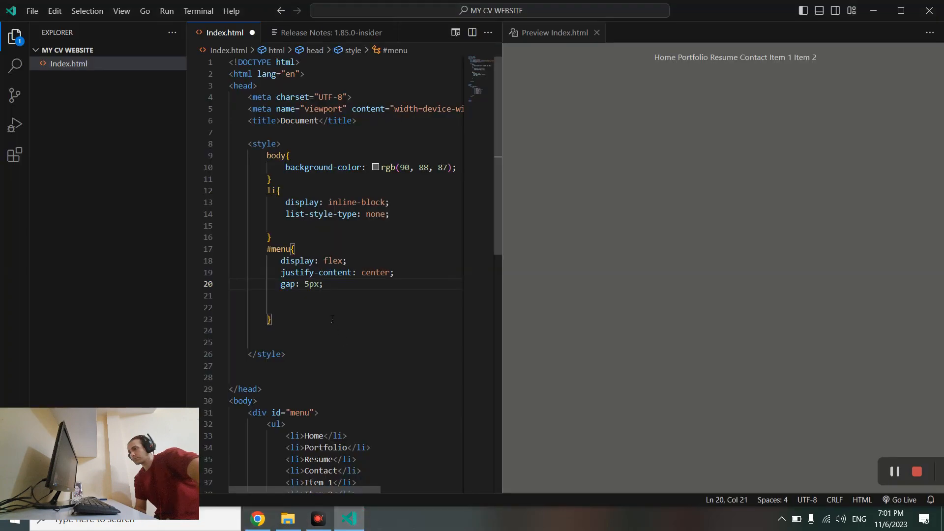
left_click(302, 330)
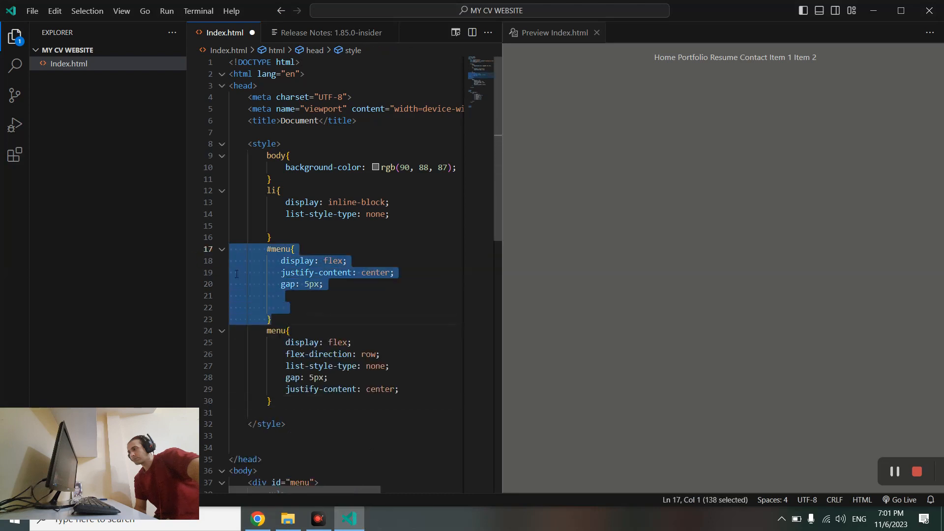
key("Delete")
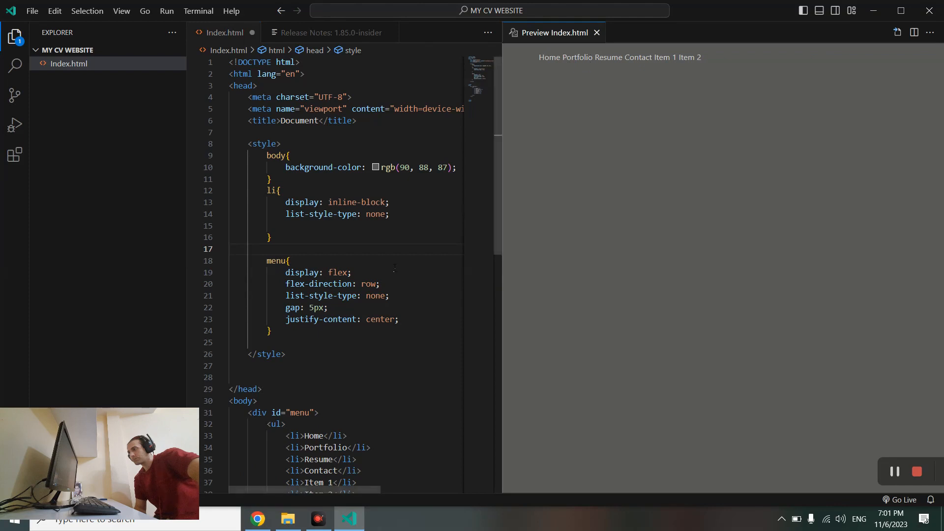
double_click(375, 296)
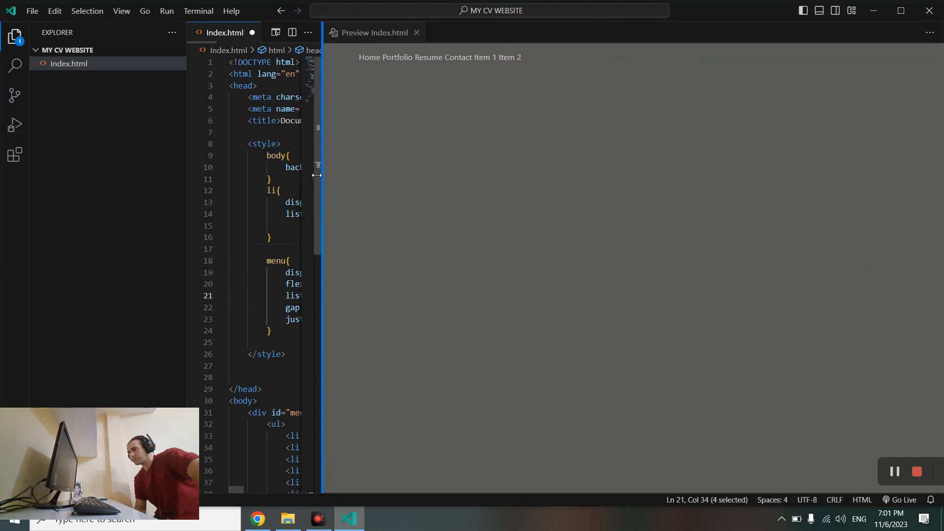
left_click_drag(318, 175, 525, 175)
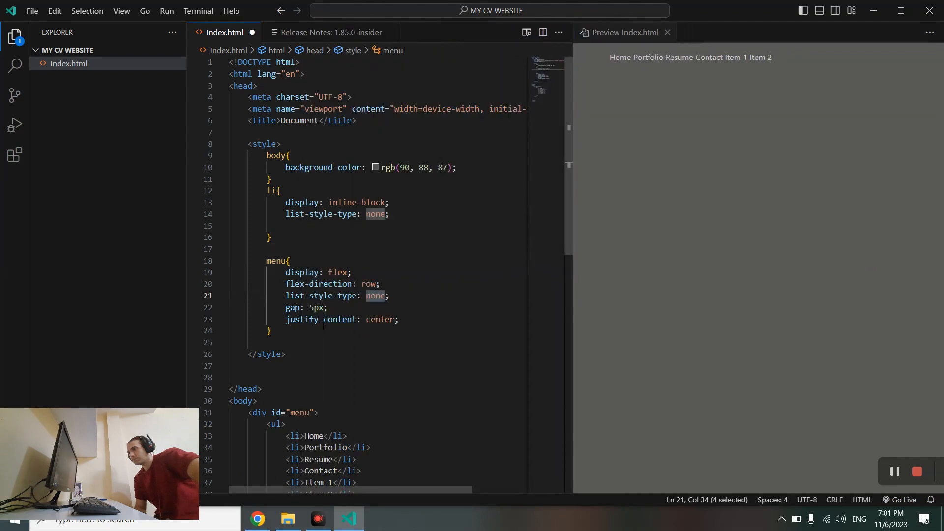
Step: Remove leftover text around the pasted rule and review the file via the explorer context menu
left_click(328, 308)
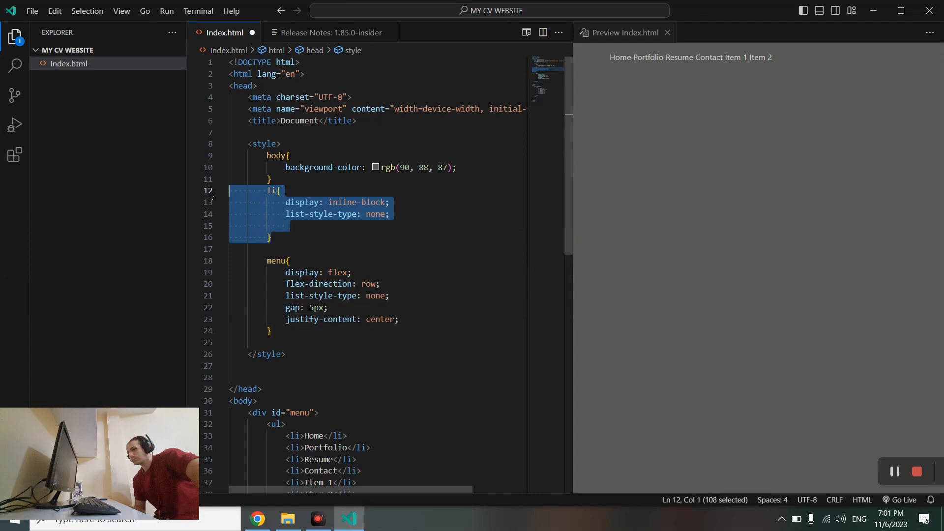
key("Delete")
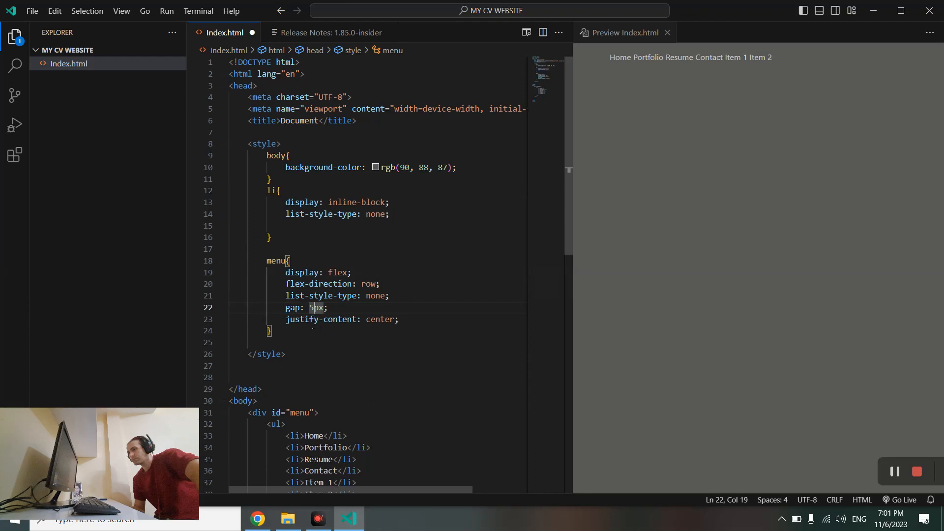
mouse_move(304, 203)
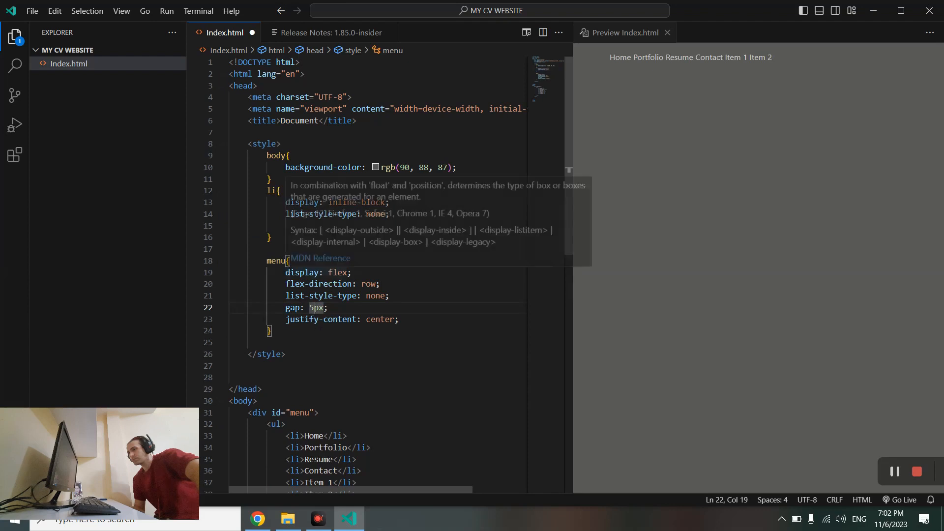
mouse_move(319, 284)
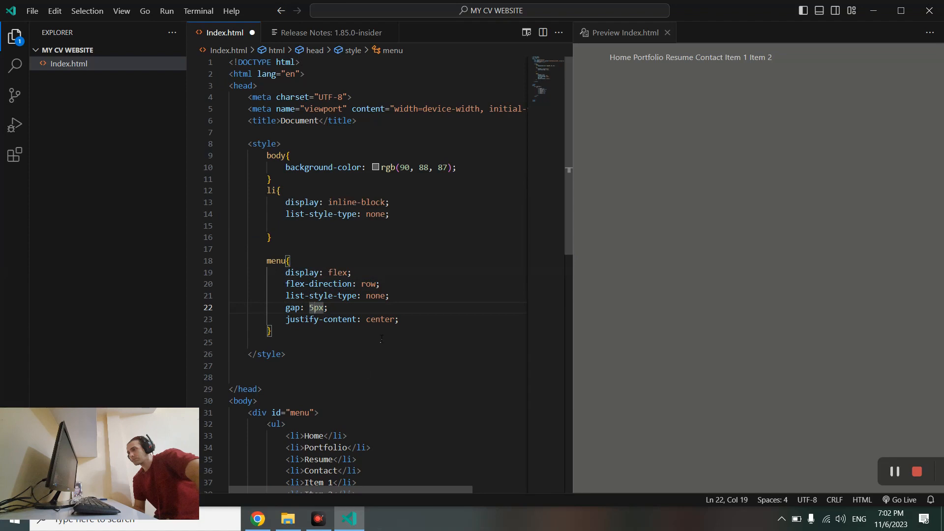
right_click(69, 63)
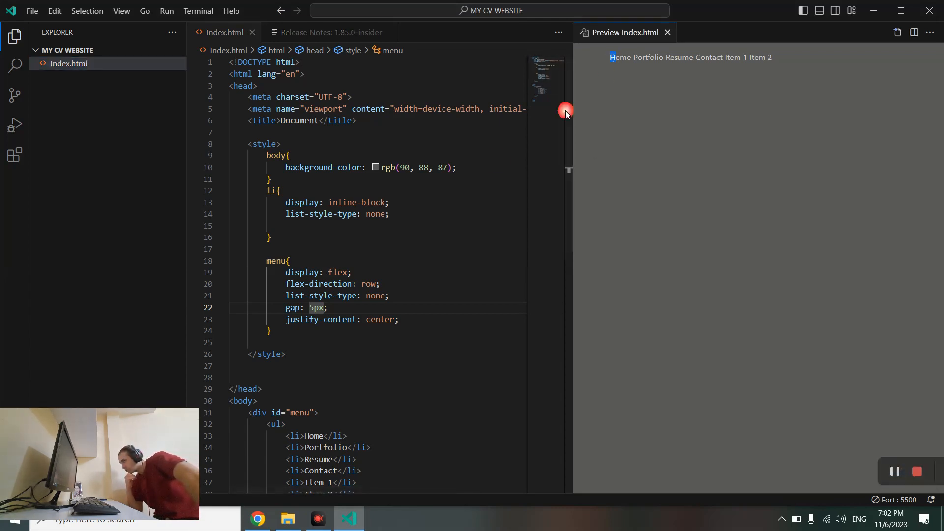
scroll("down", 3)
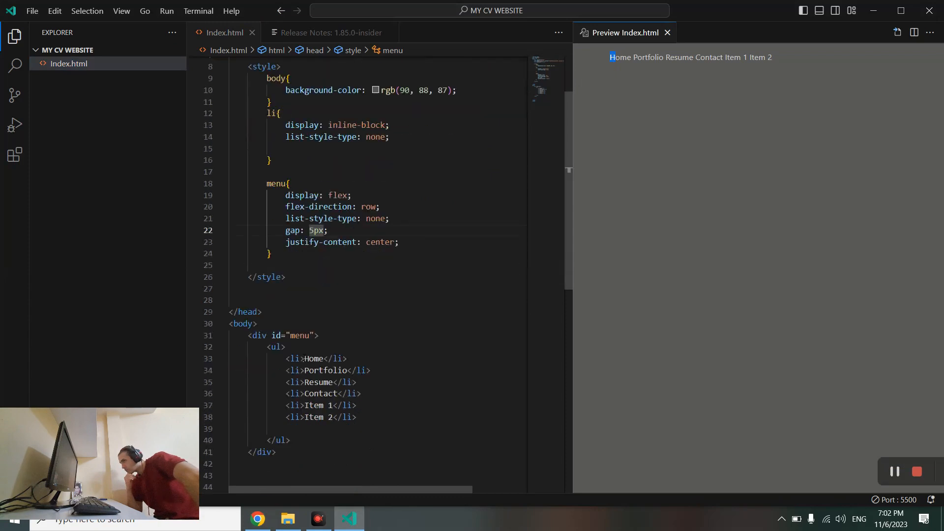
Step: Restore the centered #menu rule with its 5px gap and delete the pasted menu rule
left_click(287, 347)
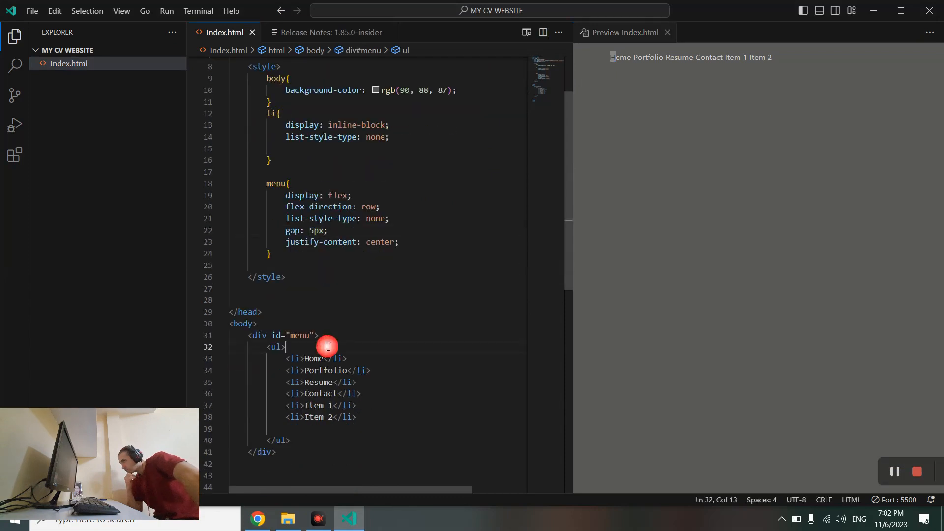
mouse_move(301, 241)
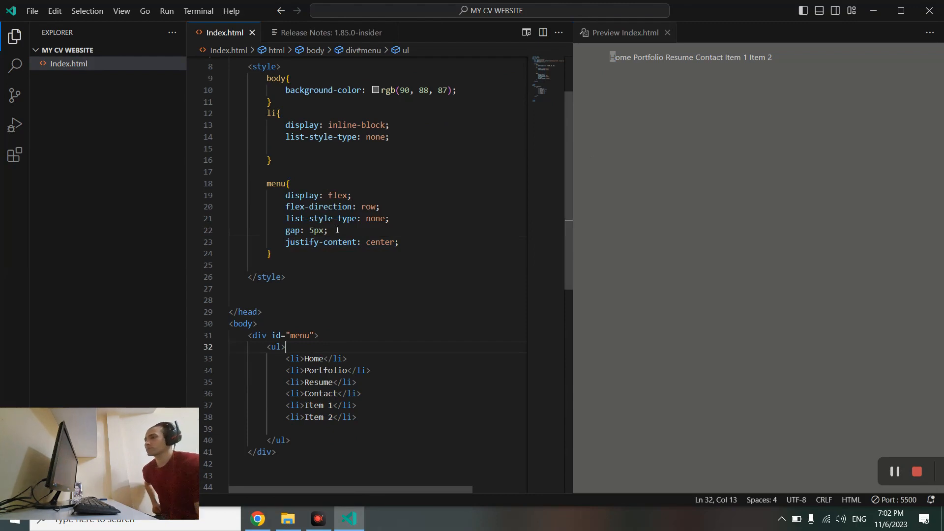
mouse_move(337, 230)
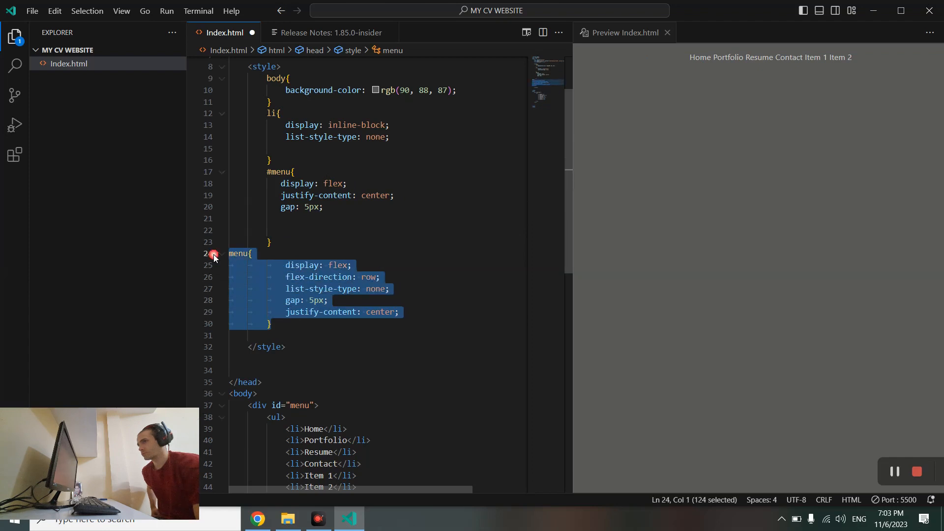
key("Delete")
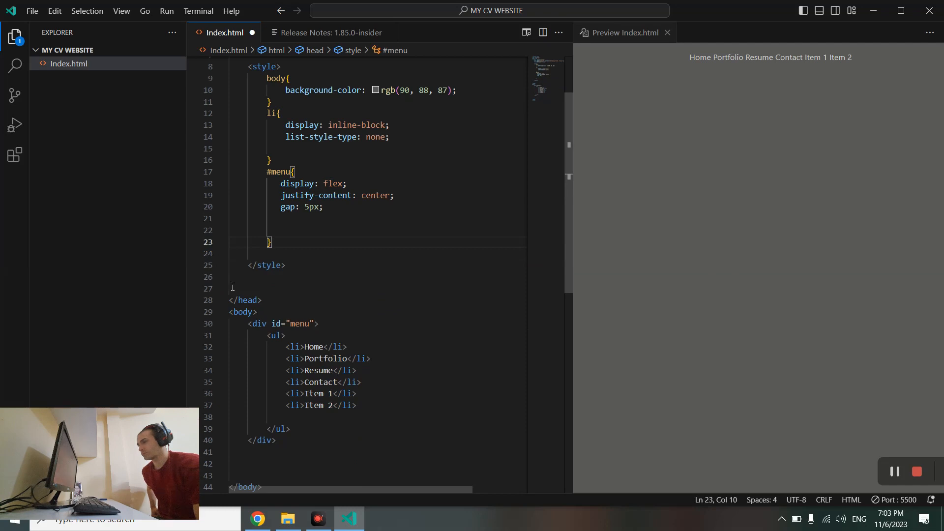
left_click(282, 230)
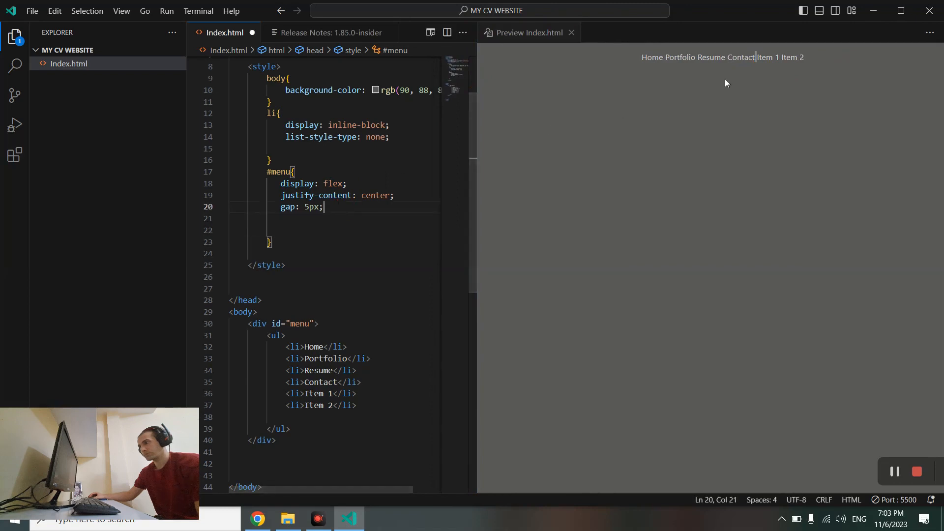
mouse_move(573, 66)
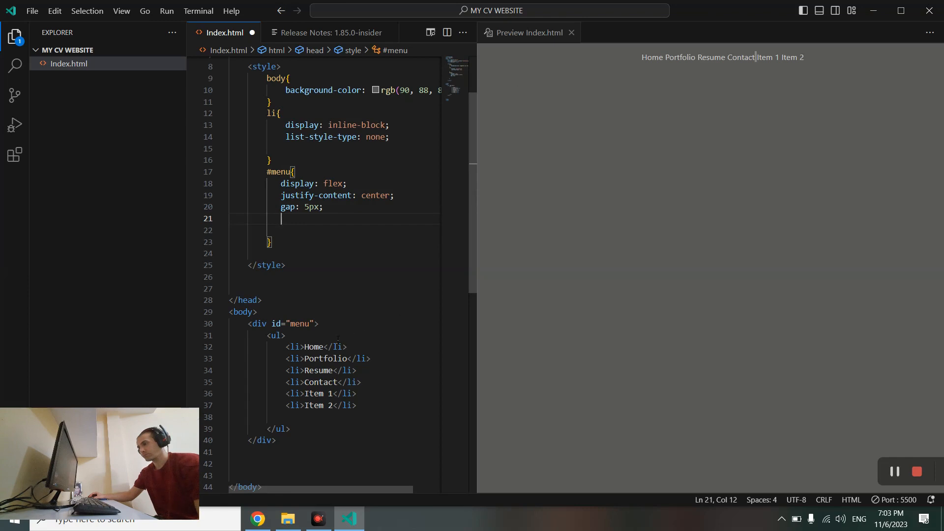
mouse_move(338, 346)
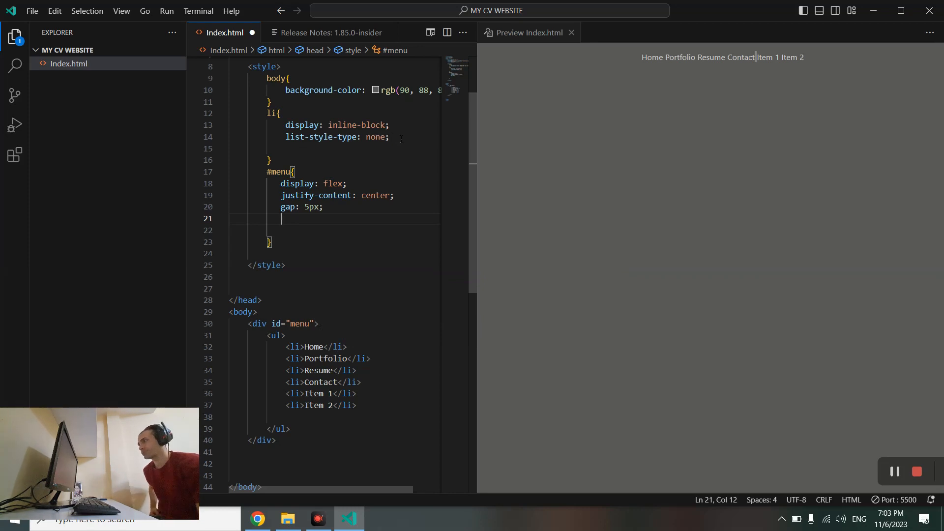
Step: Add blank lines after gap: 5px; in #menu, ready for a new declaration
left_click(390, 137)
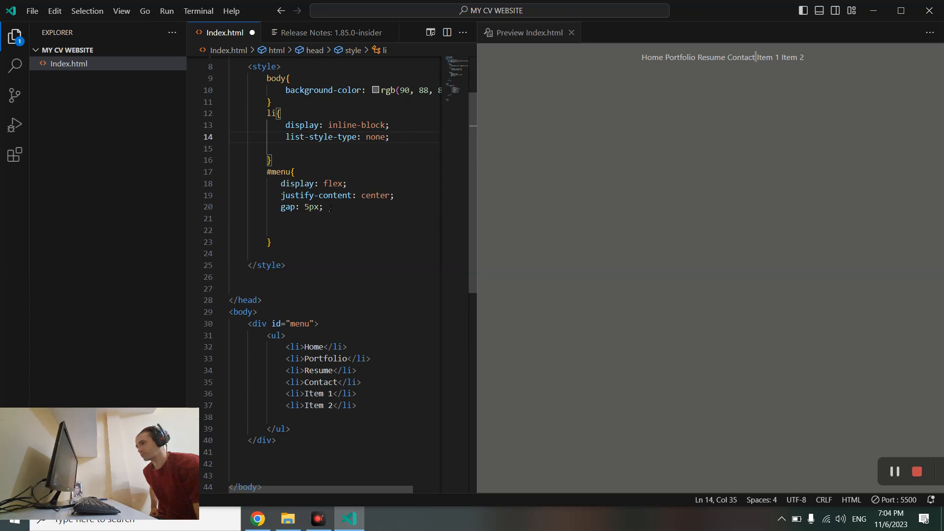
left_click(328, 208)
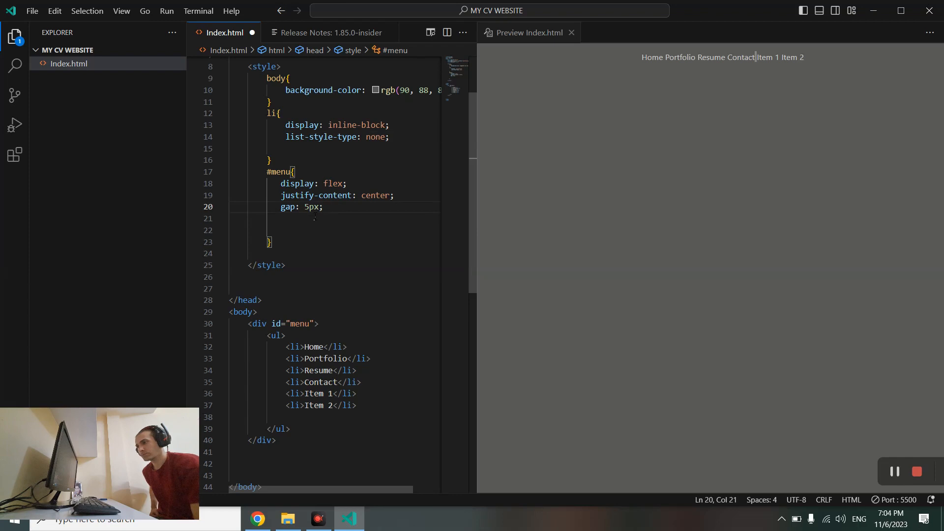
mouse_move(630, 60)
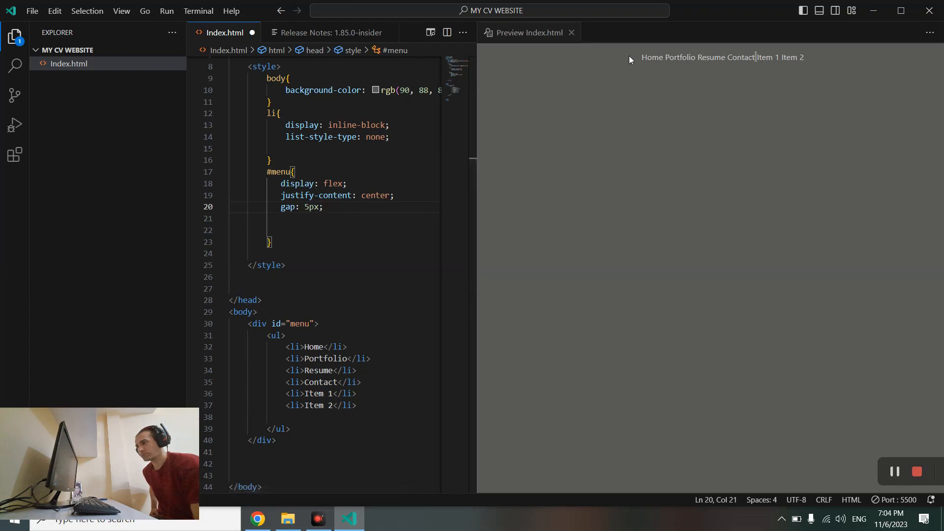
mouse_move(721, 44)
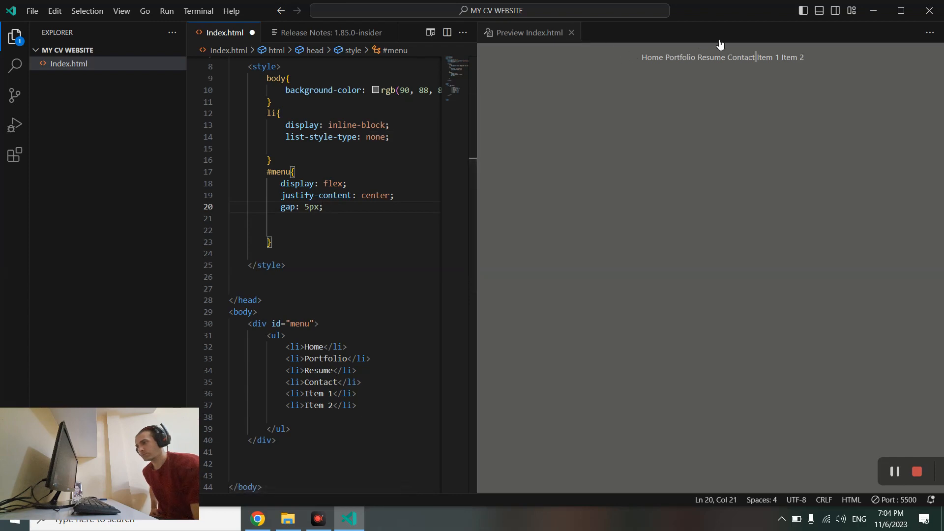
mouse_move(796, 57)
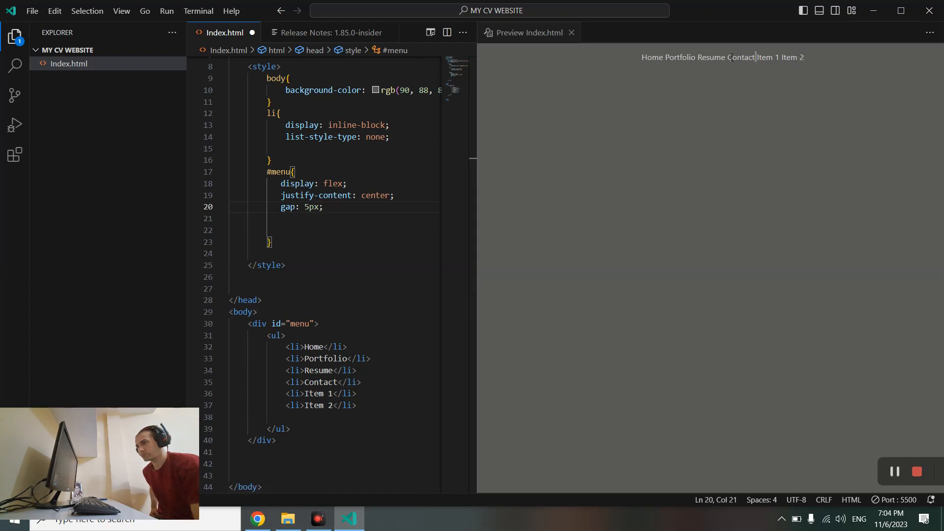
left_click(304, 218)
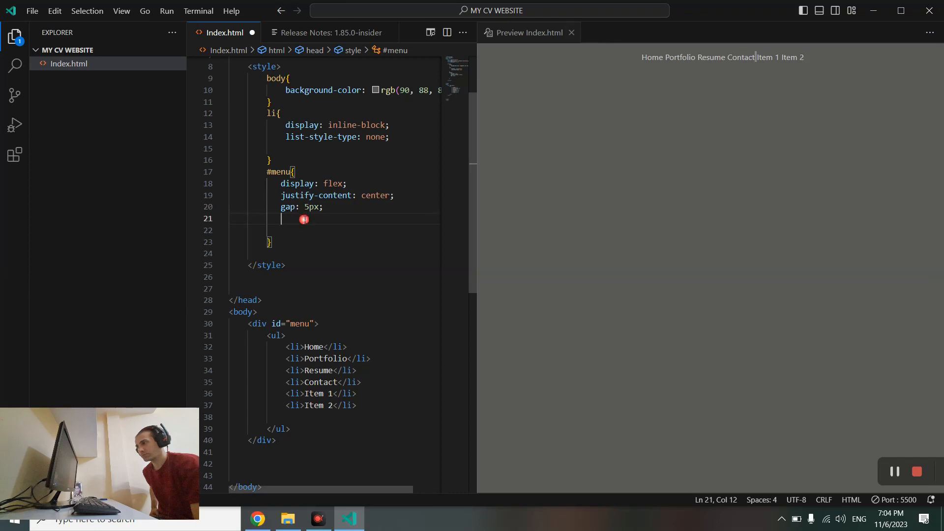
Step: Add a margin to #menu, trying 10px and then 20px
type("margin: auto;")
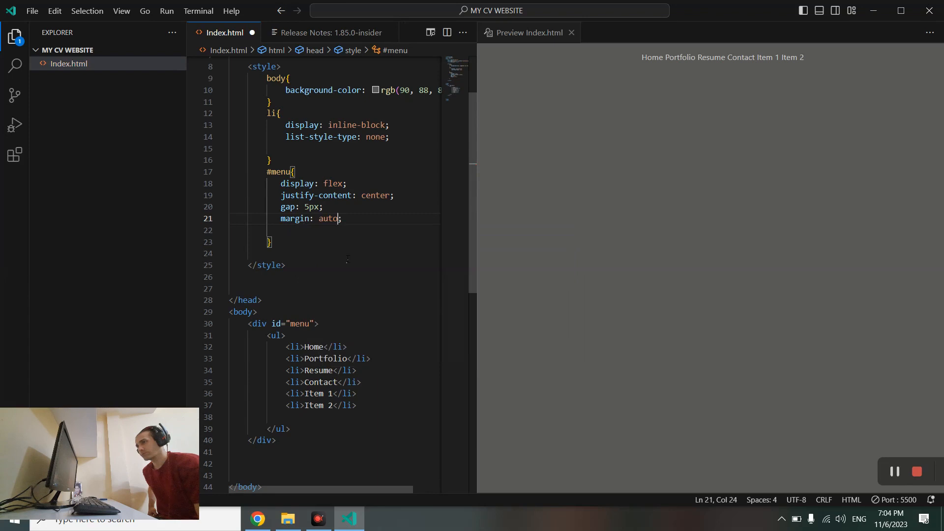
type("10")
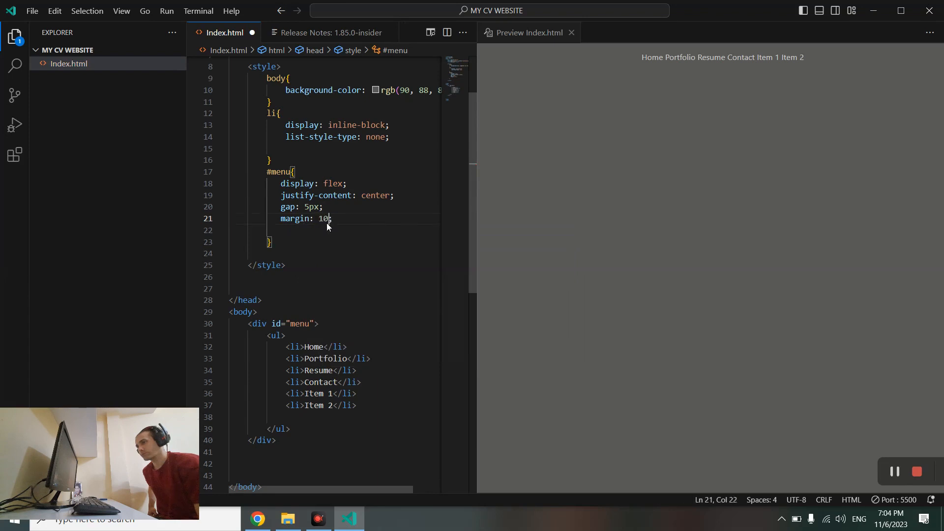
type("px;")
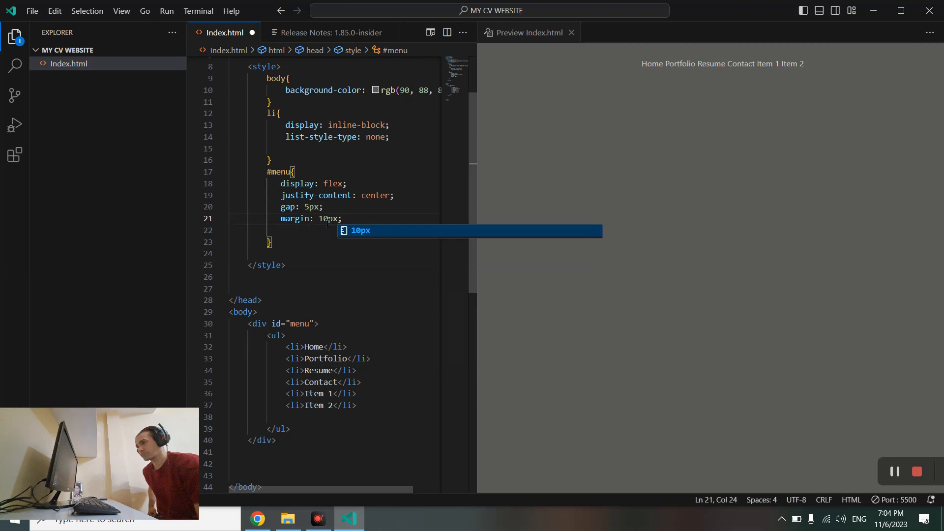
key("escape")
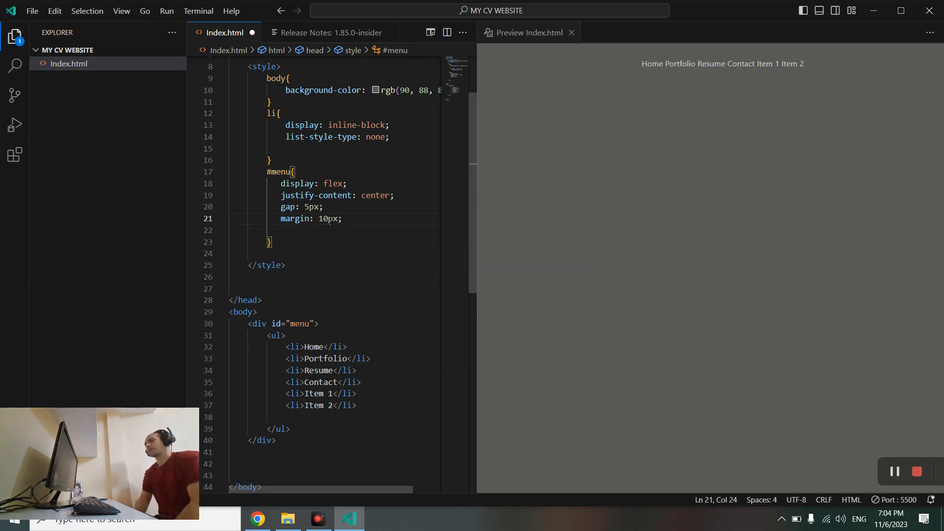
double_click(329, 219)
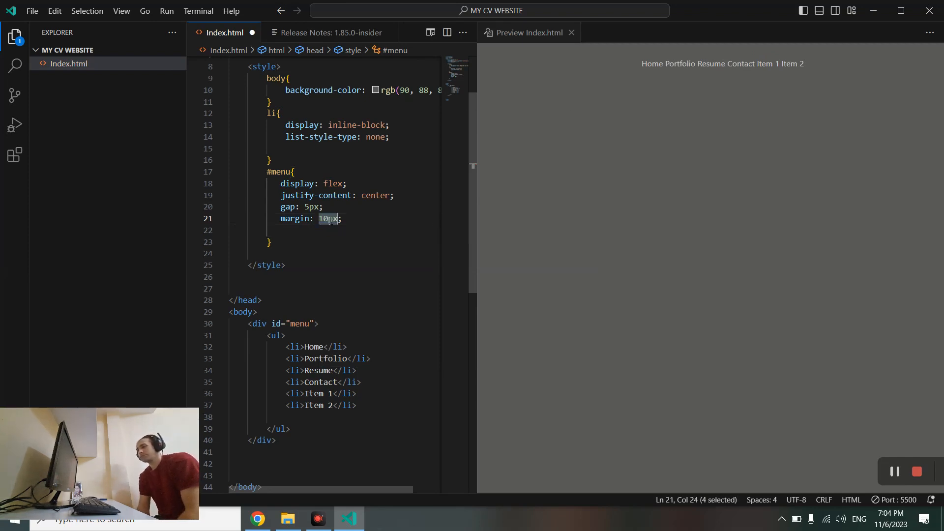
type("20px")
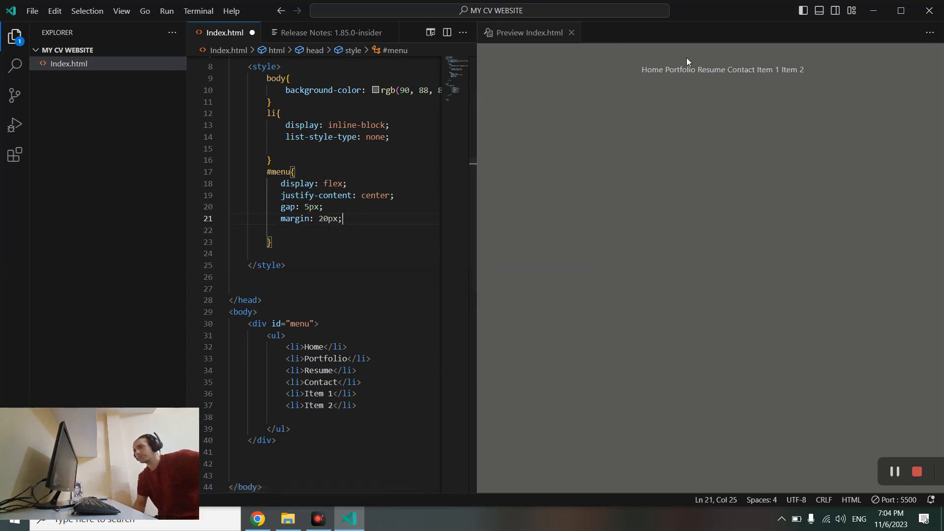
mouse_move(717, 79)
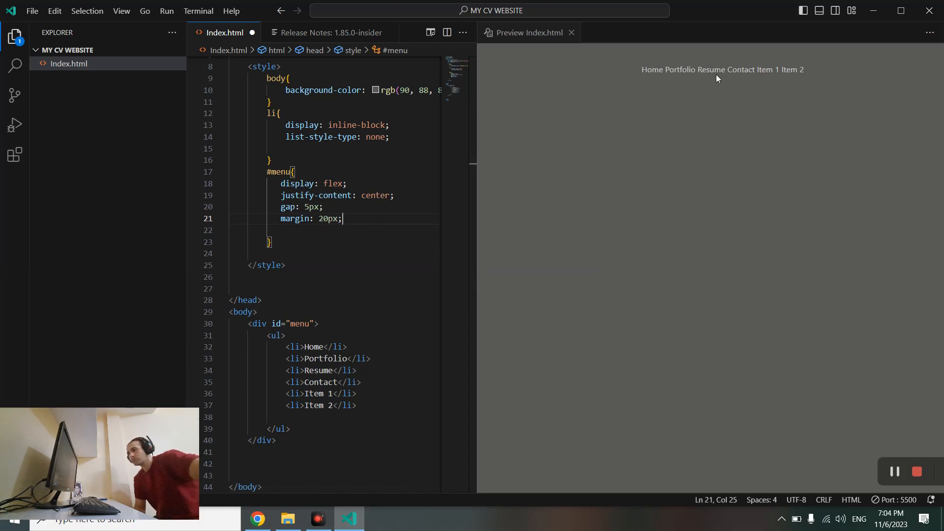
mouse_move(718, 77)
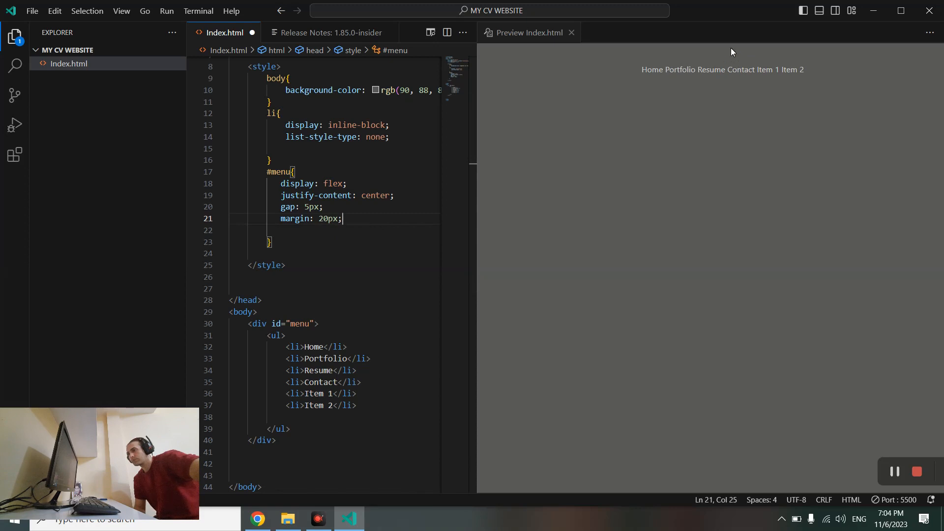
Step: Settle the #menu margin at 50px so the menu sits lower on the page
double_click(325, 218)
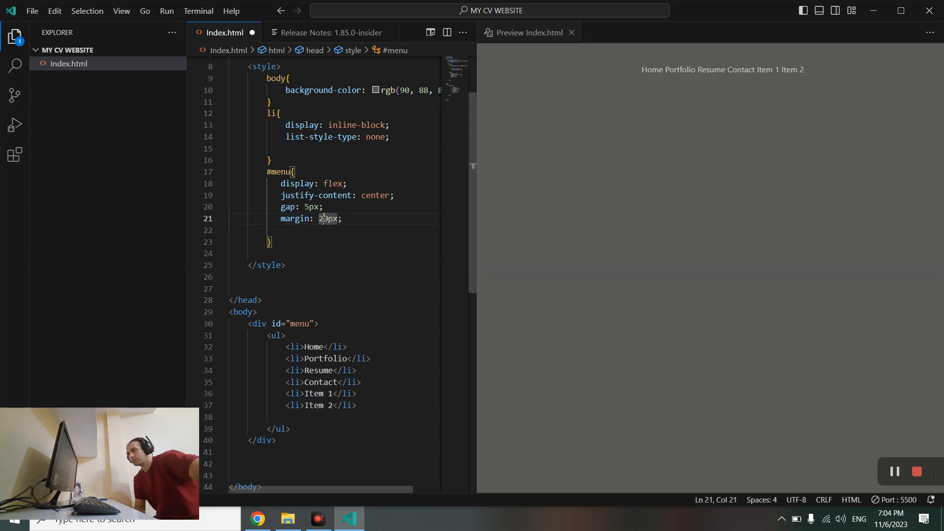
double_click(319, 218)
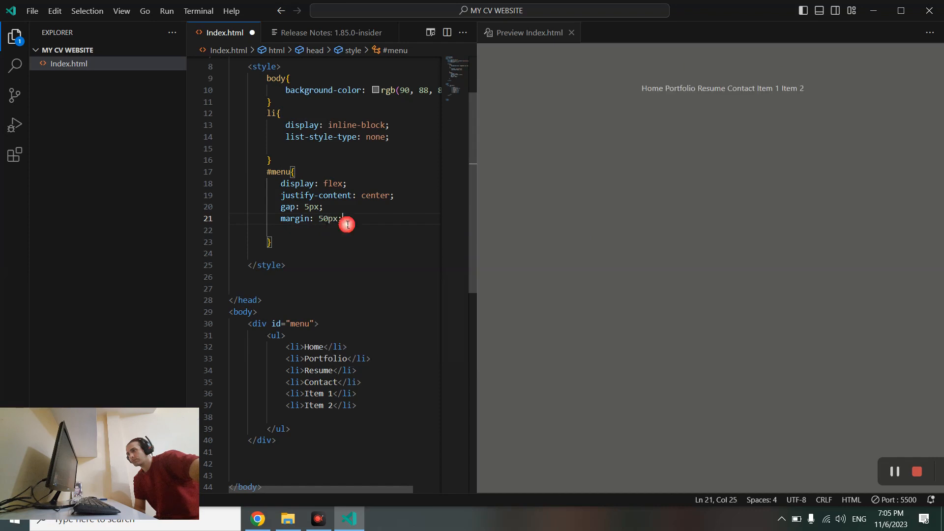
mouse_move(689, 85)
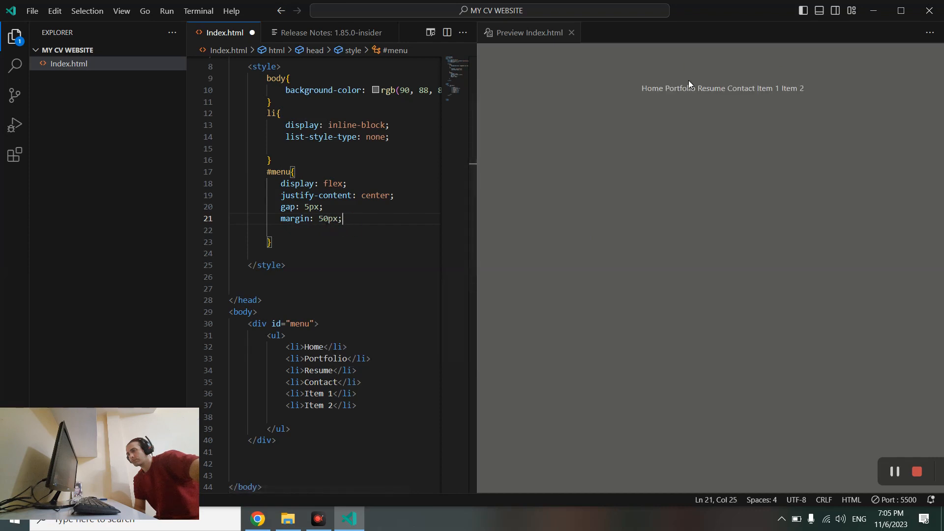
mouse_move(457, 133)
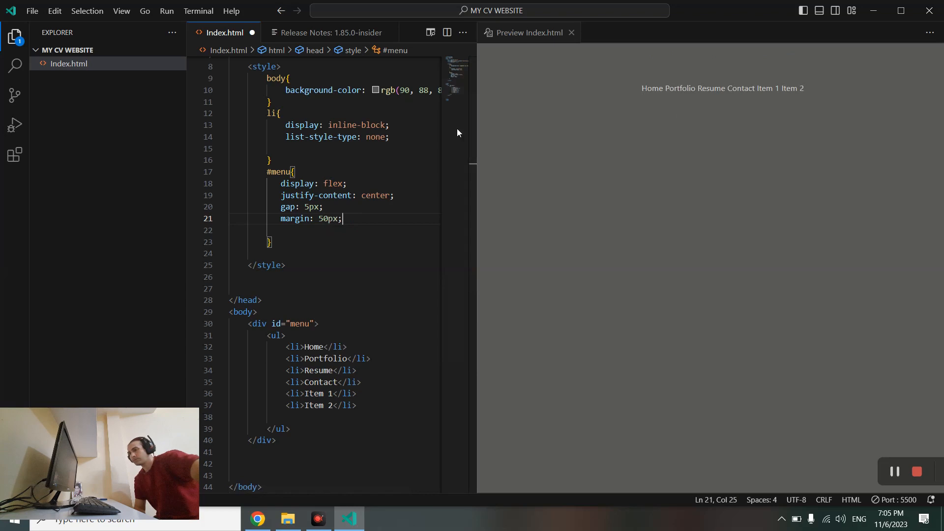
mouse_move(296, 218)
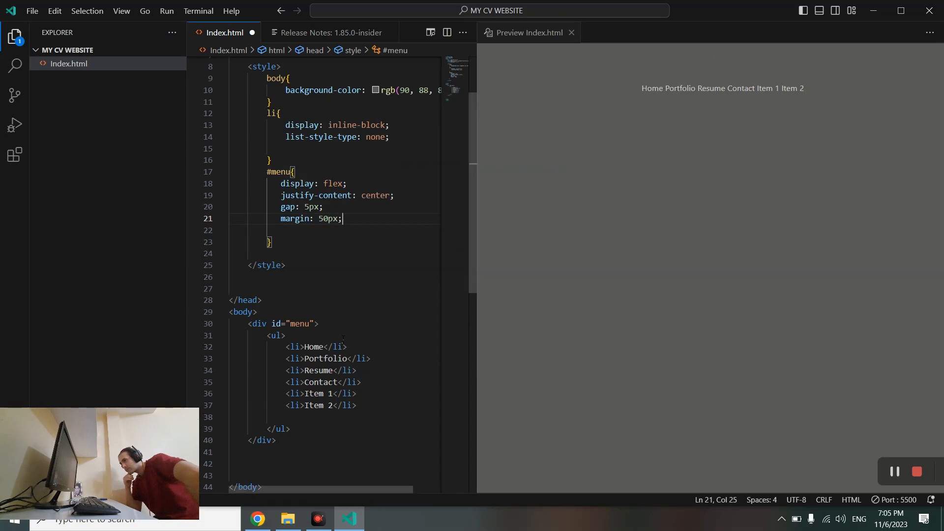
type("l")
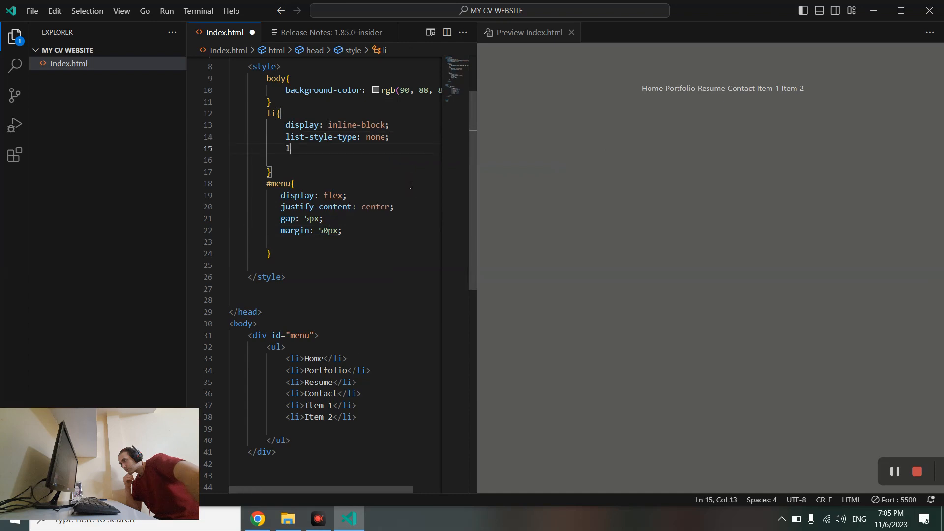
Step: Give the li rule margin: 10px; so the menu items spread apart
type("i")
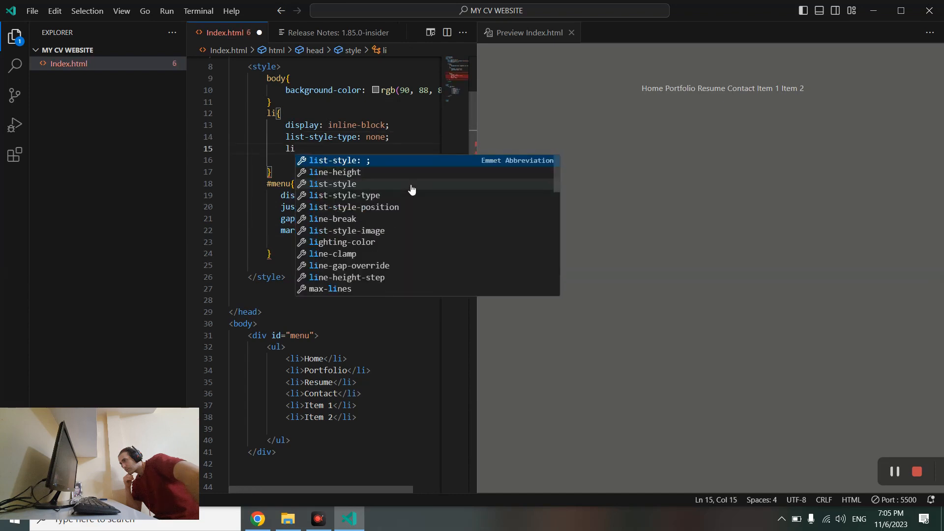
type("mar")
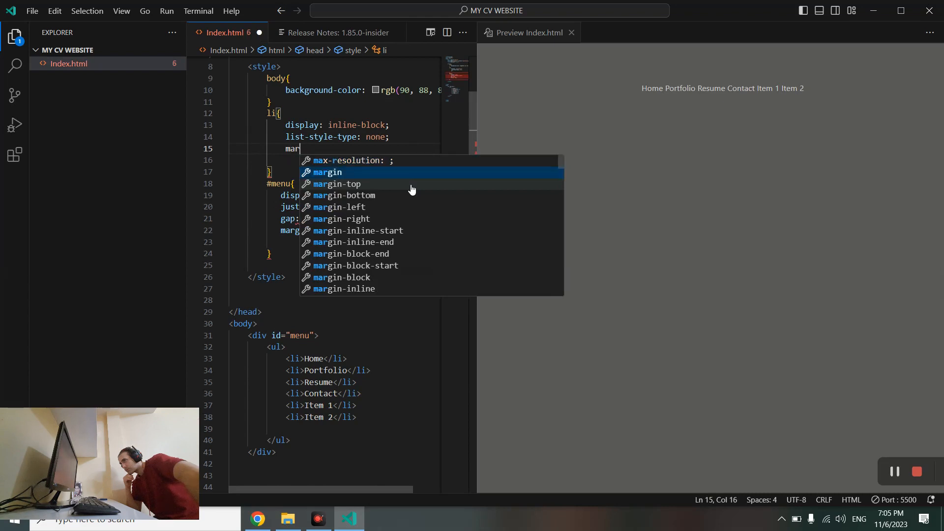
type("margin: 1;")
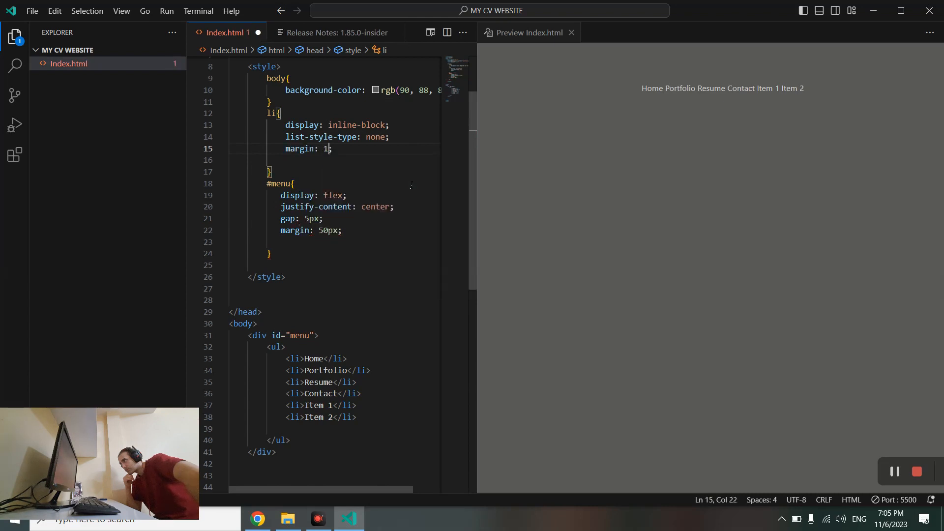
type("0px")
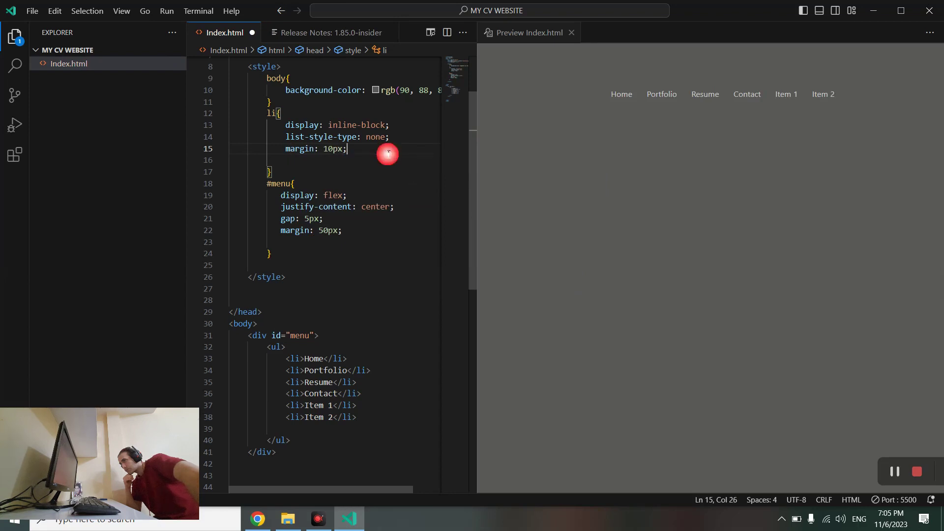
mouse_move(704, 96)
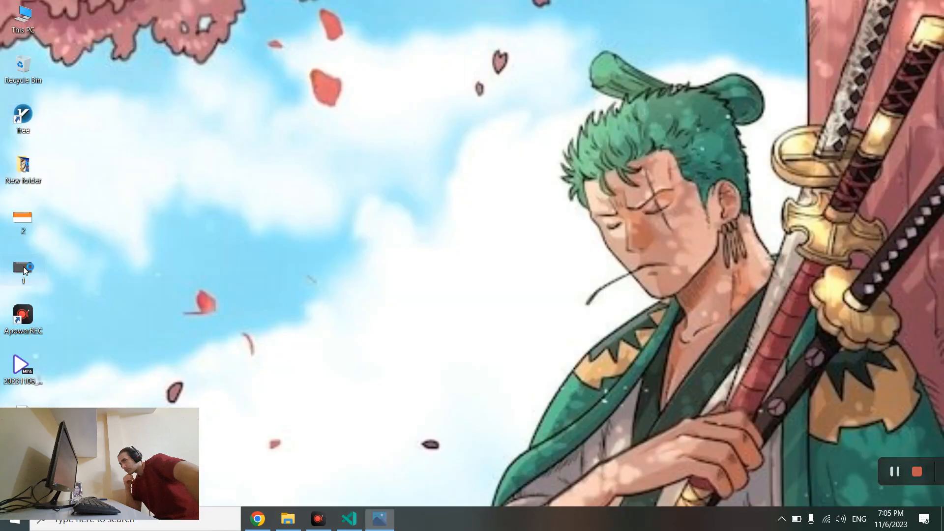
Step: Review the 1.png layout mockup in Photos, close it and return to the editor
double_click(22, 269)
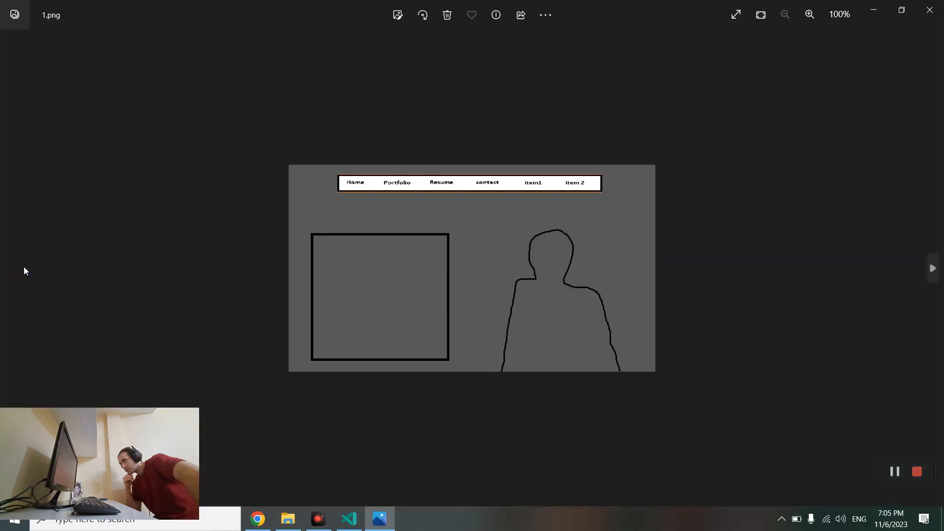
mouse_move(318, 247)
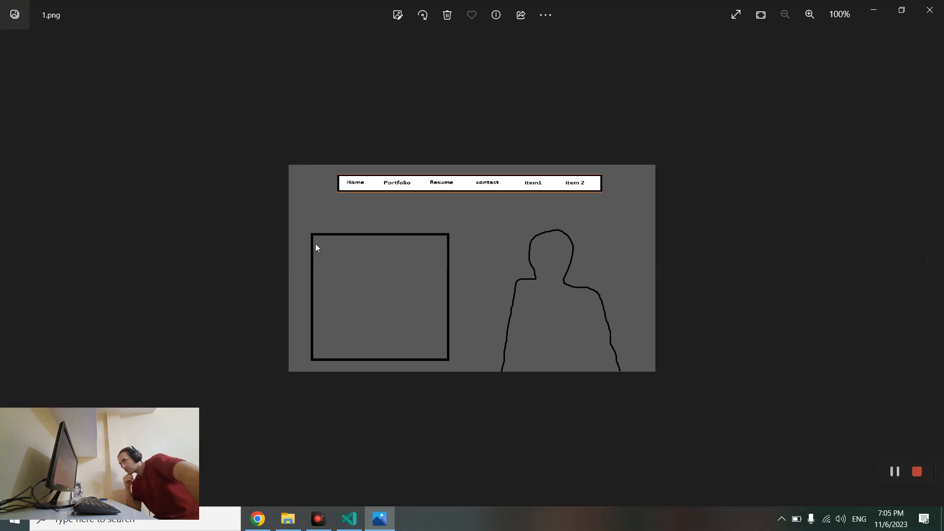
mouse_move(295, 276)
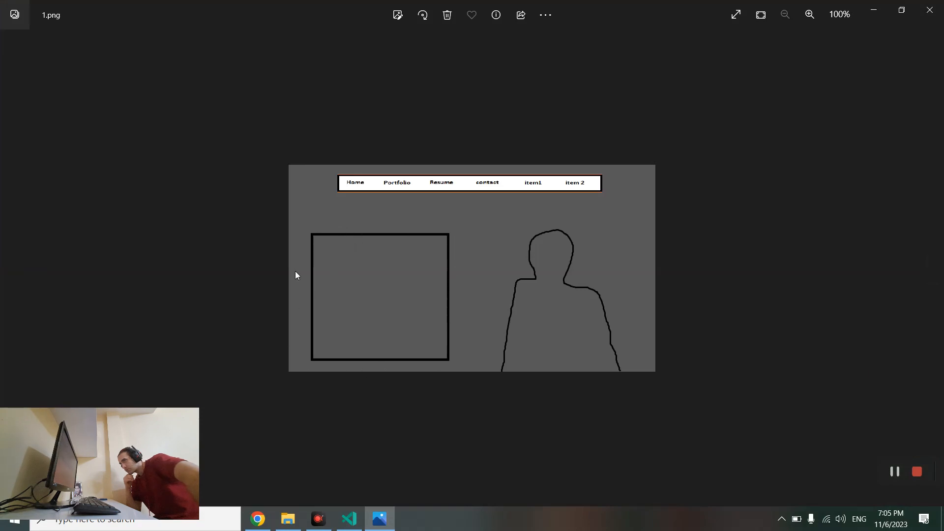
mouse_move(440, 358)
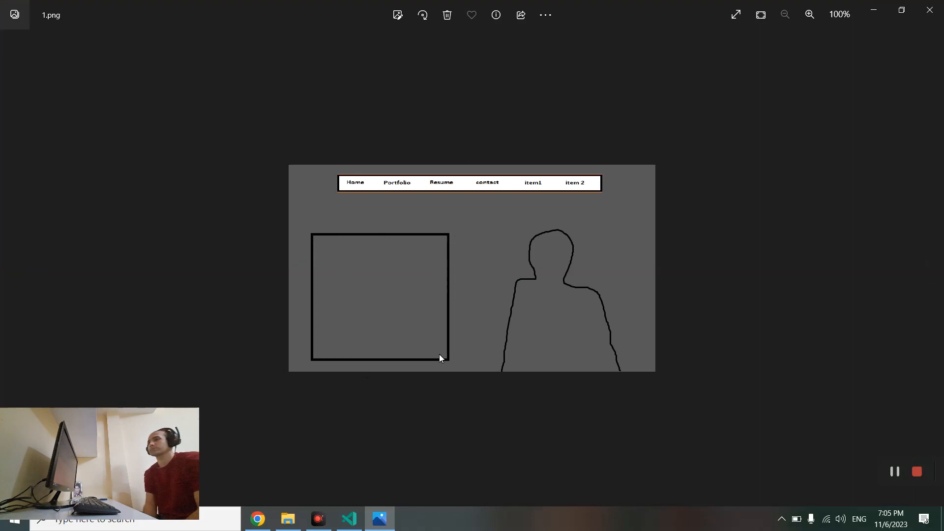
mouse_move(441, 341)
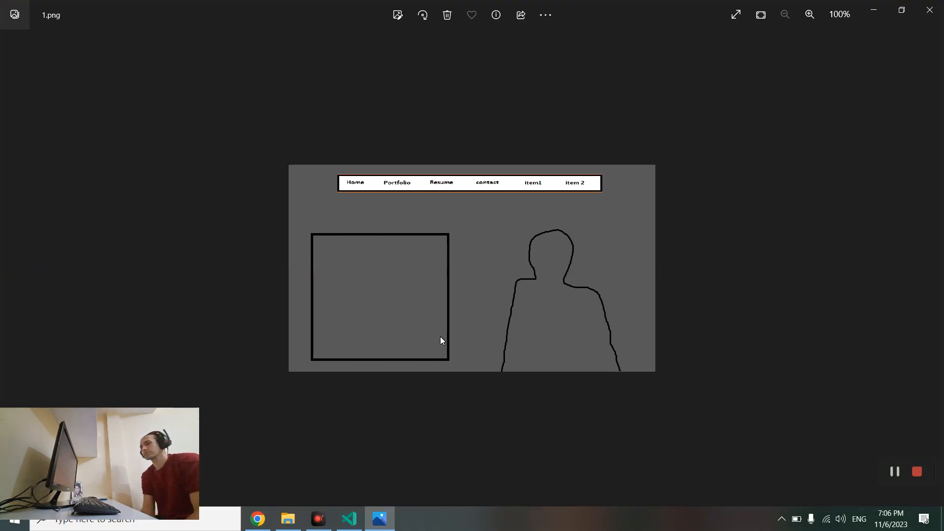
mouse_move(354, 207)
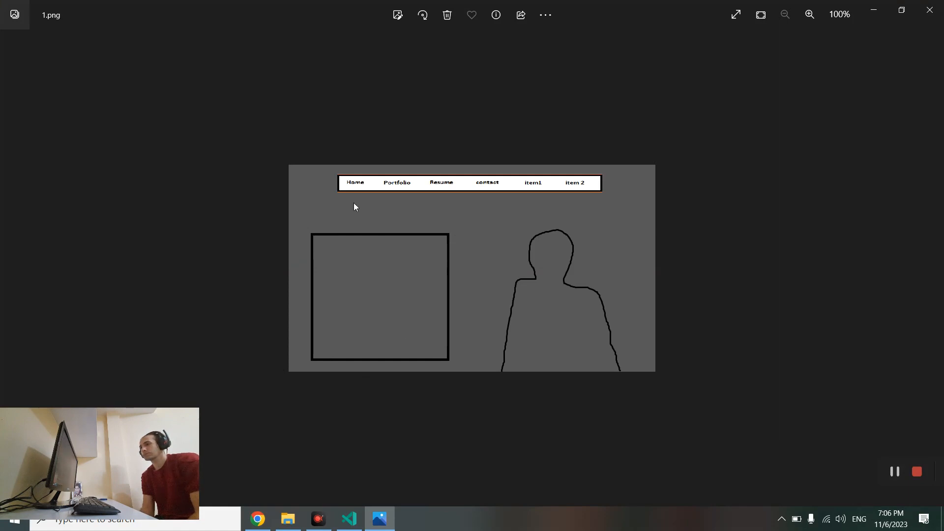
mouse_move(343, 269)
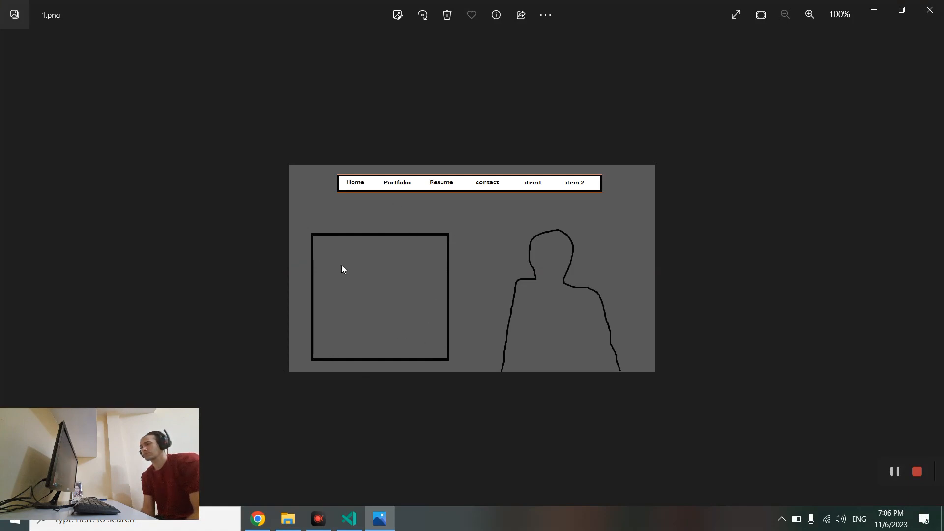
left_click(929, 15)
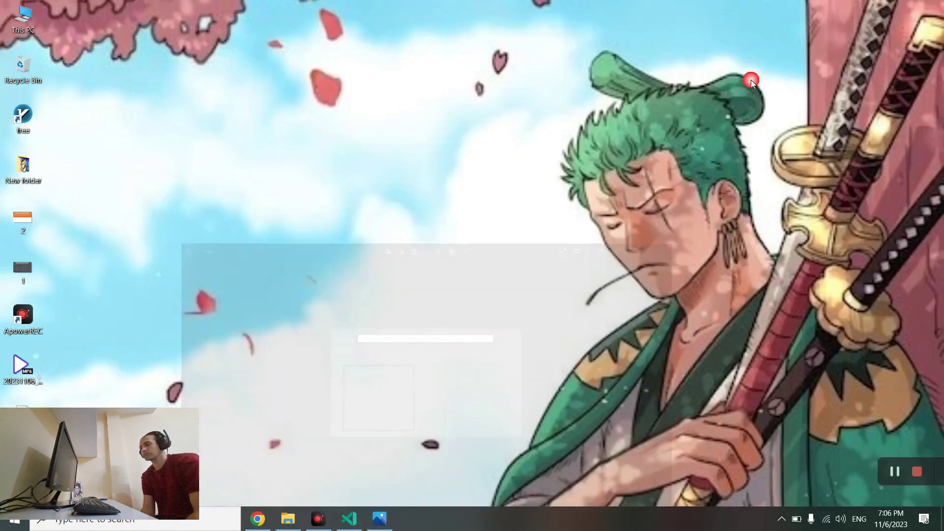
left_click(348, 518)
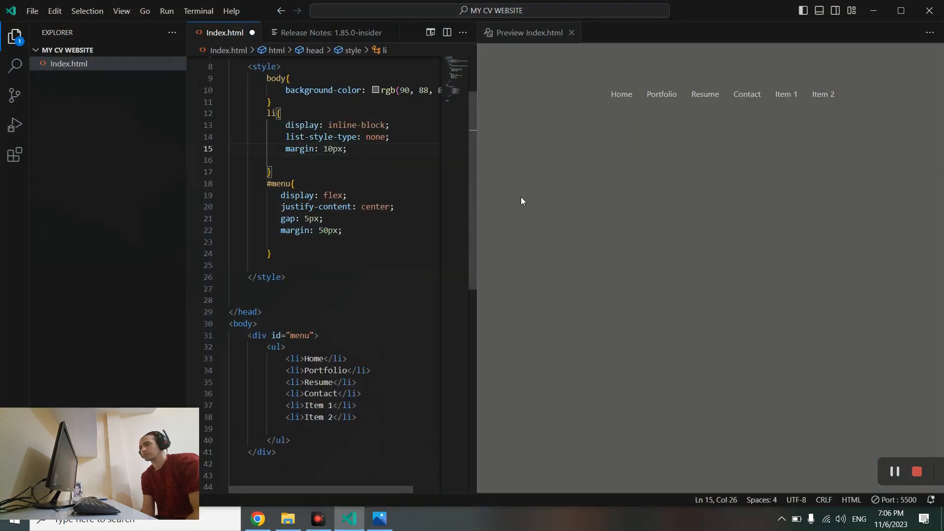
mouse_move(529, 165)
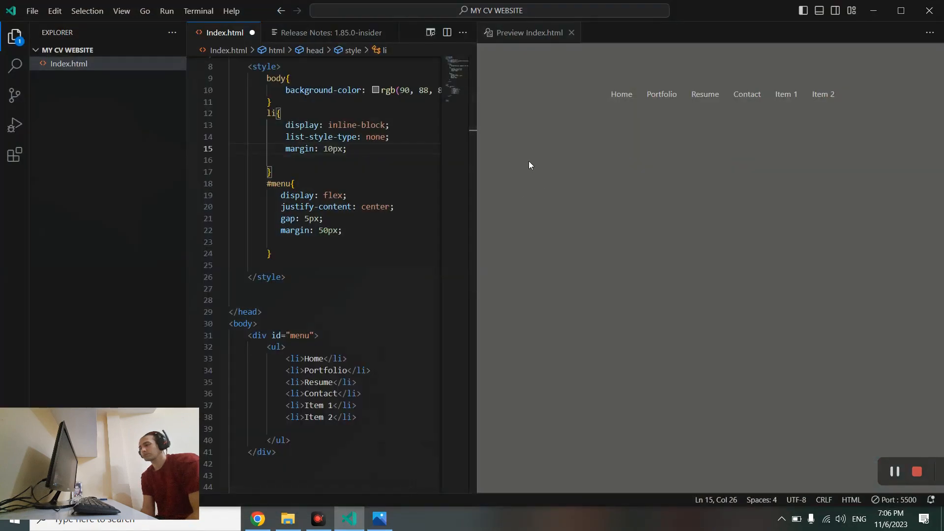
mouse_move(491, 224)
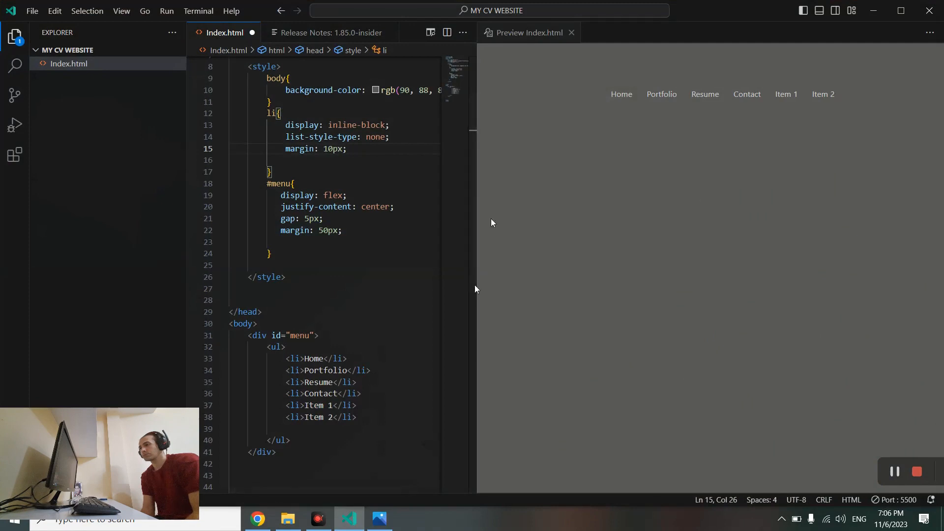
mouse_move(509, 319)
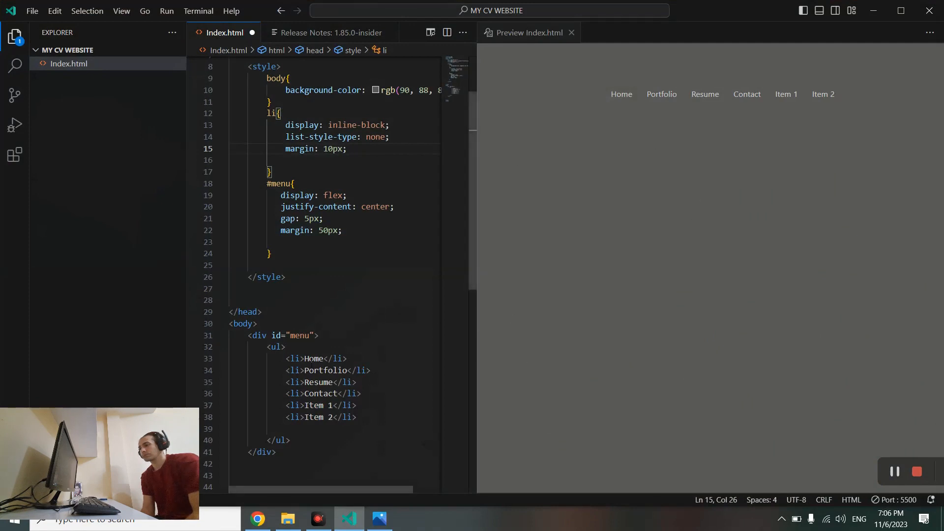
Step: Below the menu block, add a <div id="content"> element
left_click(315, 431)
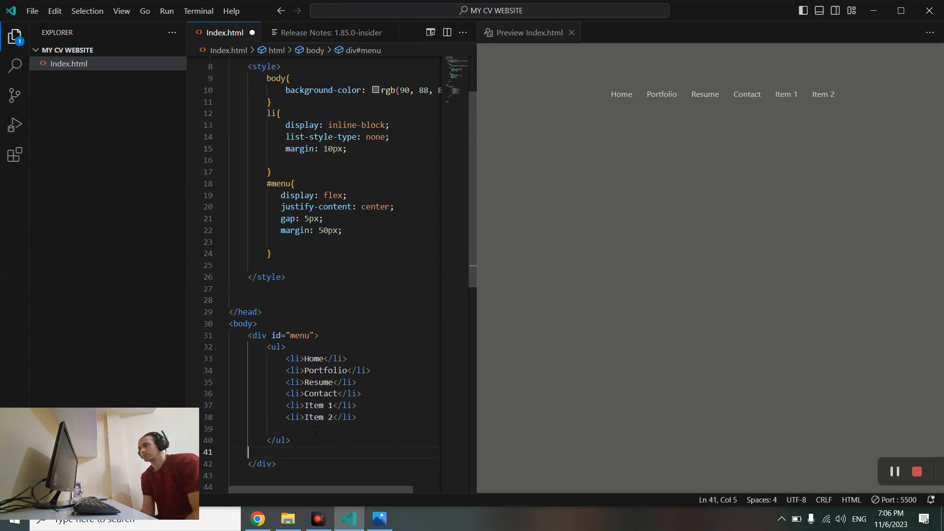
key("Home")
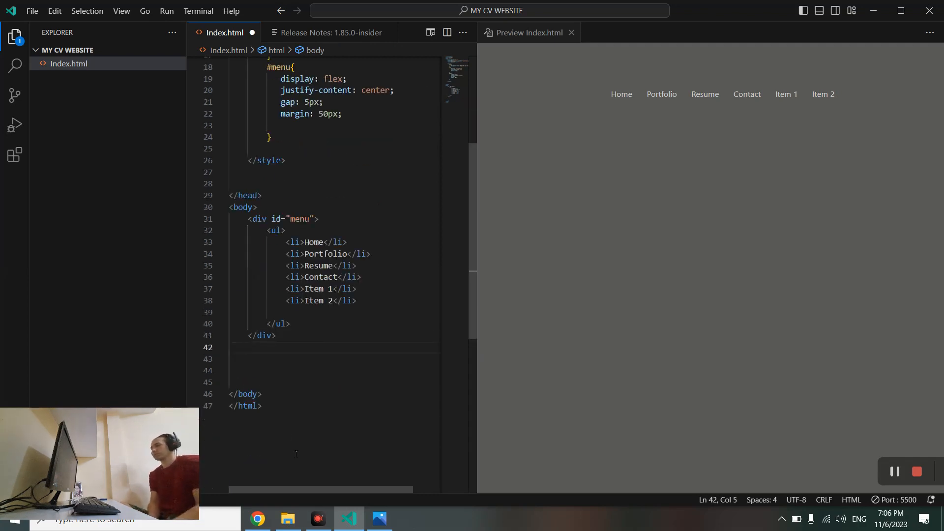
type("div>")
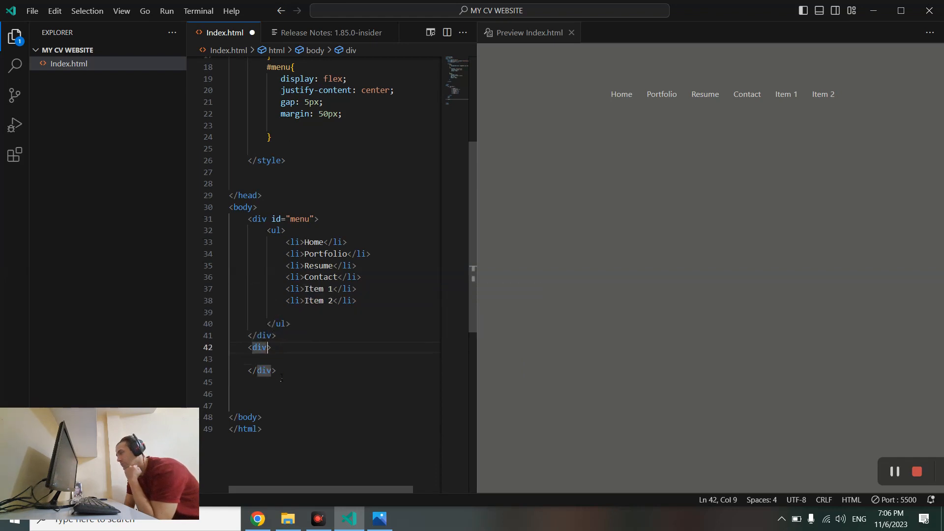
type("id=\"")
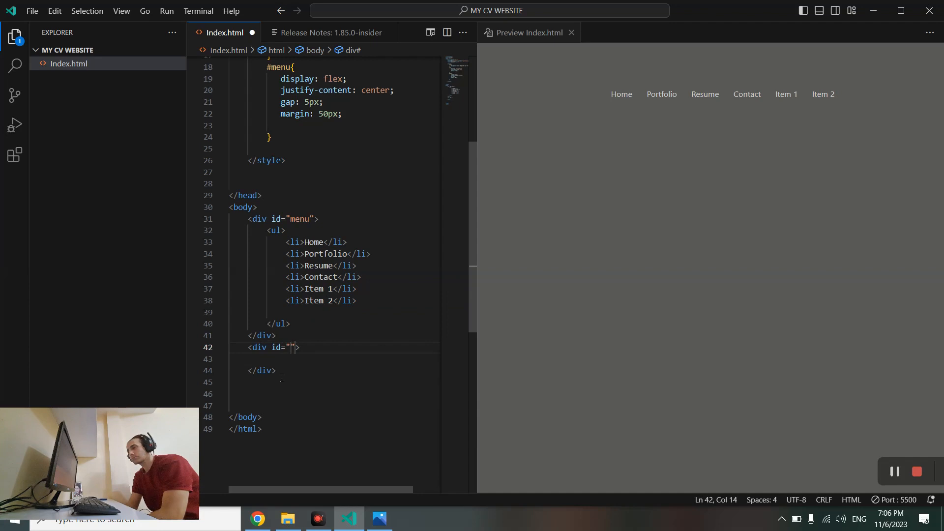
type("con")
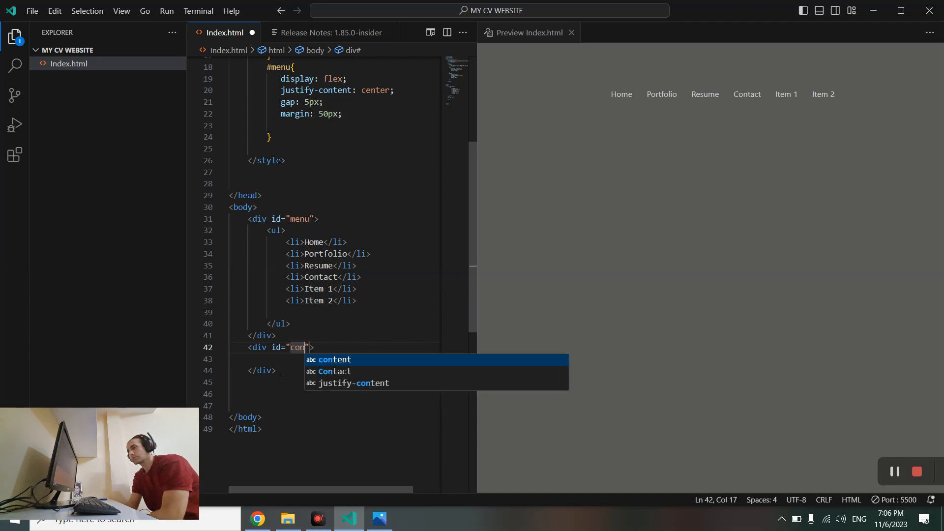
type("t")
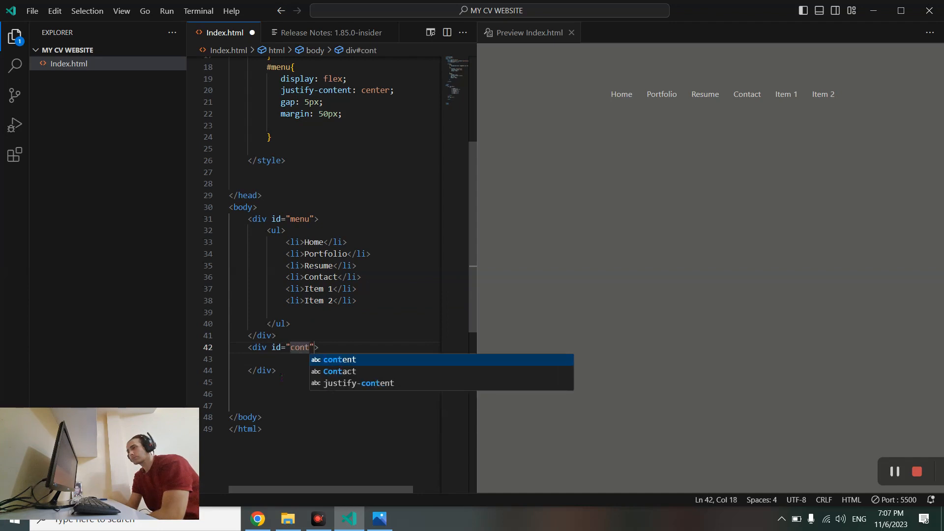
type("nt")
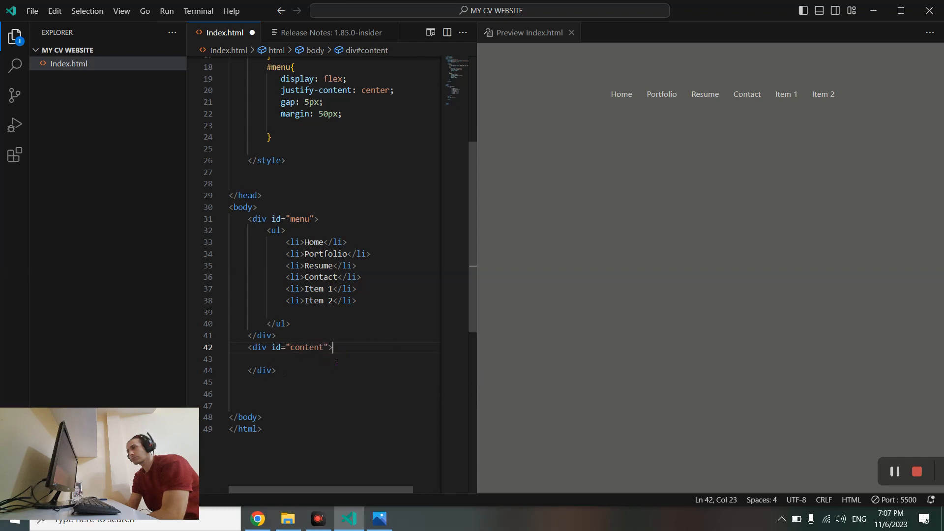
Step: Start an empty <p></p> paragraph inside the content div
key("enter")
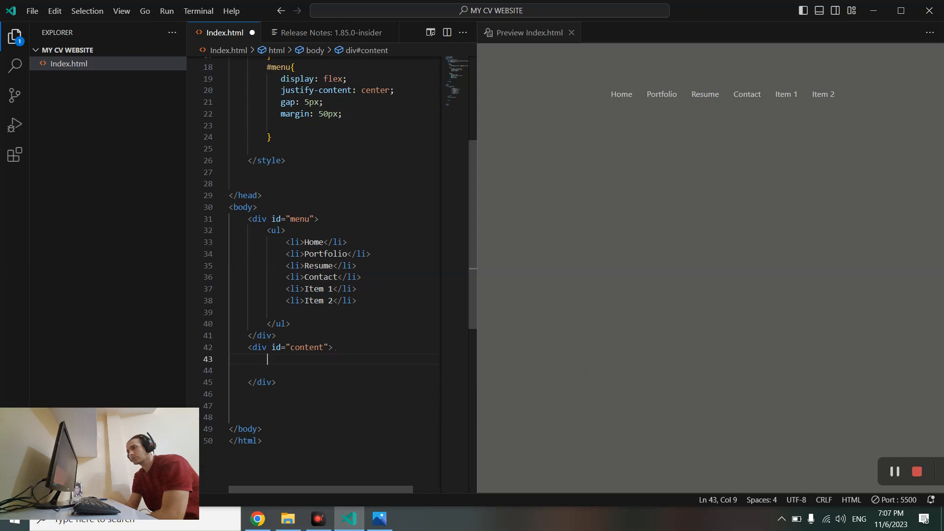
type("<p>")
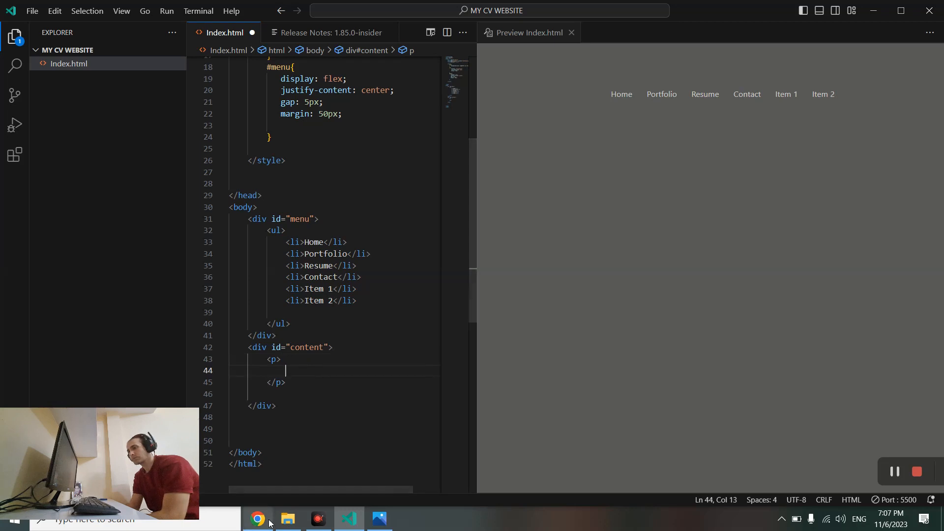
Step: Copy the 'What is Lorem Ipsum?' passage from lipsum.com and return to the editor
left_click(257, 518)
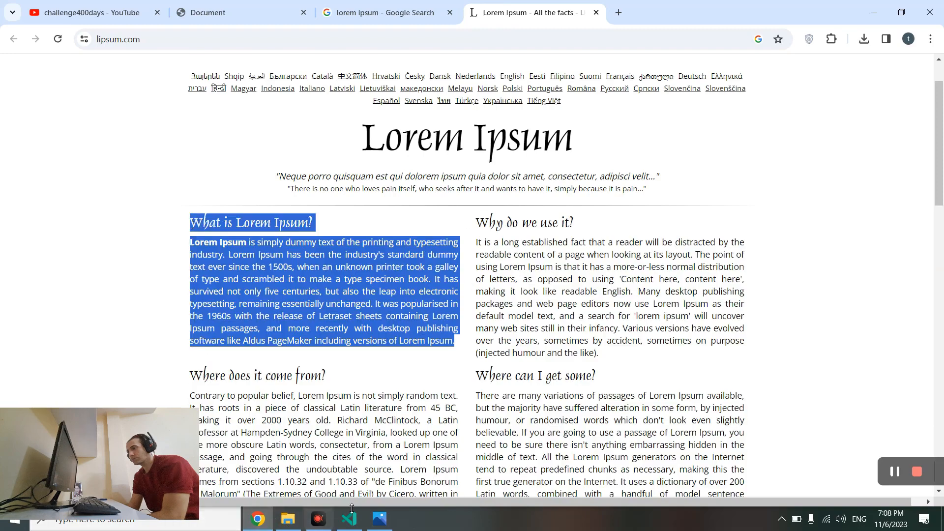
left_click(348, 518)
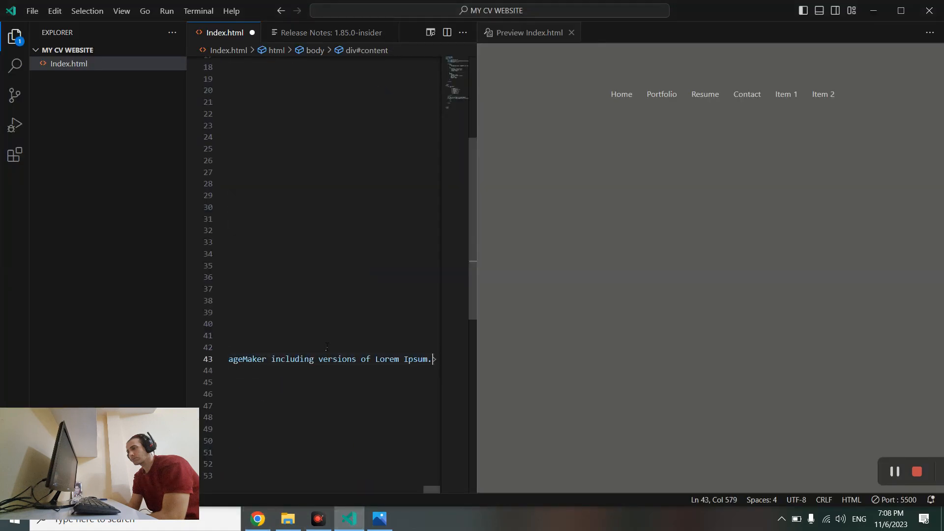
mouse_move(514, 149)
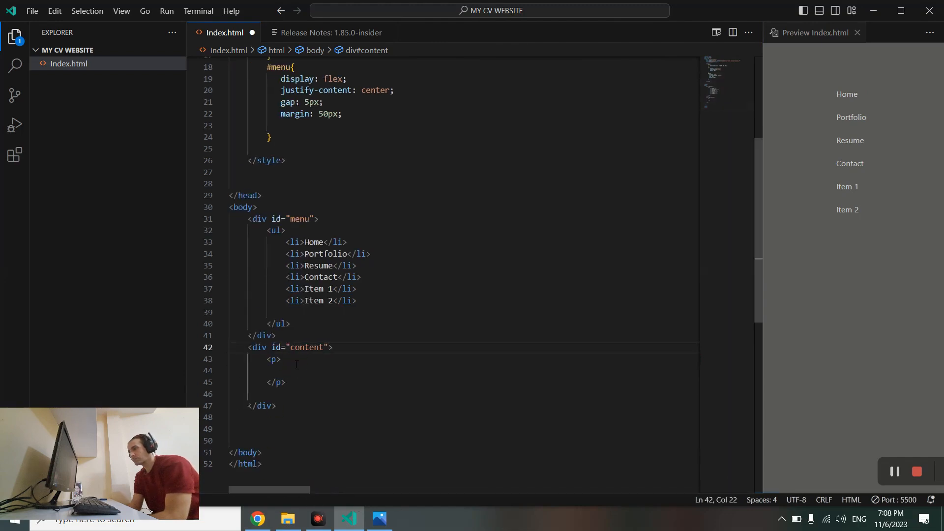
Step: Paste the Lorem Ipsum passage into the empty <p>, then position the cursor after the #menu rule
left_click(295, 370)
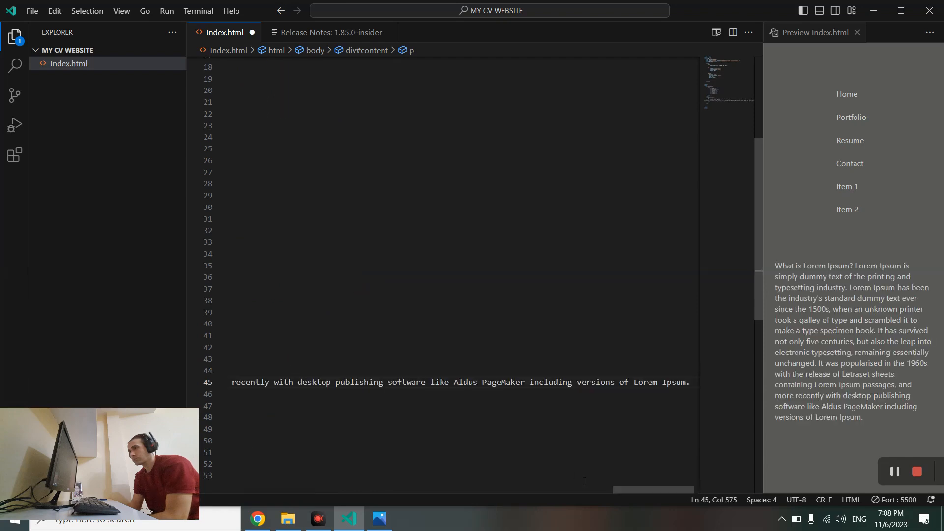
scroll("left", 3)
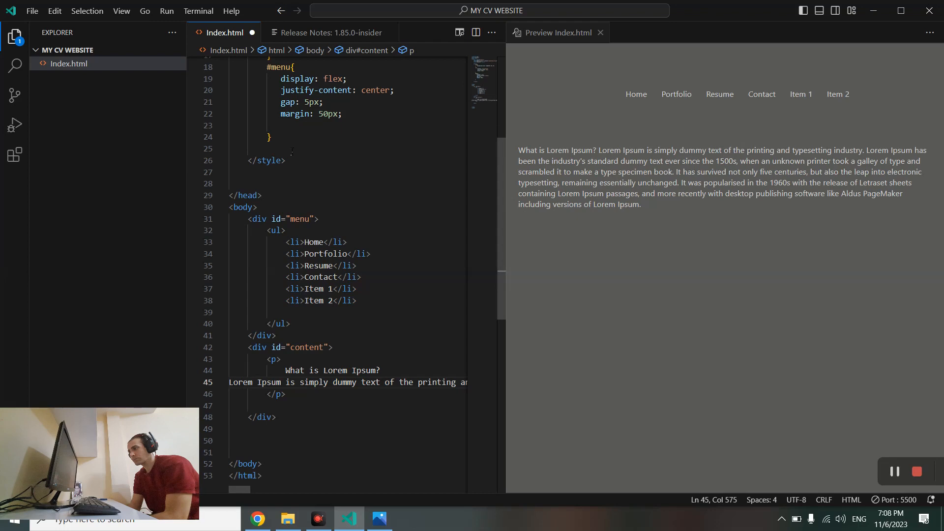
left_click(272, 148)
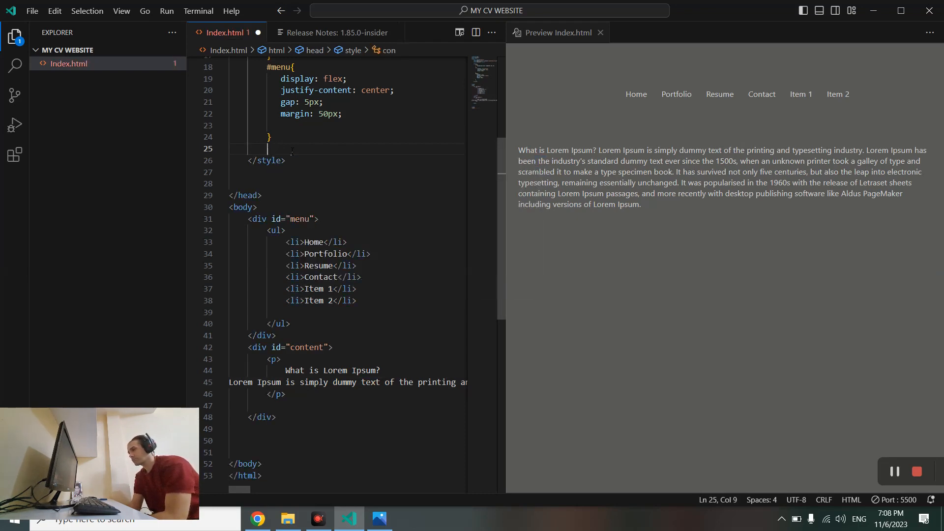
Step: Add a #content rule with a background-color declaration, picking white from the suggestions
type("#")
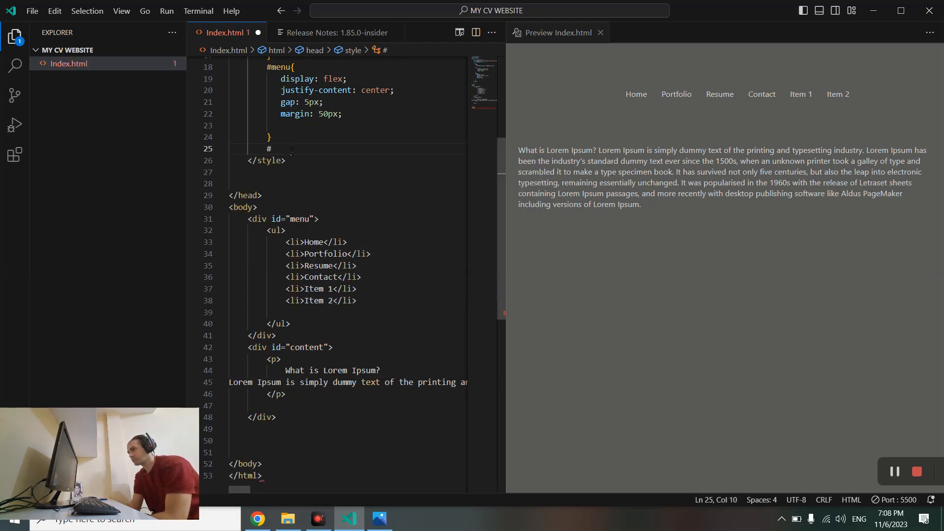
type("co")
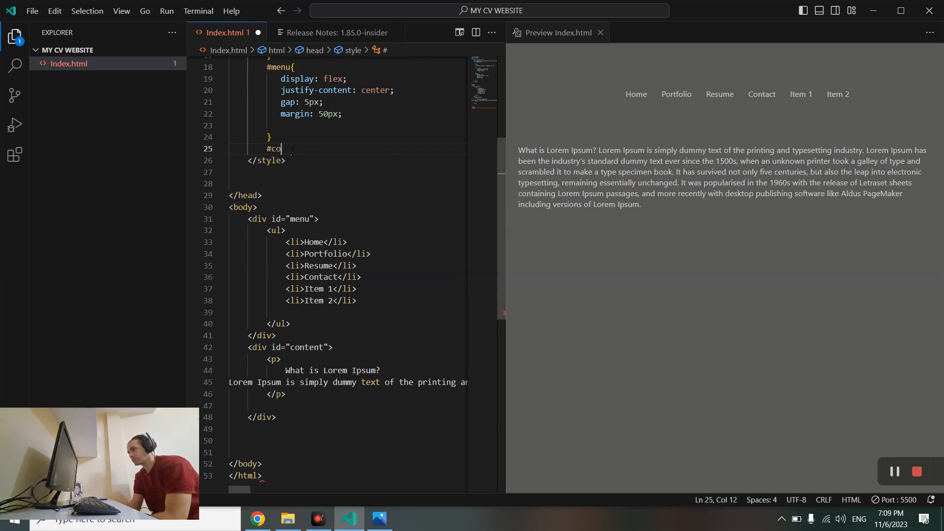
type("ntent")
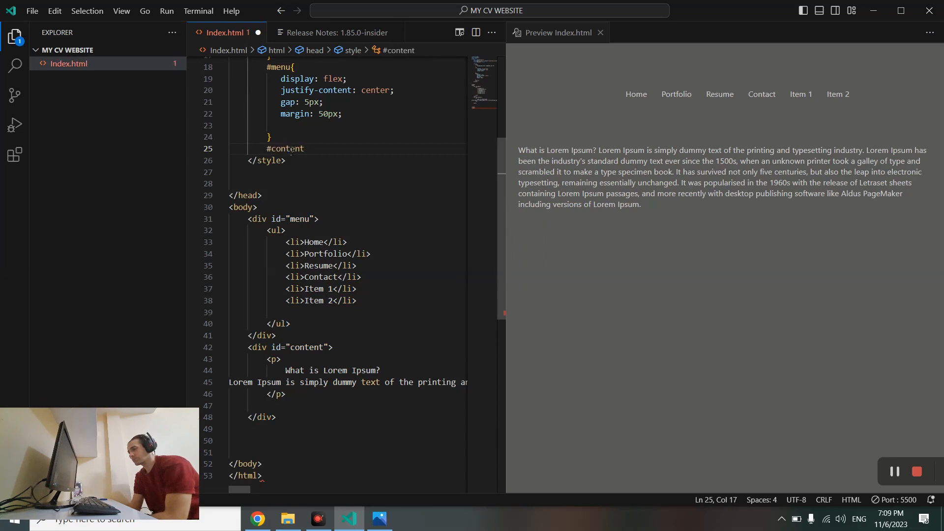
type("{")
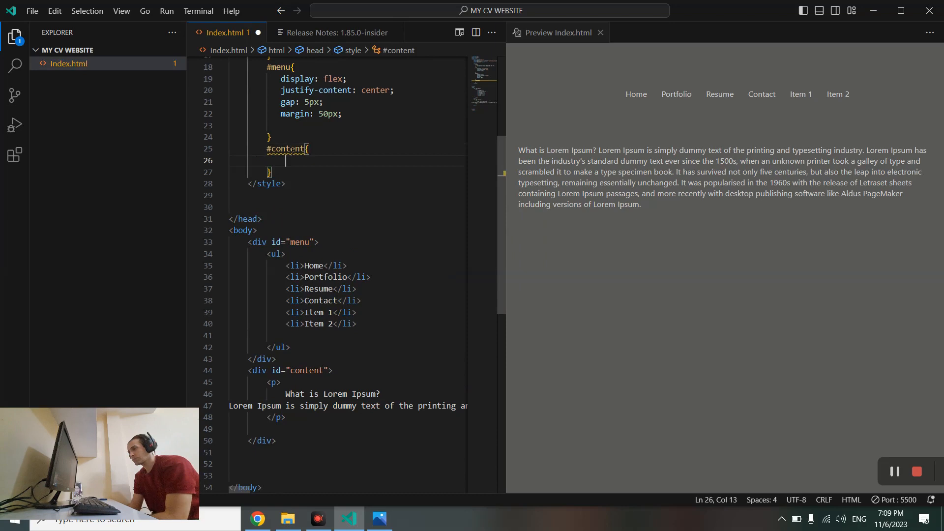
type("background-color: ;")
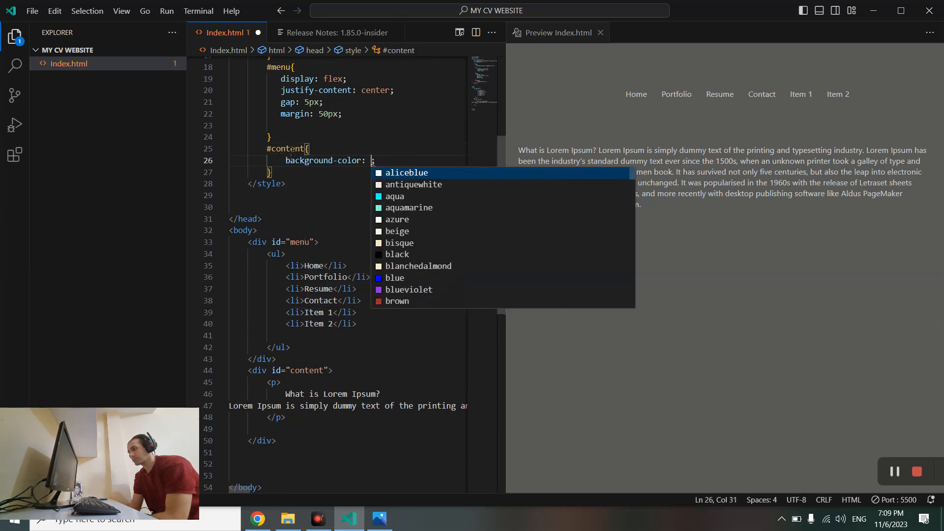
mouse_move(408, 207)
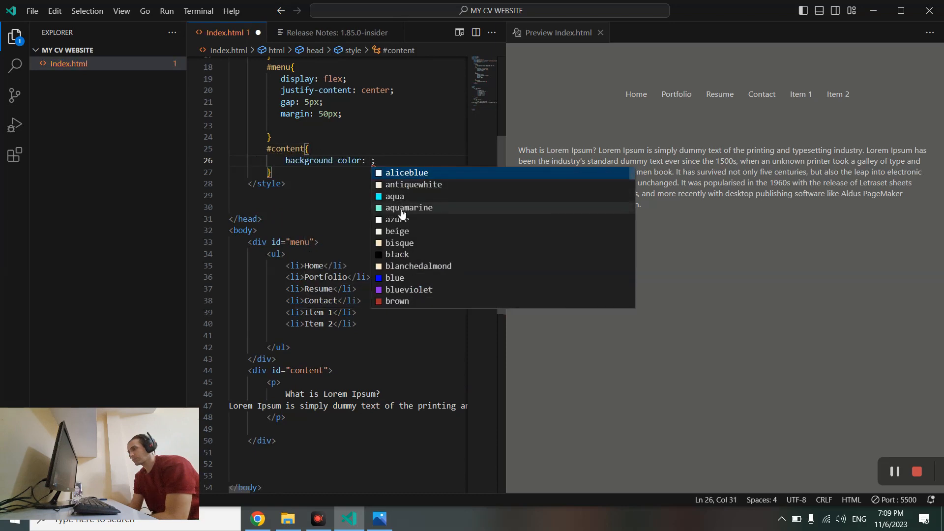
type("wh")
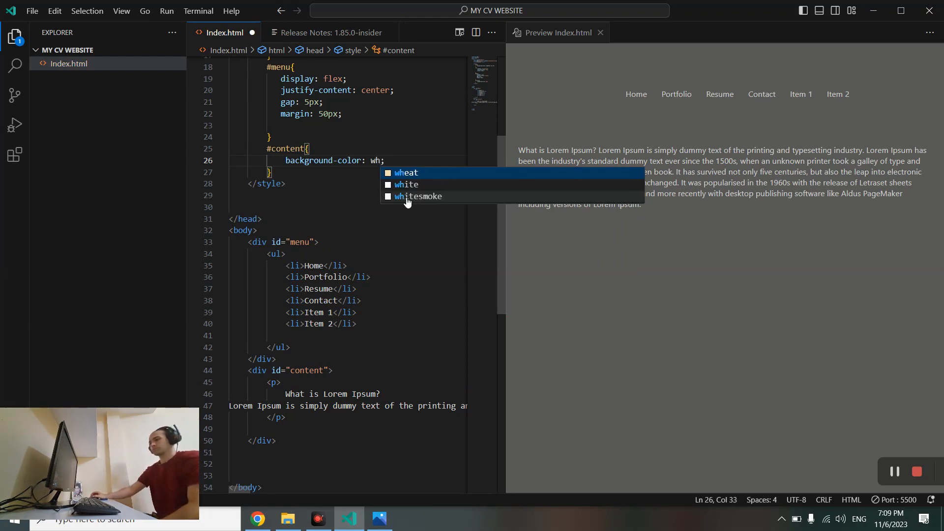
left_click(406, 183)
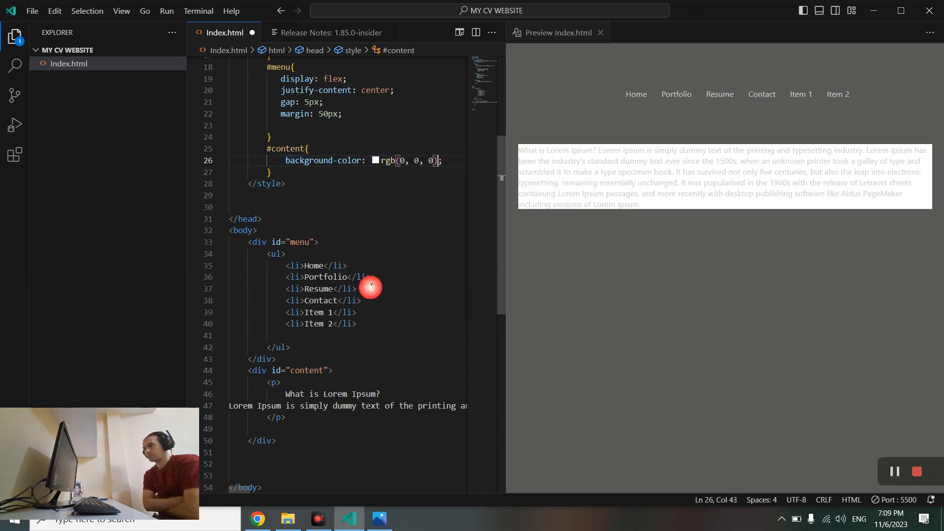
mouse_move(719, 208)
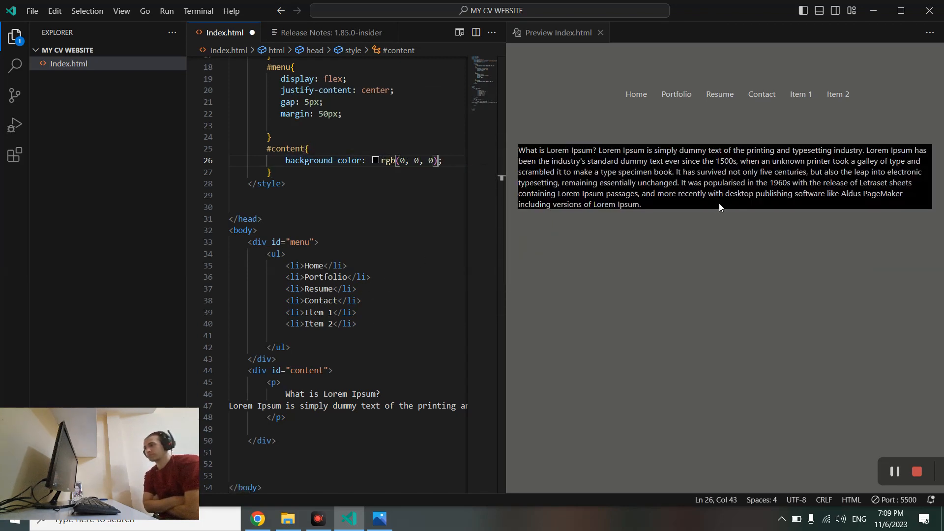
mouse_move(528, 131)
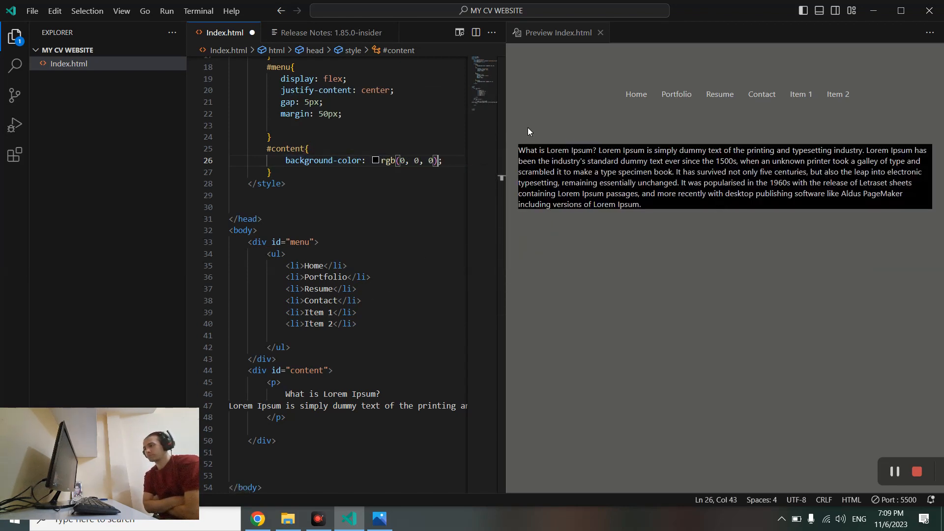
mouse_move(615, 227)
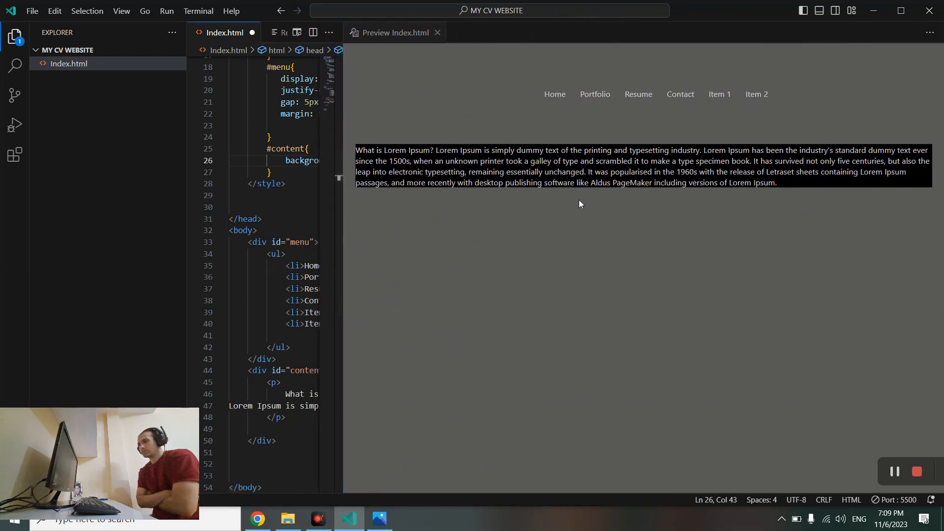
mouse_move(716, 205)
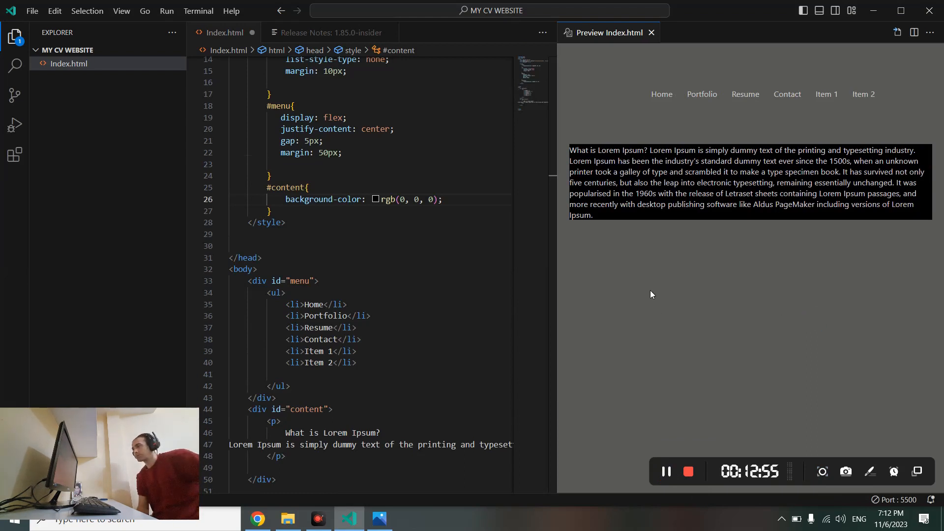
mouse_move(257, 518)
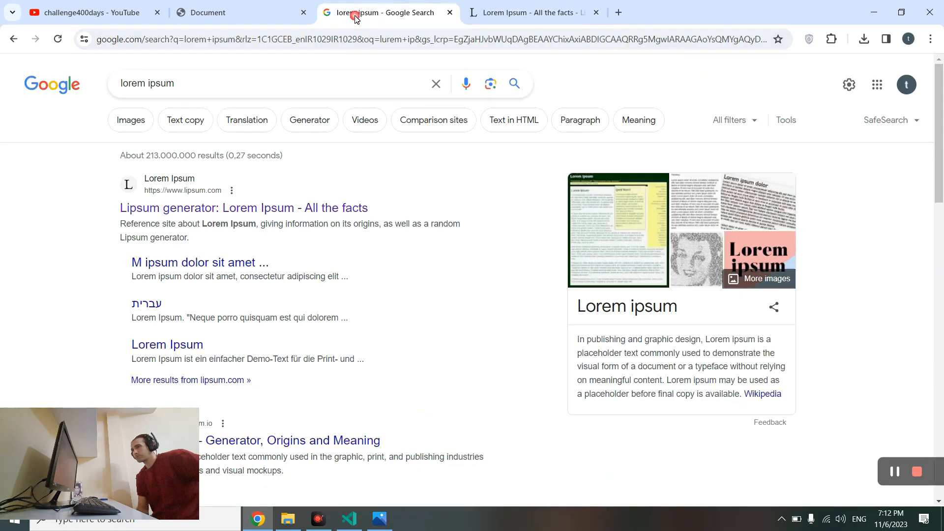
Step: Google 'how to put a div tag in left' via the 'set div tag left and right' suggestion, then return to the editor
triple_click(146, 82)
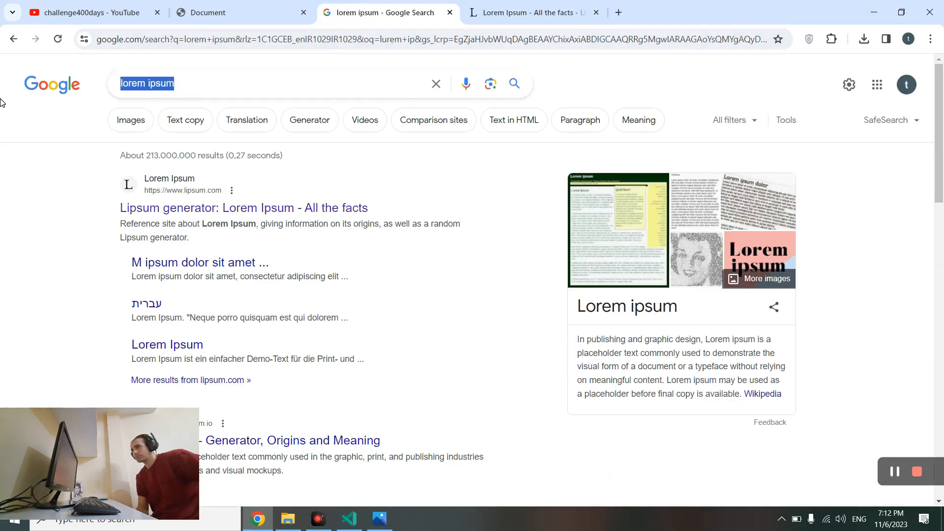
type("h")
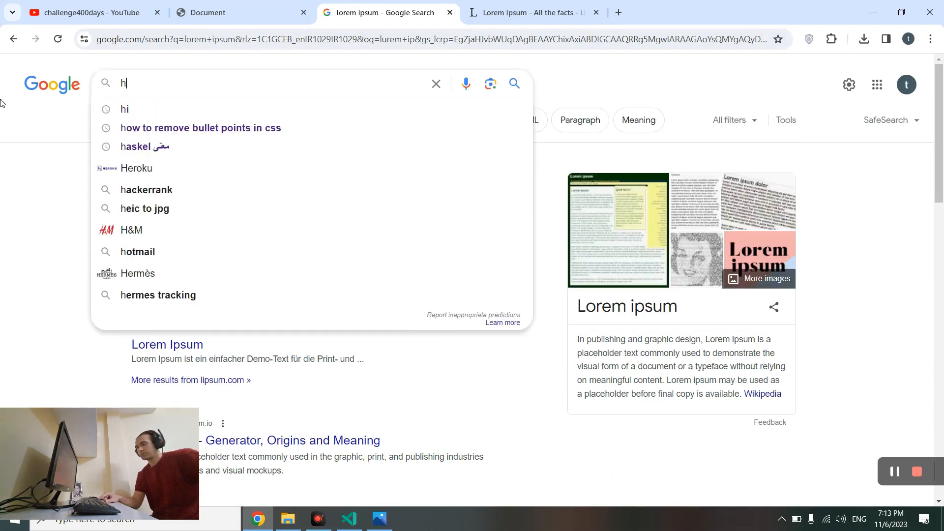
type("ow to")
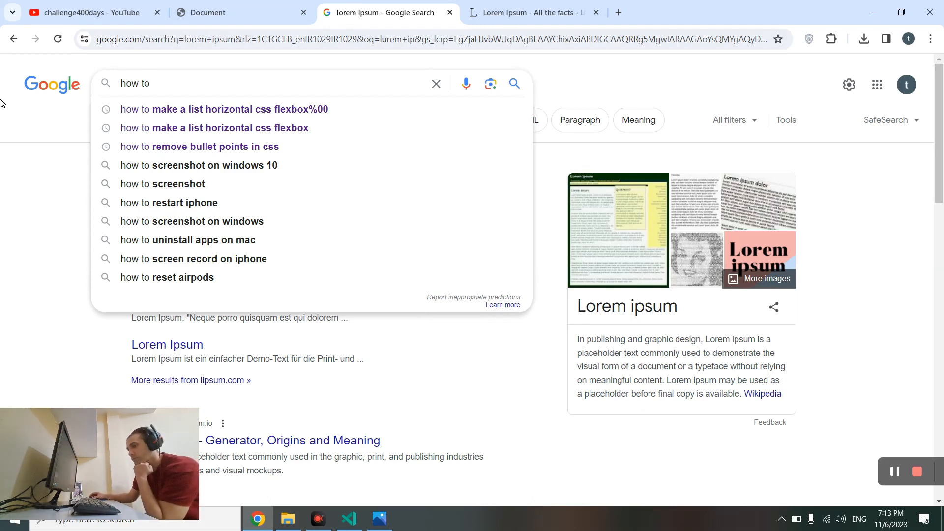
type("put a")
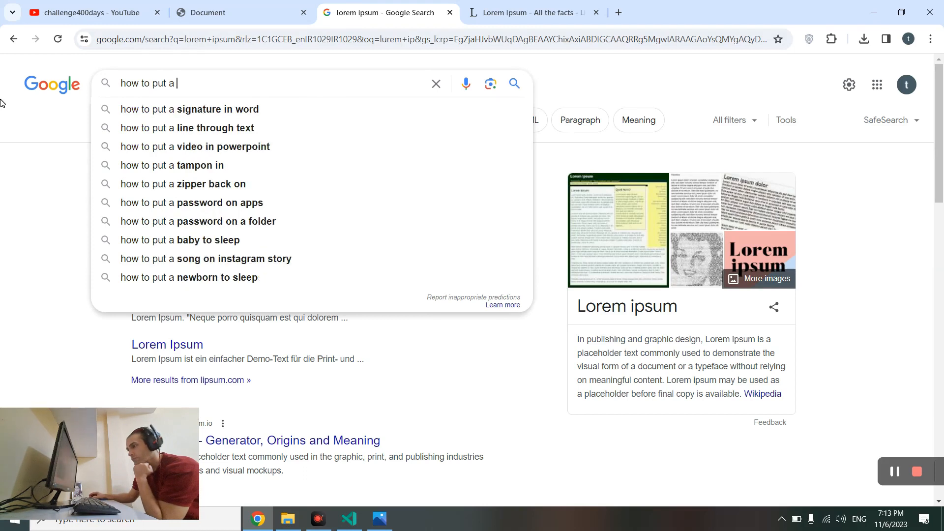
type("div tag")
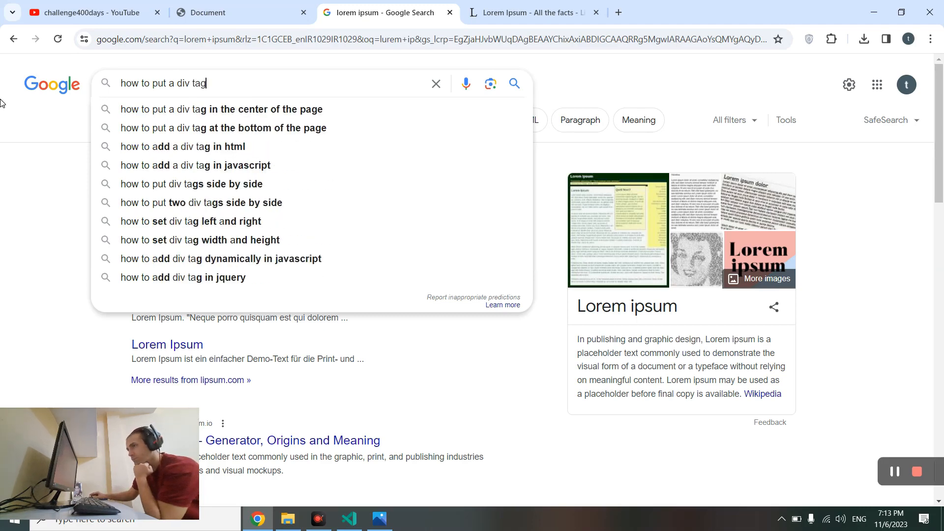
type("in")
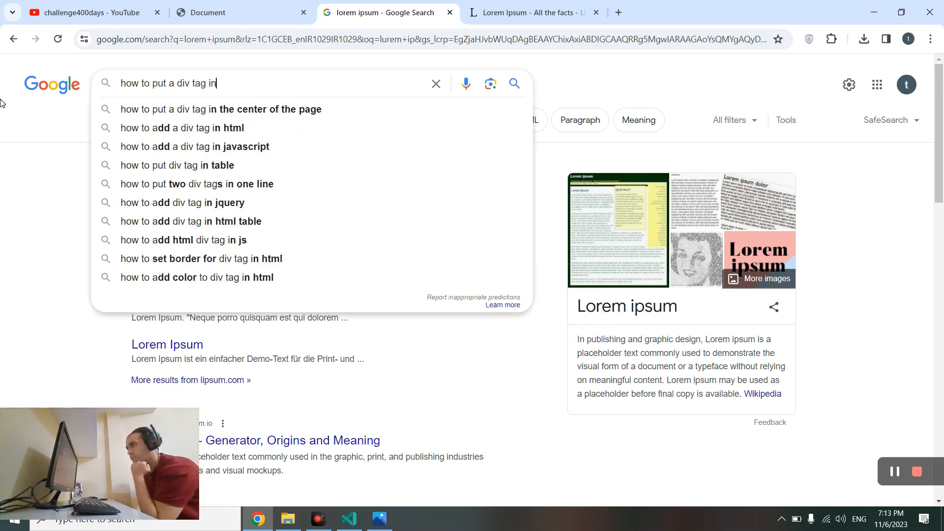
type("left")
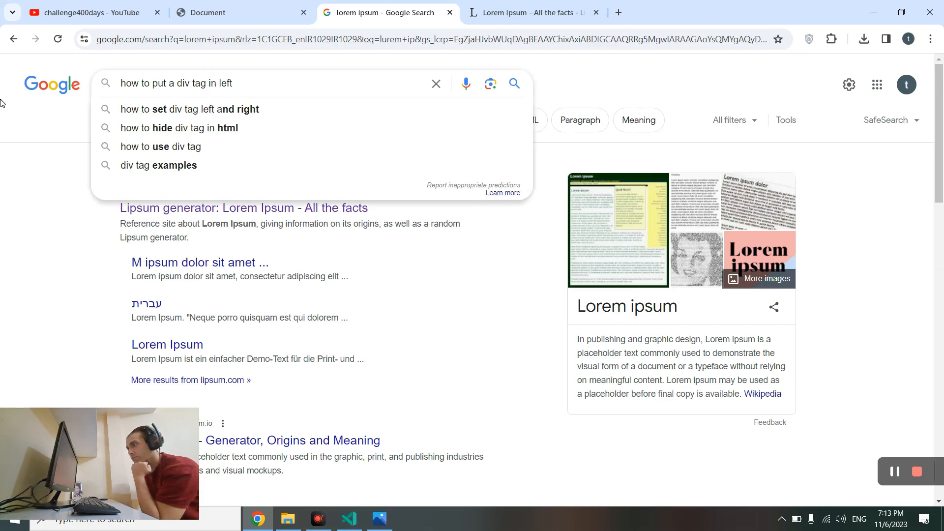
left_click(189, 110)
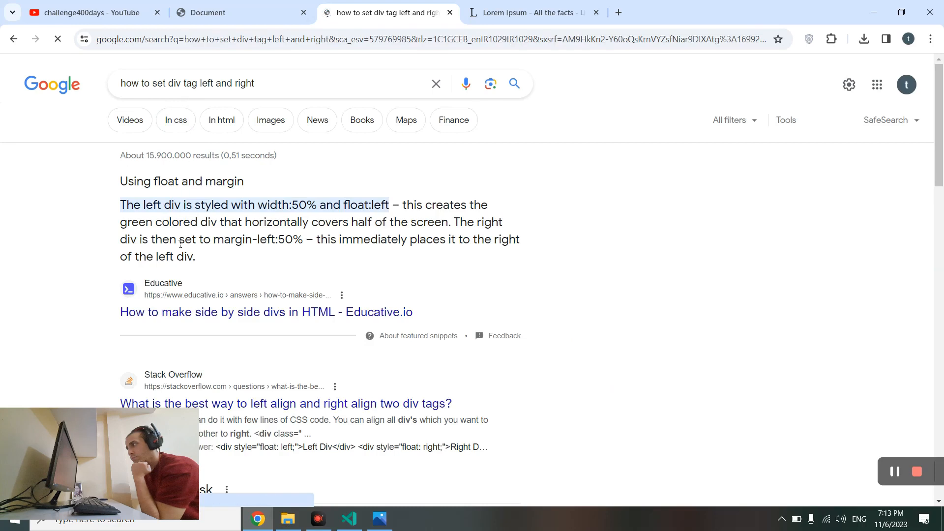
mouse_move(202, 194)
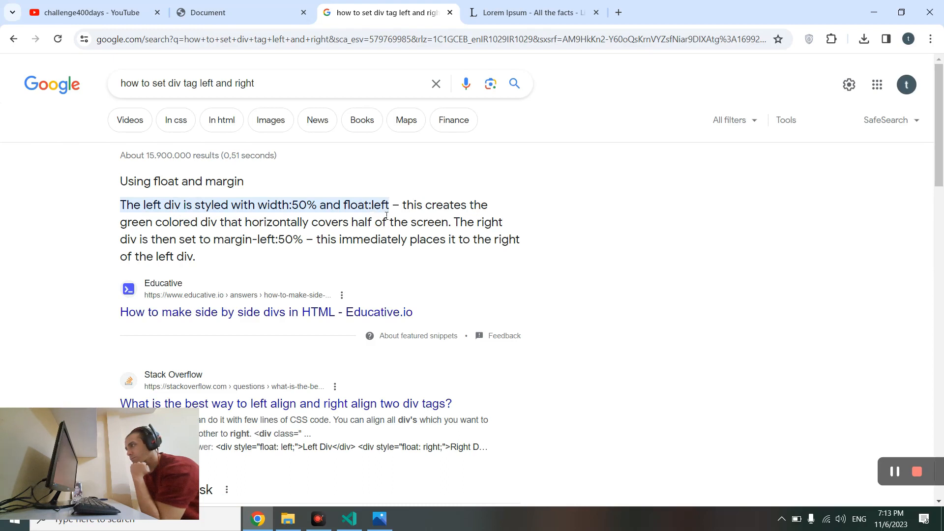
mouse_move(193, 227)
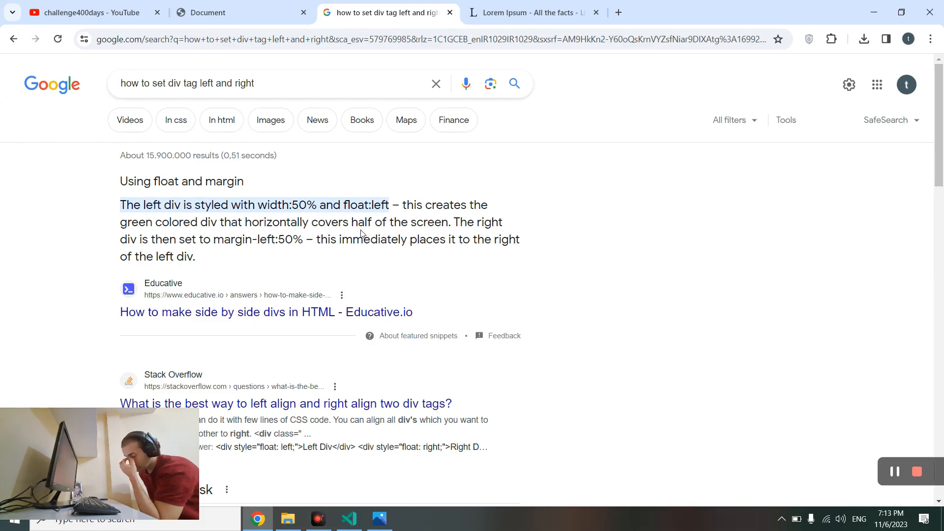
mouse_move(388, 235)
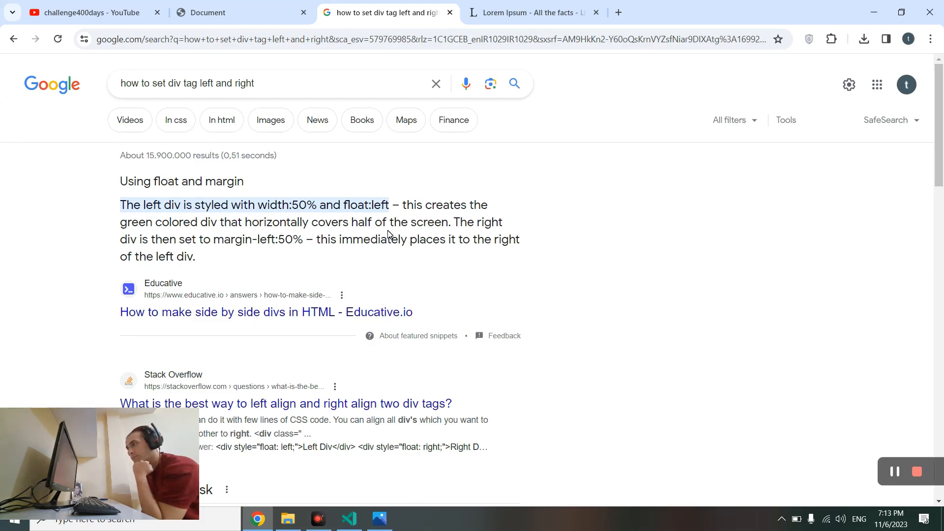
left_click(348, 518)
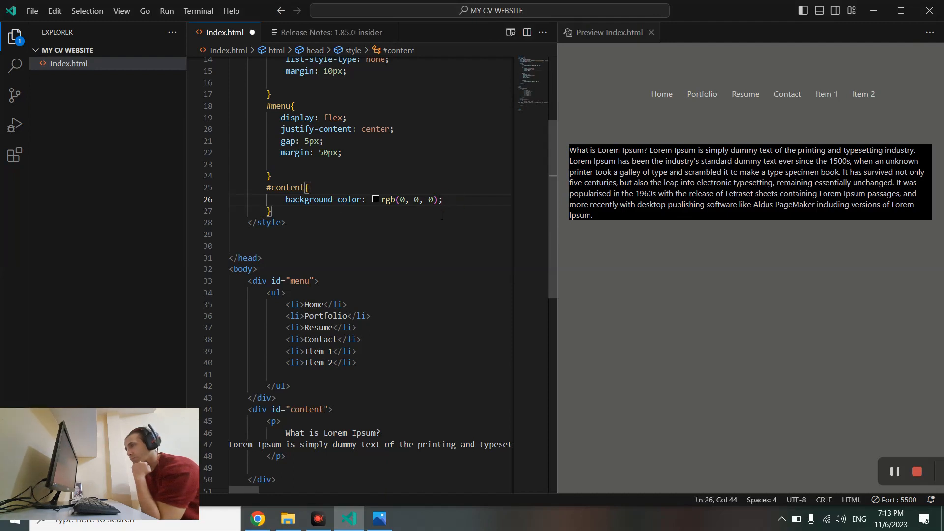
Step: Add width: 50% to the #content rule so the black block spans half the page
type("width: ;")
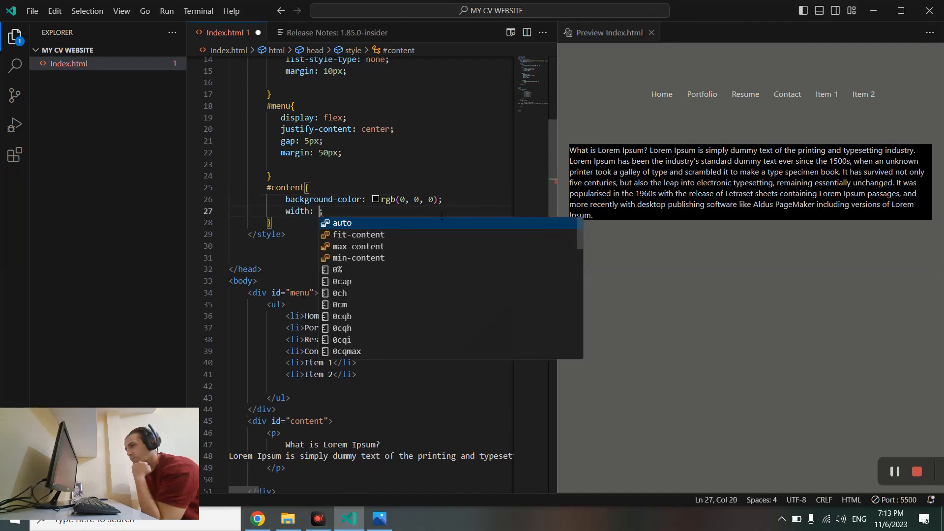
type("50")
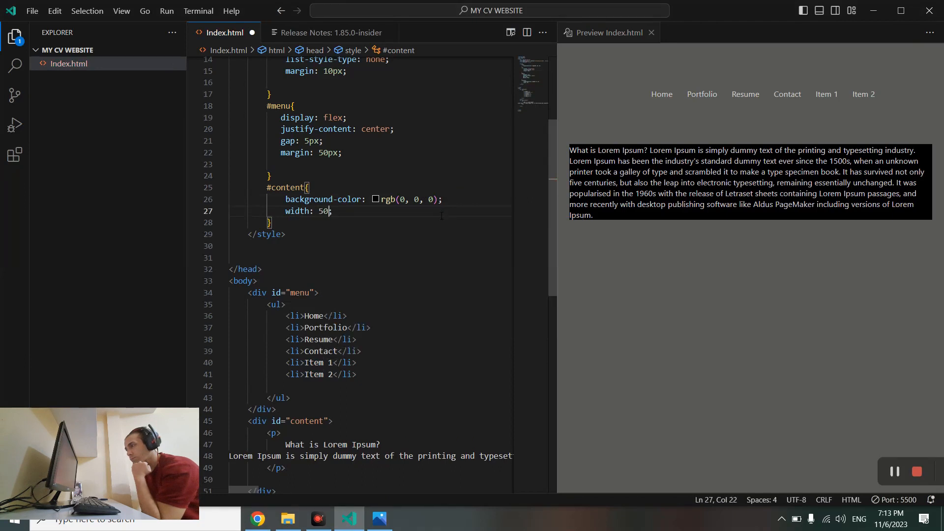
type("%")
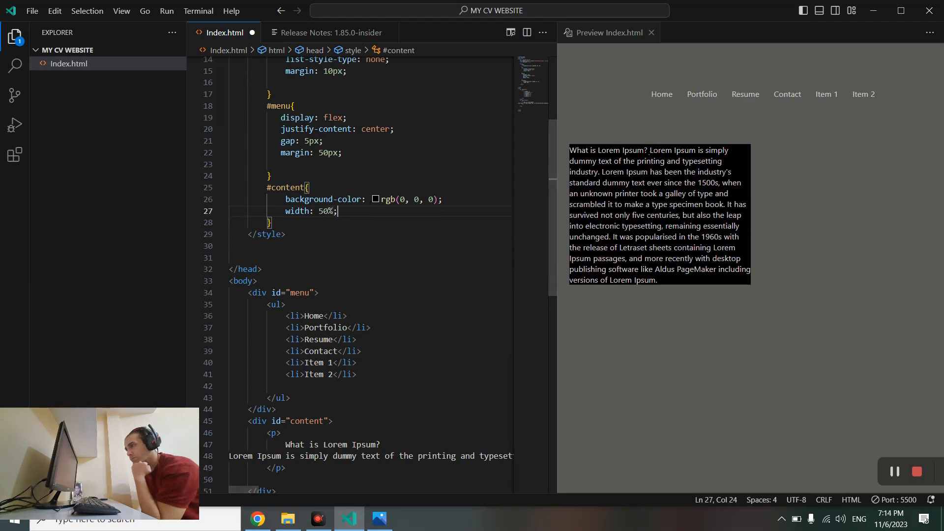
mouse_move(555, 136)
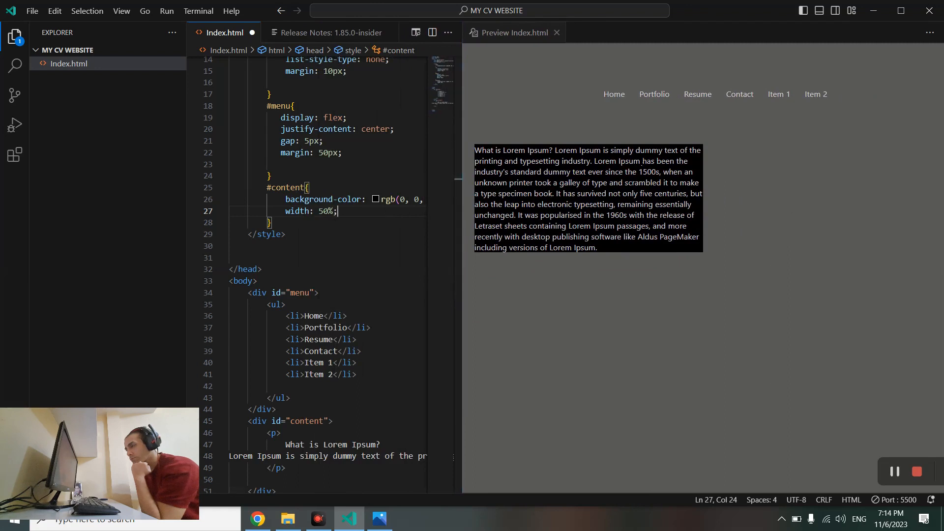
mouse_move(442, 232)
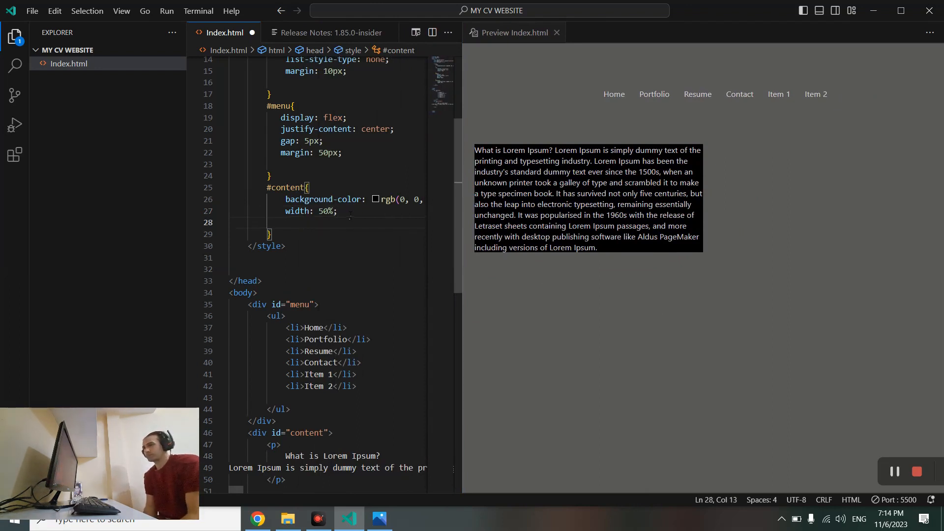
Step: Add a float declaration to #content, trying left then center, and select the value for removal
type("flo")
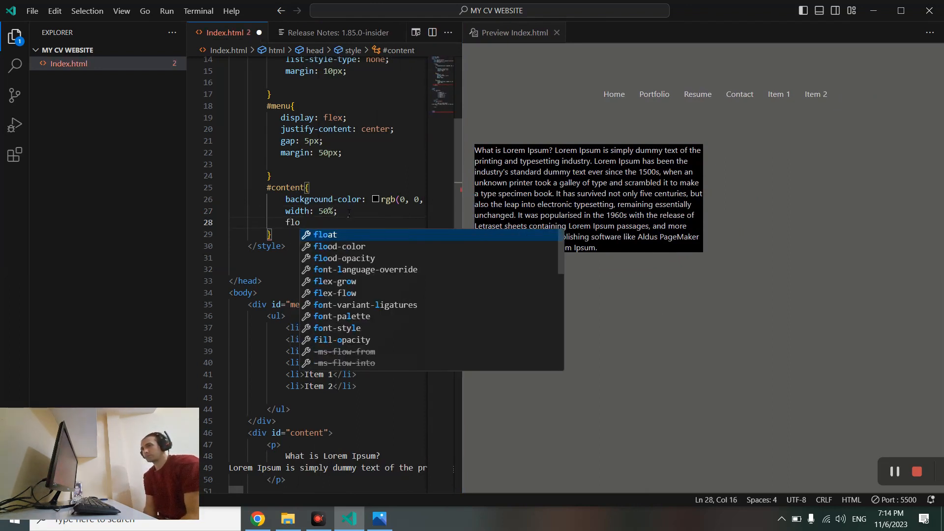
type("at: ;")
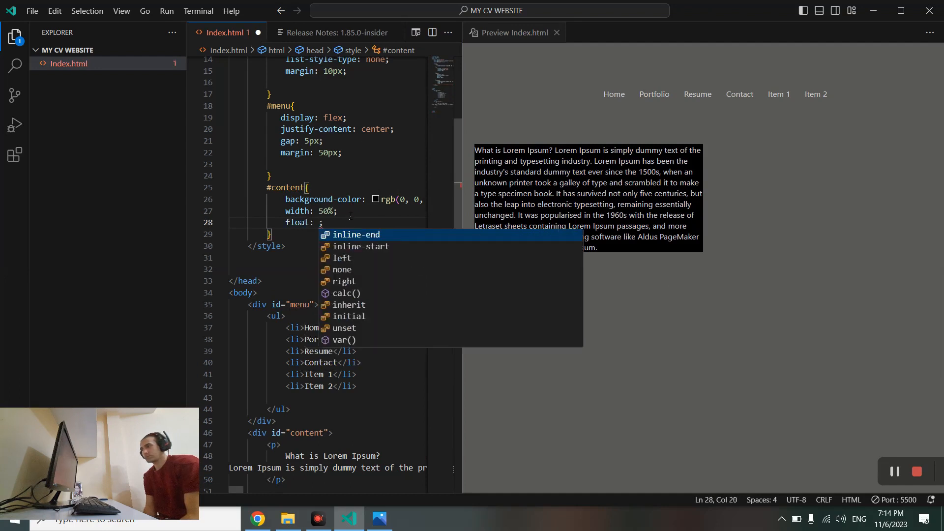
type("left")
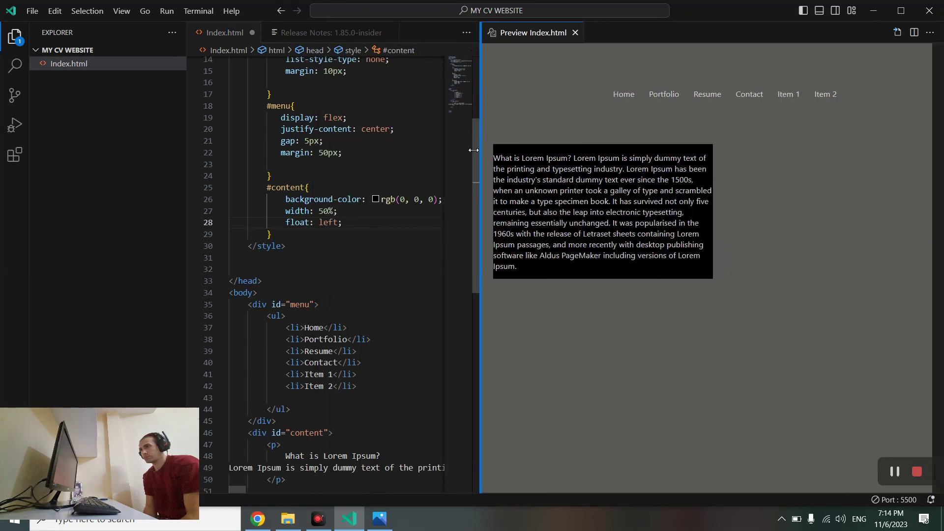
double_click(329, 223)
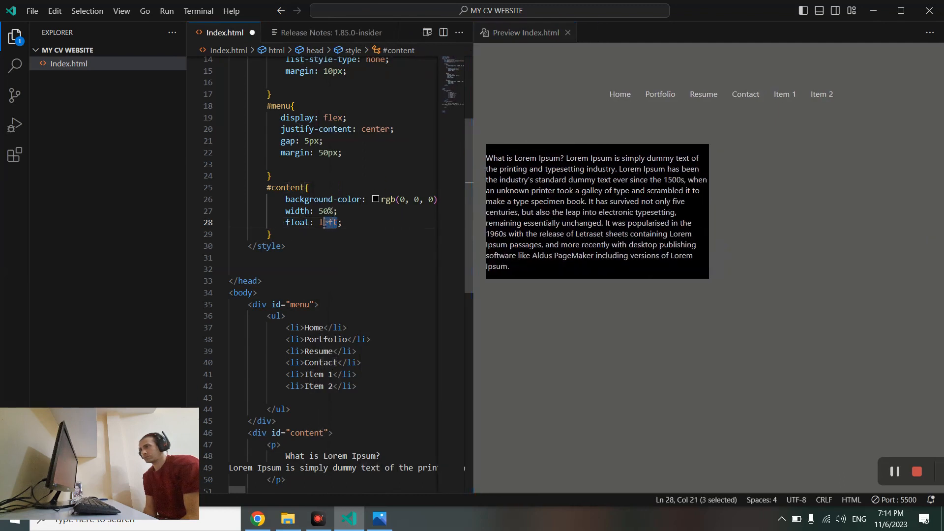
type("center")
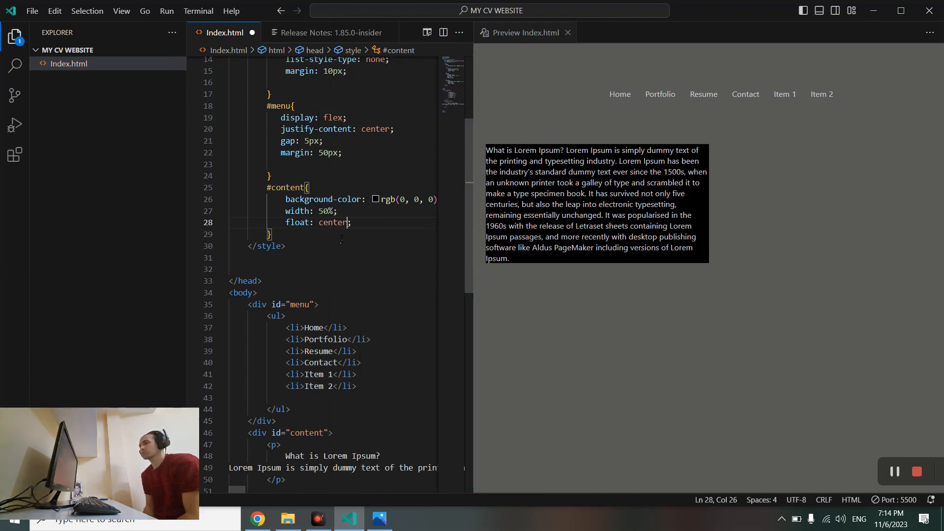
double_click(332, 222)
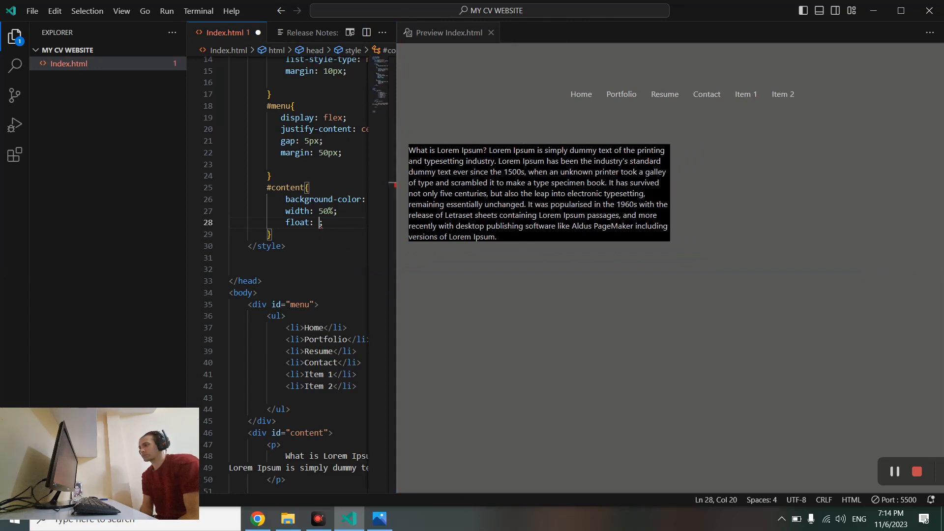
mouse_move(533, 97)
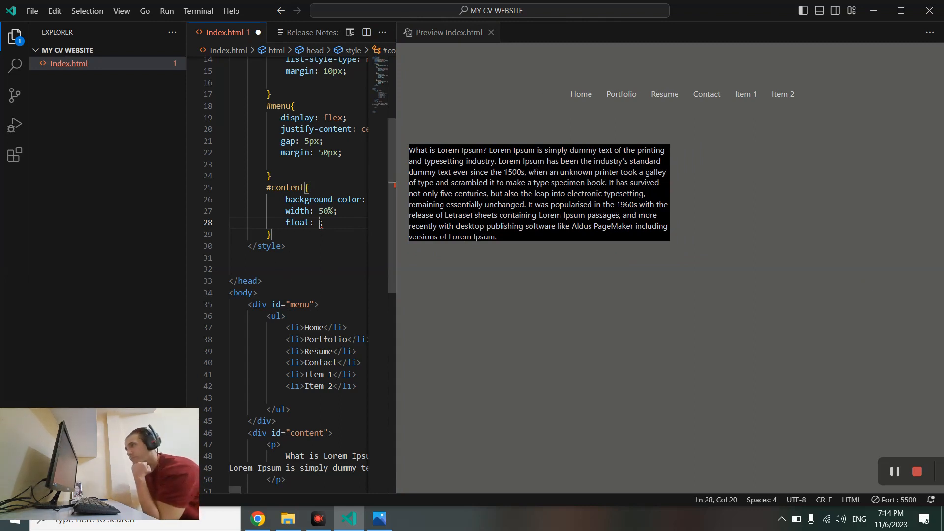
Step: Rewrite the float line as padding-top: 50%, then clear the value again
double_click(301, 222)
type("f")
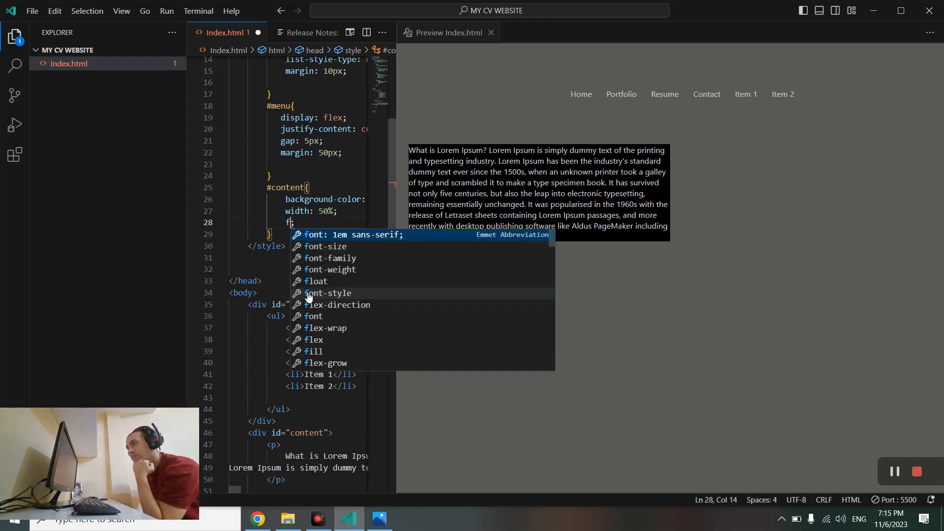
type("adding-top:")
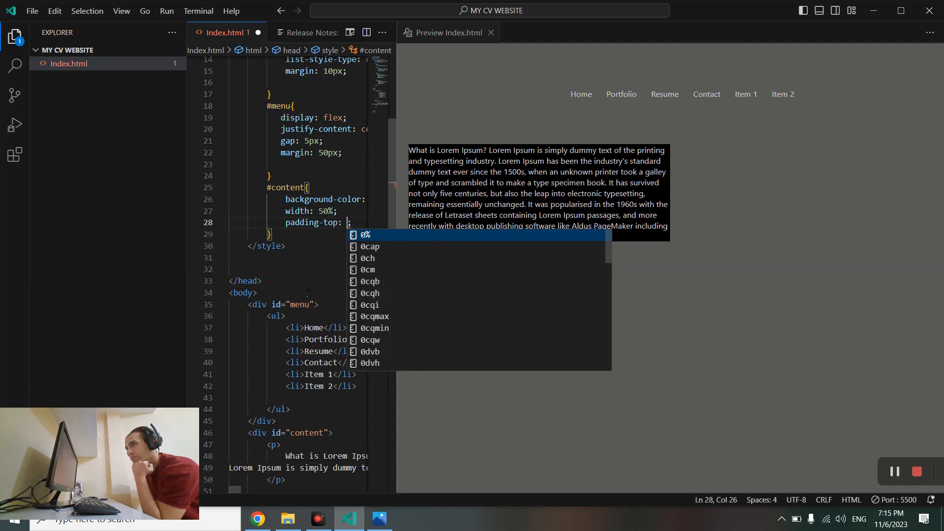
type("50")
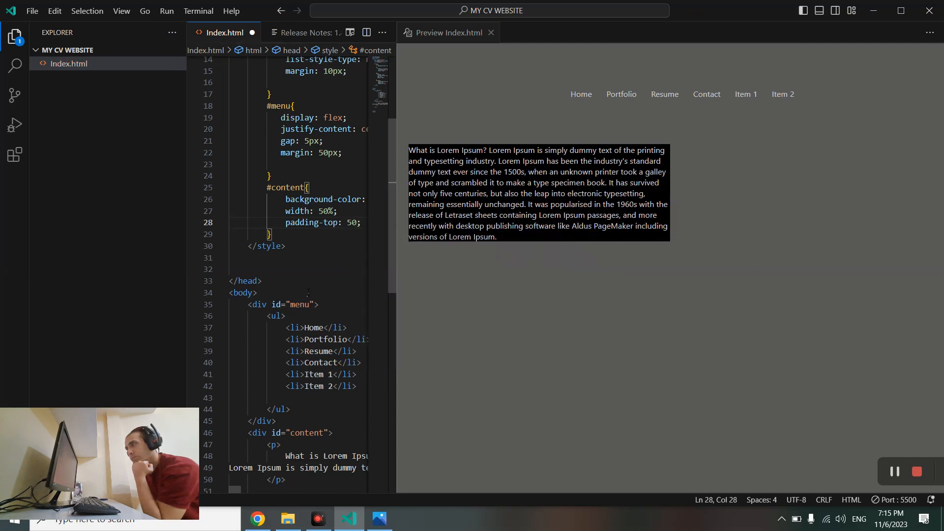
type("%")
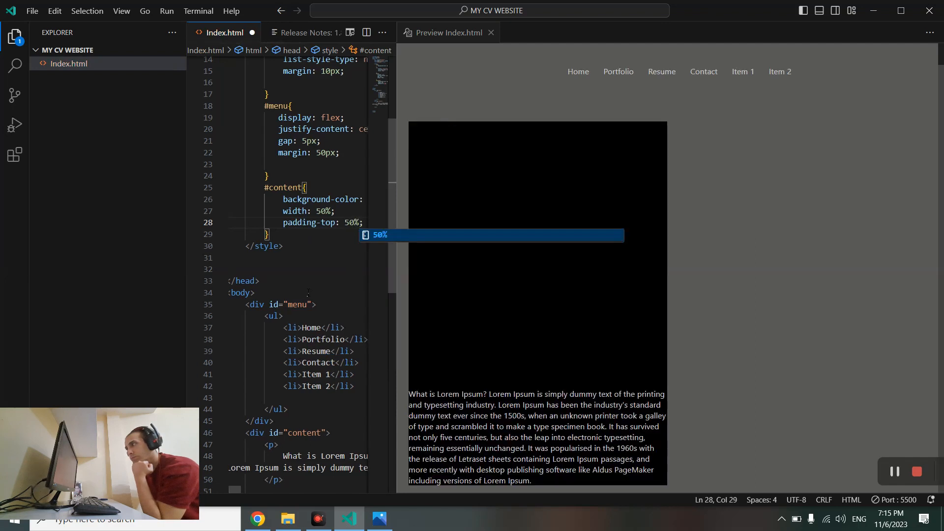
key("Backspace")
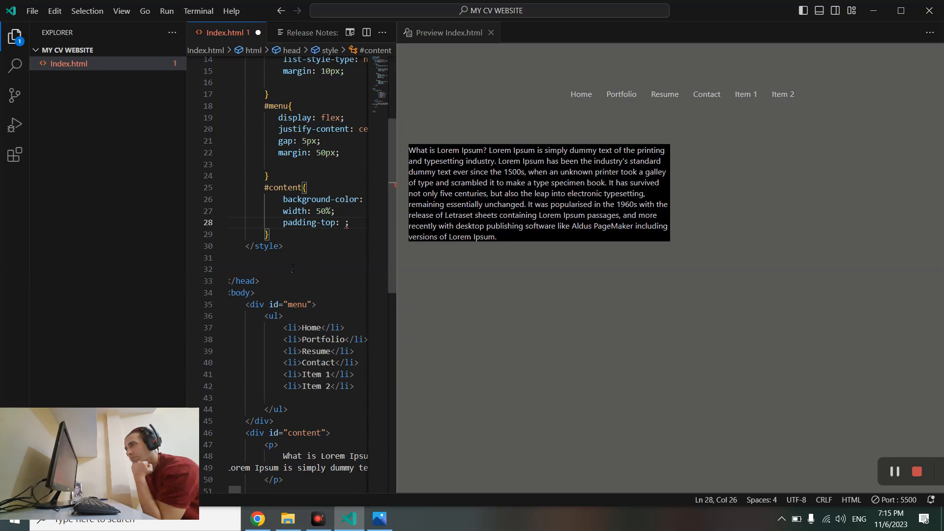
mouse_move(313, 222)
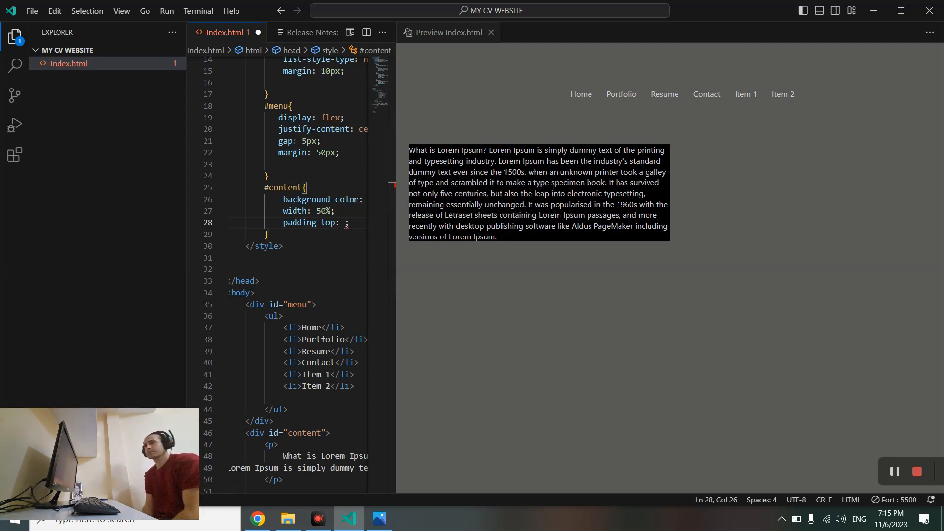
mouse_move(469, 301)
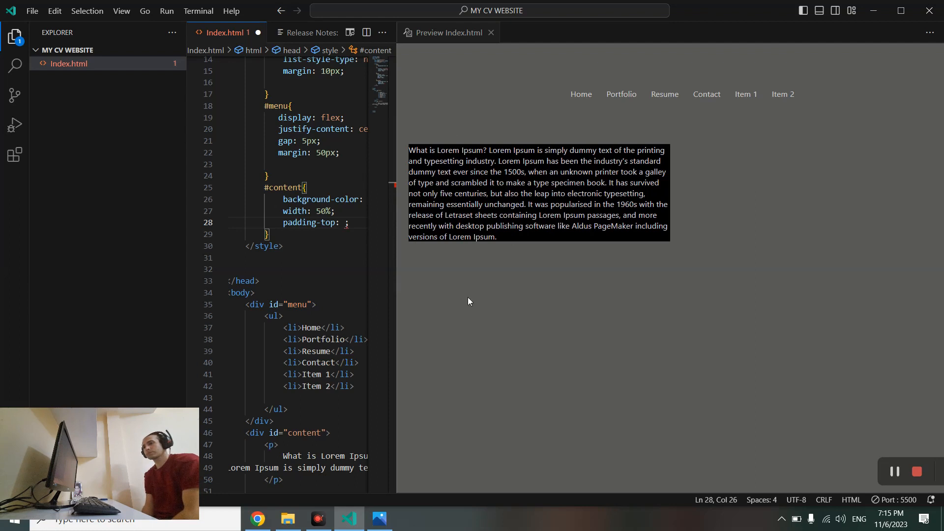
mouse_move(376, 287)
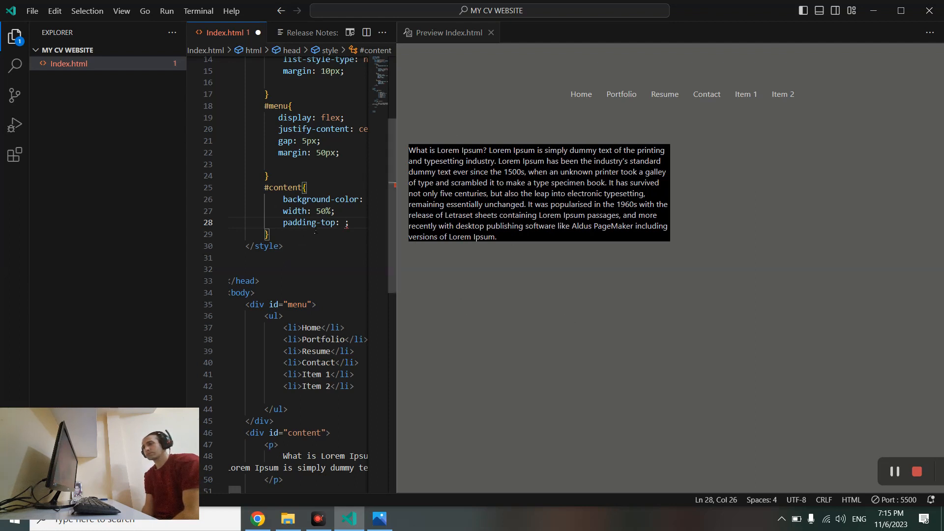
Step: Change padding-top to margin-top, trying 50% and then 150px to push the block below the menu
double_click(299, 223)
type("marg")
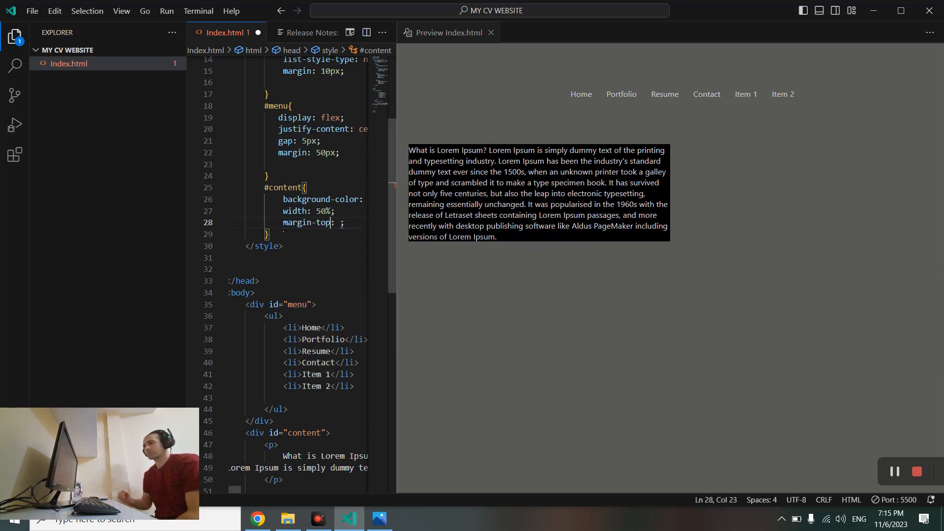
mouse_move(307, 222)
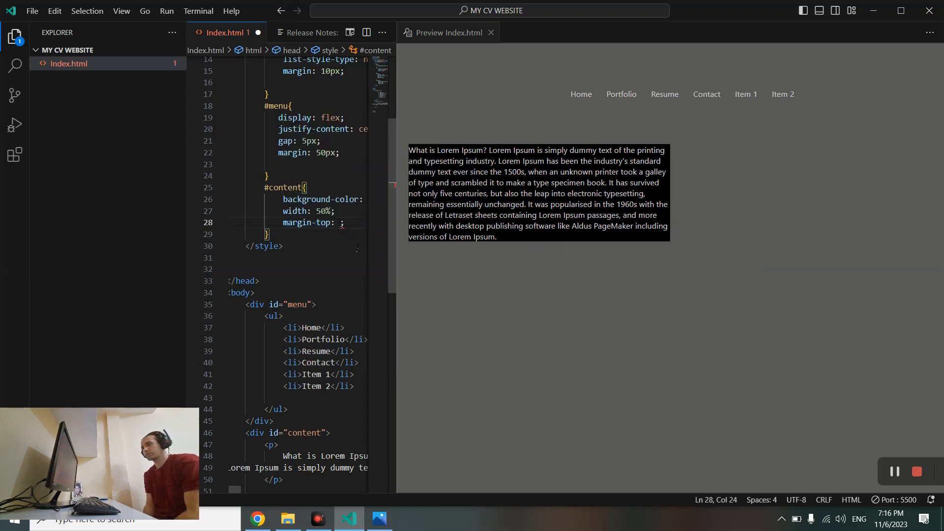
type("50")
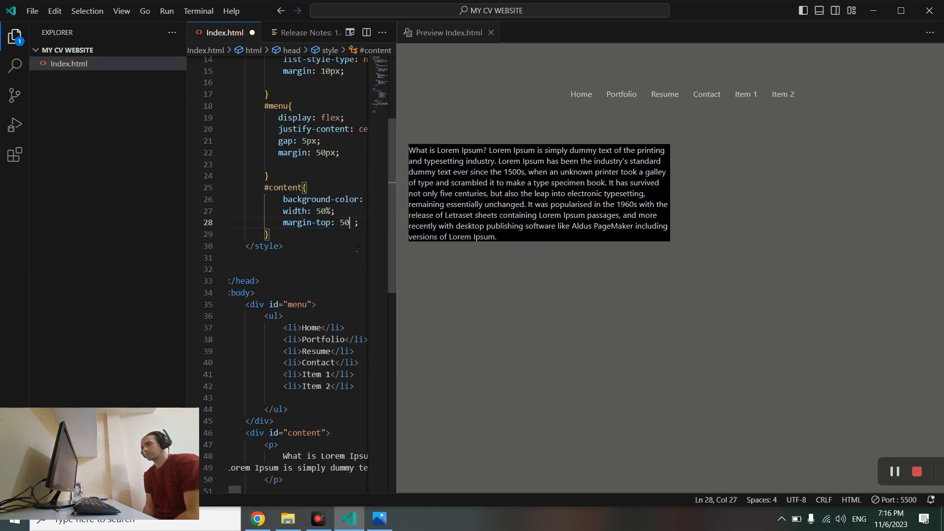
type("%")
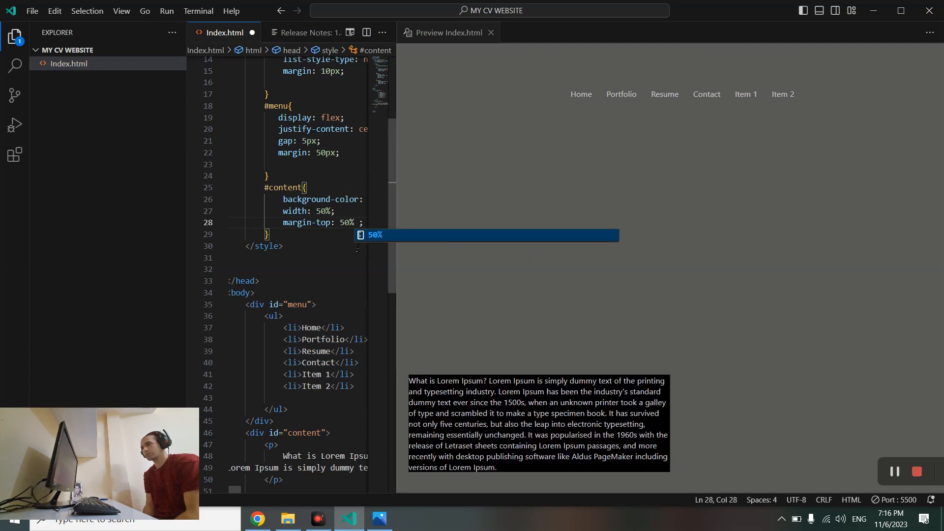
mouse_move(322, 222)
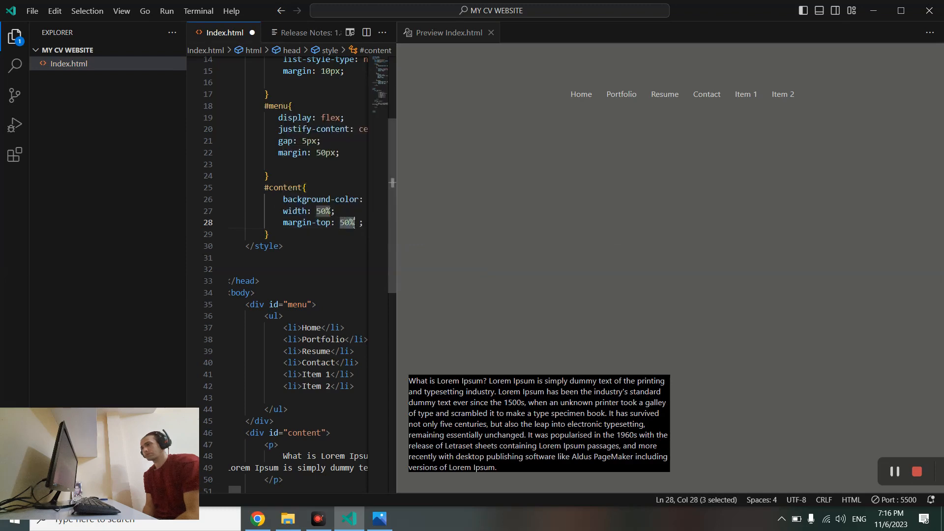
type("150px")
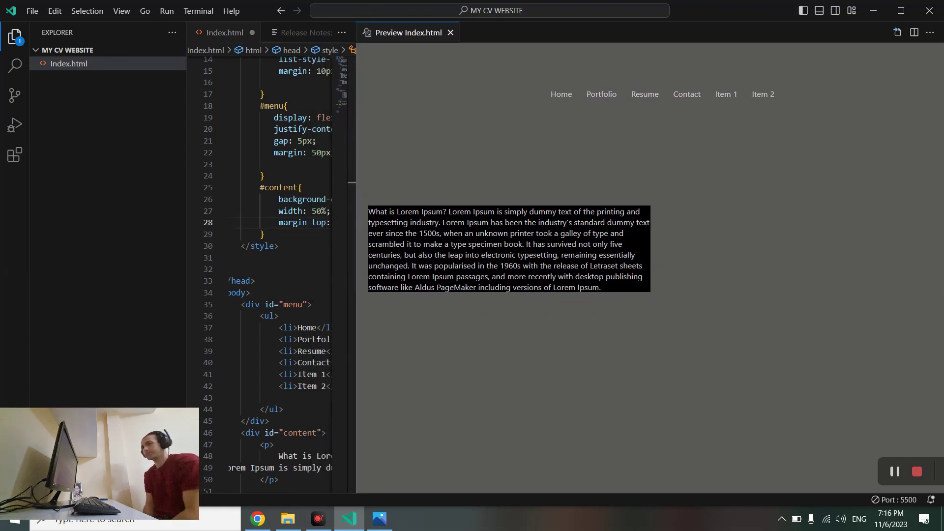
mouse_move(670, 255)
type("height:")
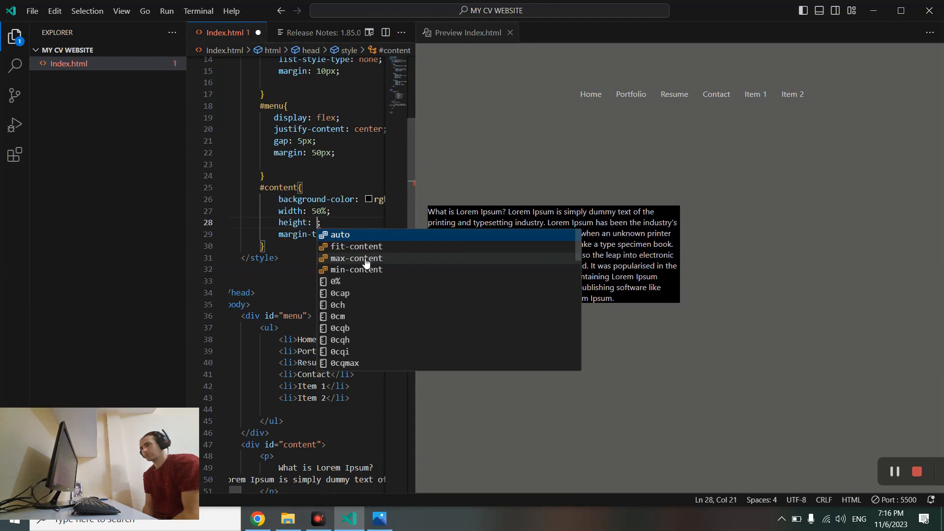
Step: Give #content a fixed height, trying 200px and 500px before settling on a 450px-range value
type("200px")
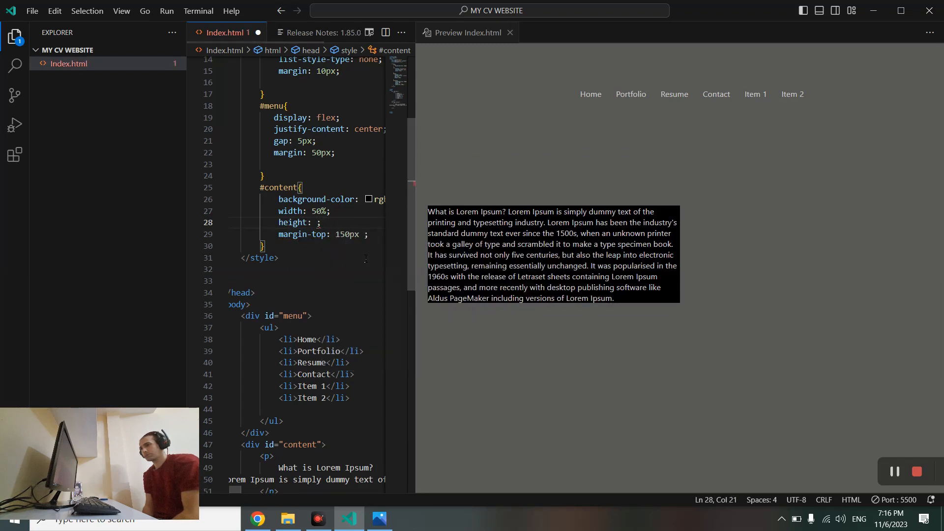
type("500px")
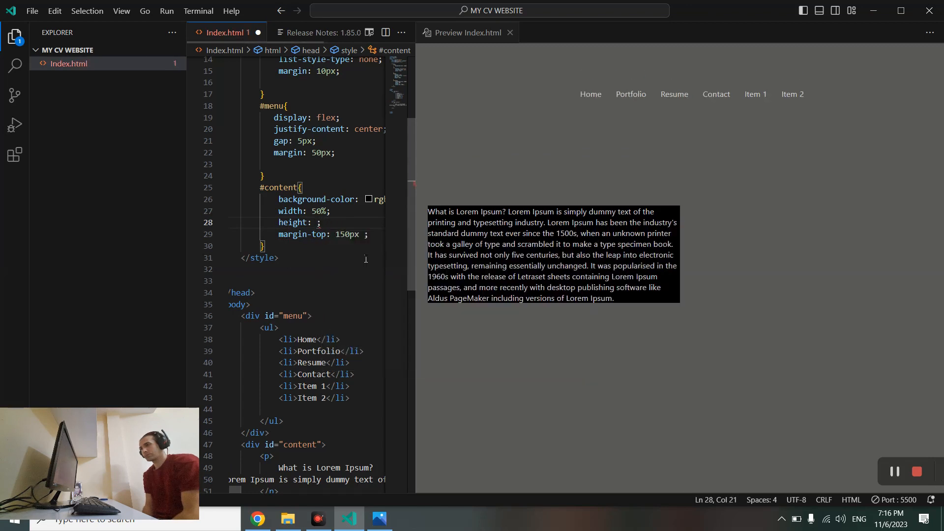
type("40")
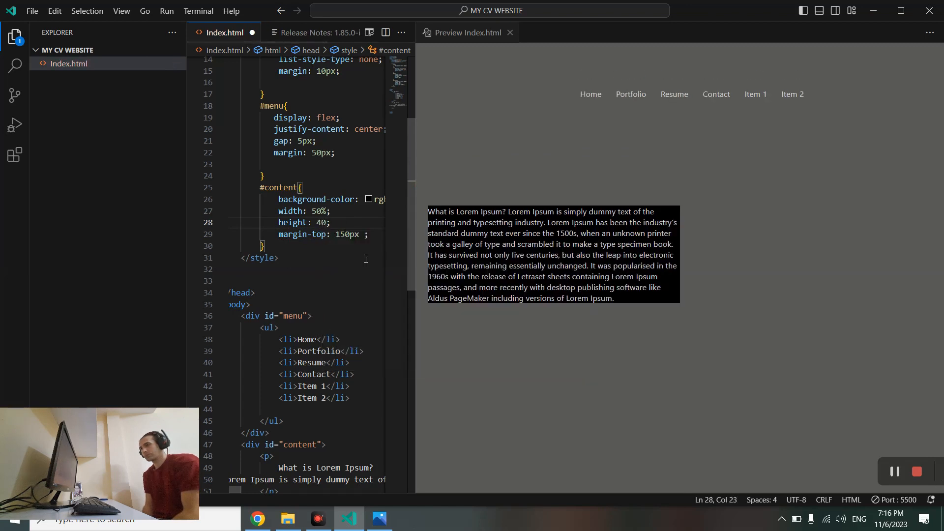
key("Backspace")
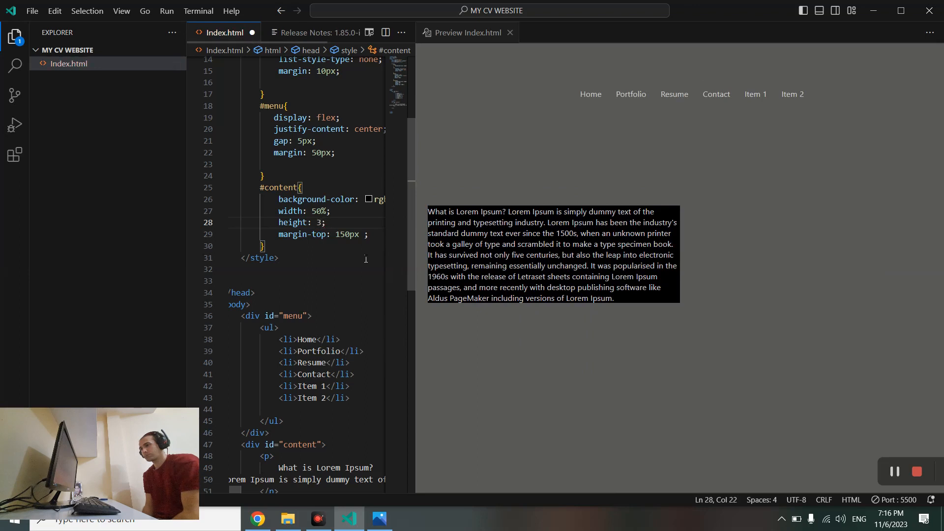
type("50px")
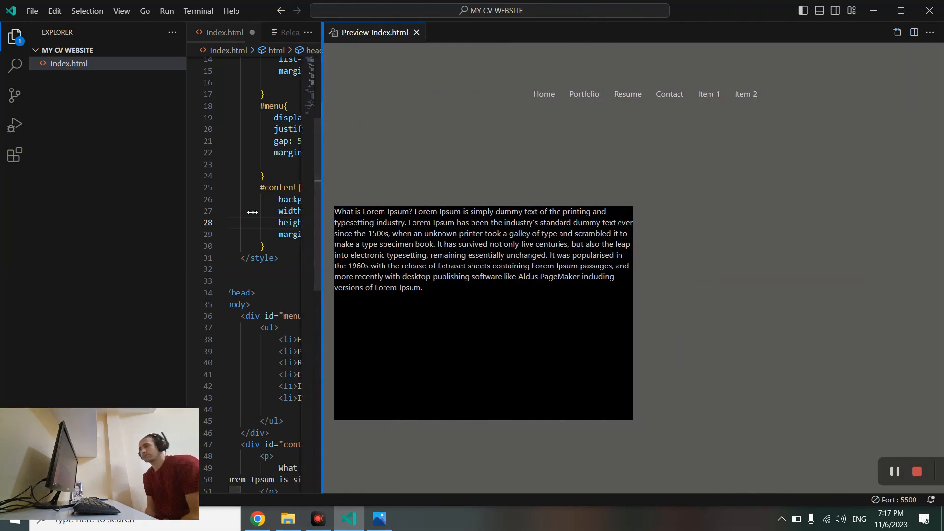
mouse_move(809, 317)
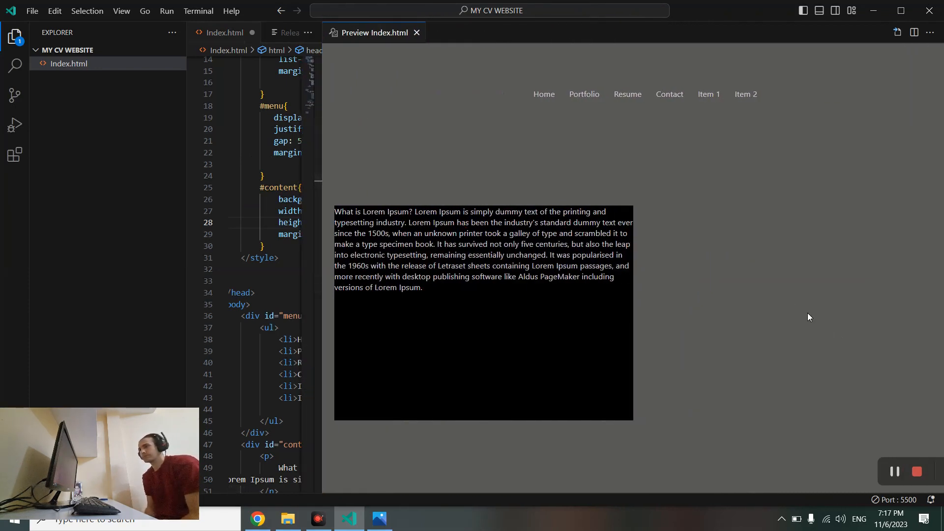
mouse_move(801, 315)
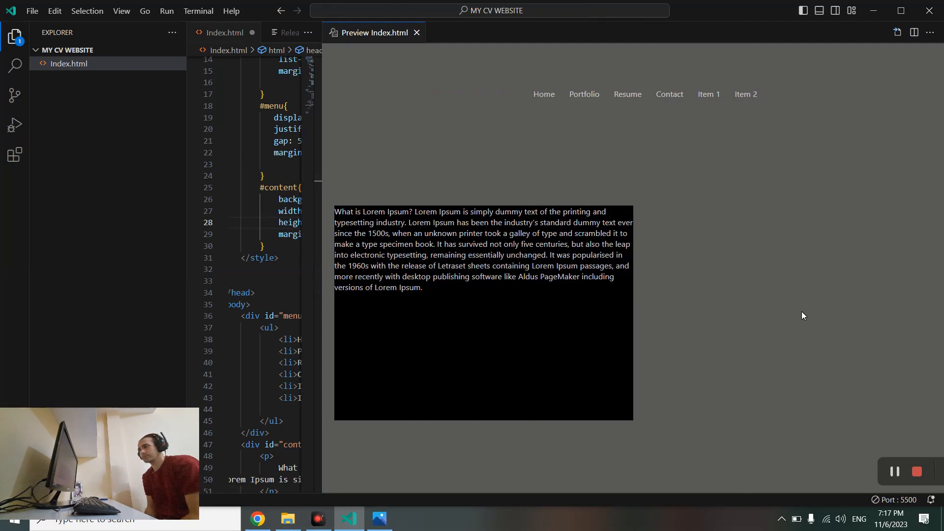
mouse_move(718, 272)
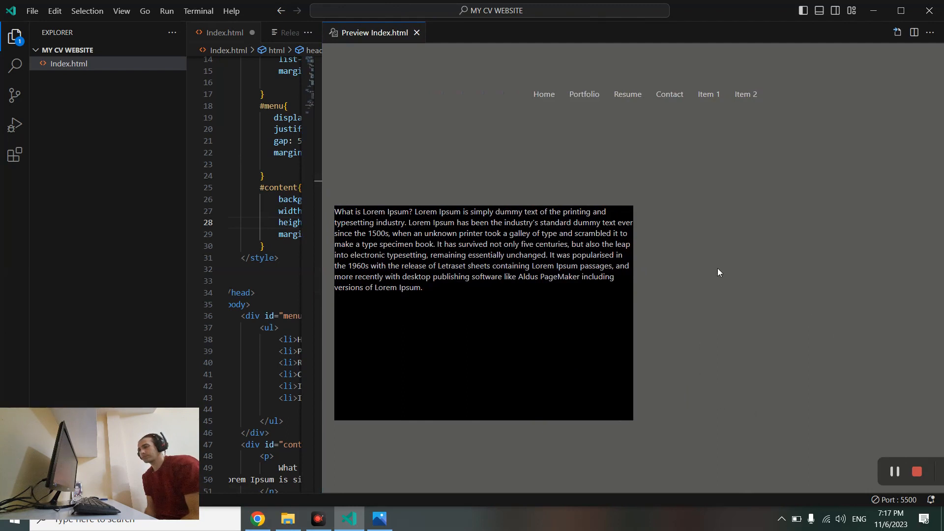
mouse_move(885, 261)
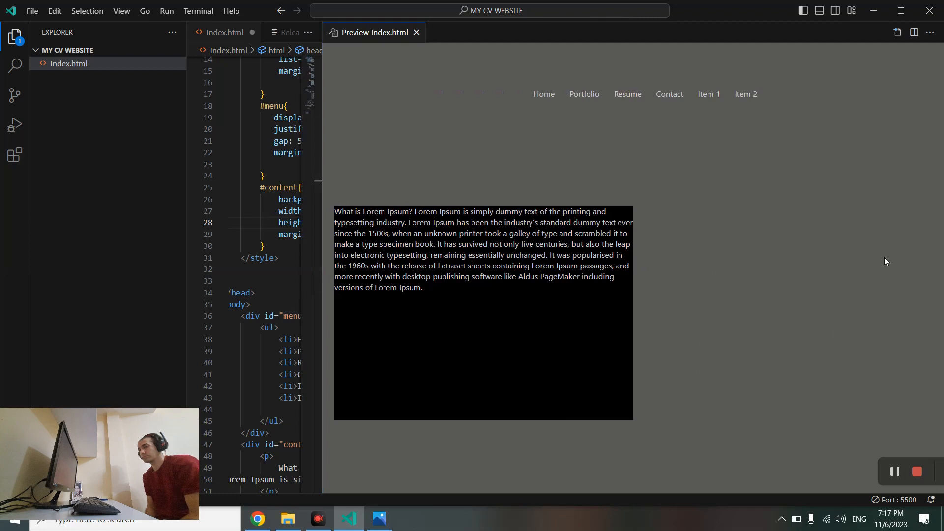
mouse_move(713, 440)
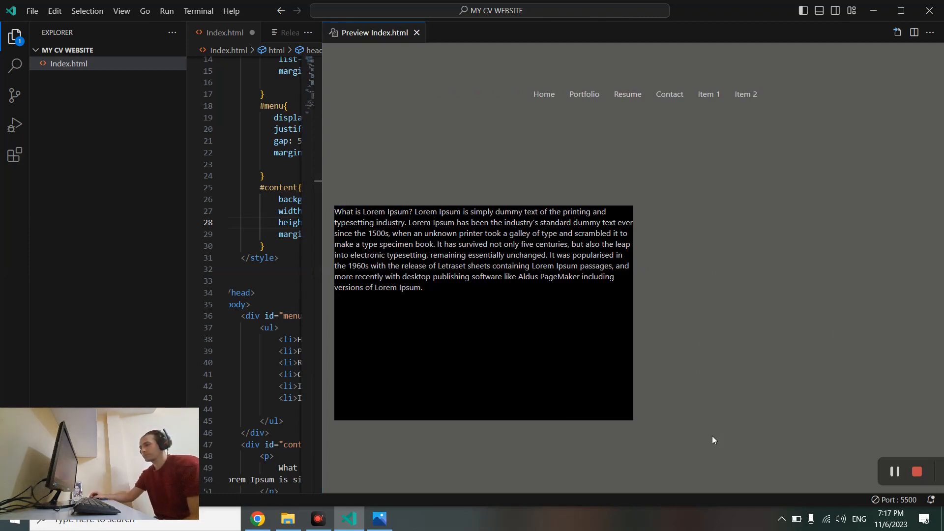